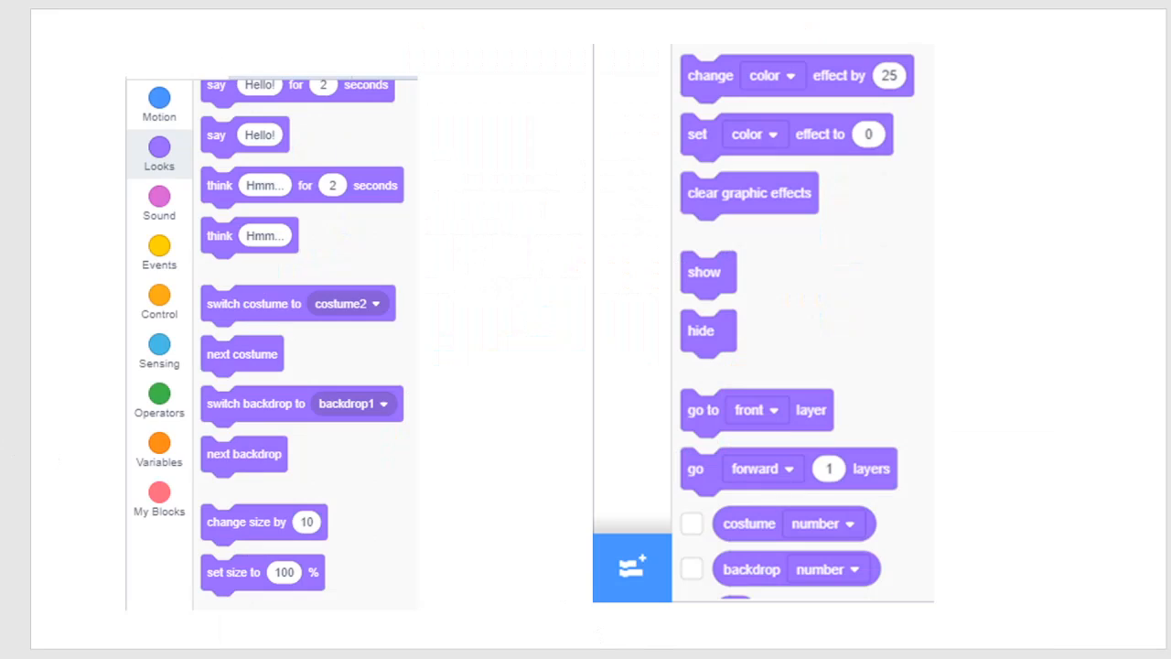
{"action": "mouse_move", "coordinate": [645, 469]}
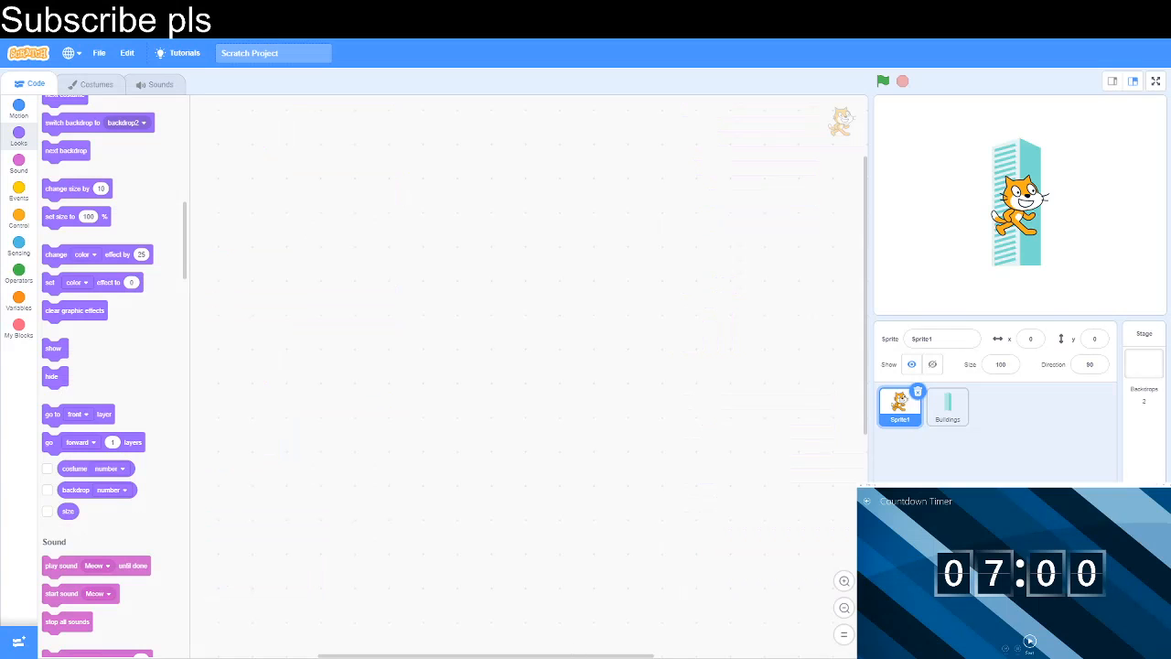
{"action": "mouse_move", "coordinate": [630, 602]}
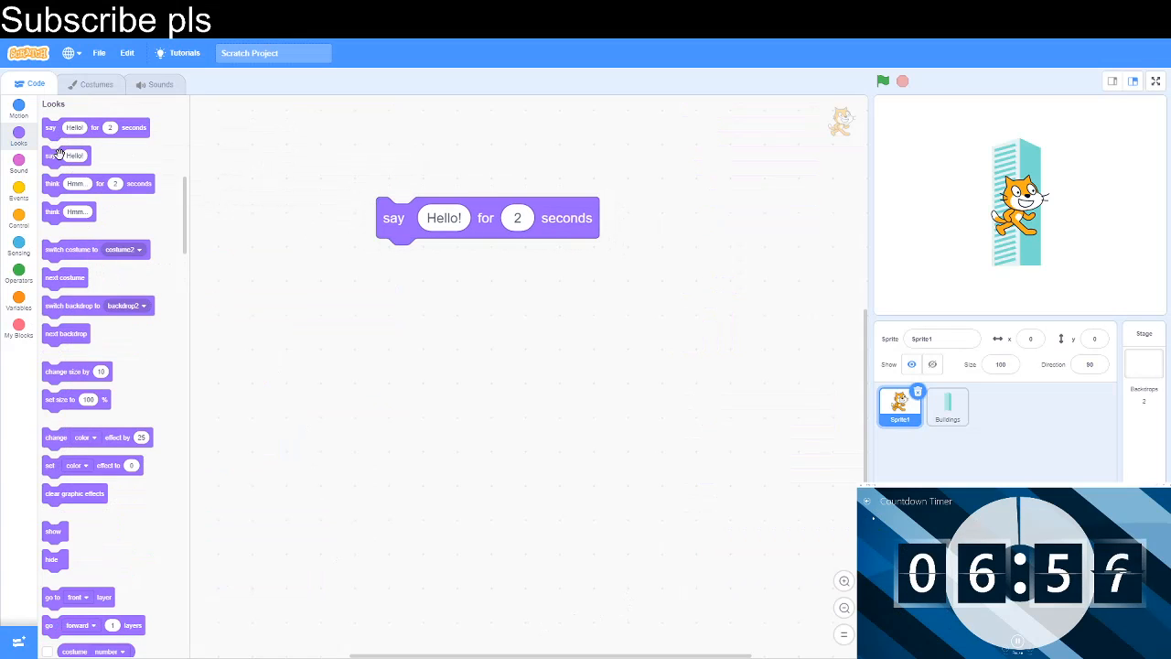
- Try a say block on the cat, editing its text and running it
{"action": "left_click_drag", "start_coordinate": [65, 156], "coordinate": [395, 355]}
{"action": "type", "text": "cod"}
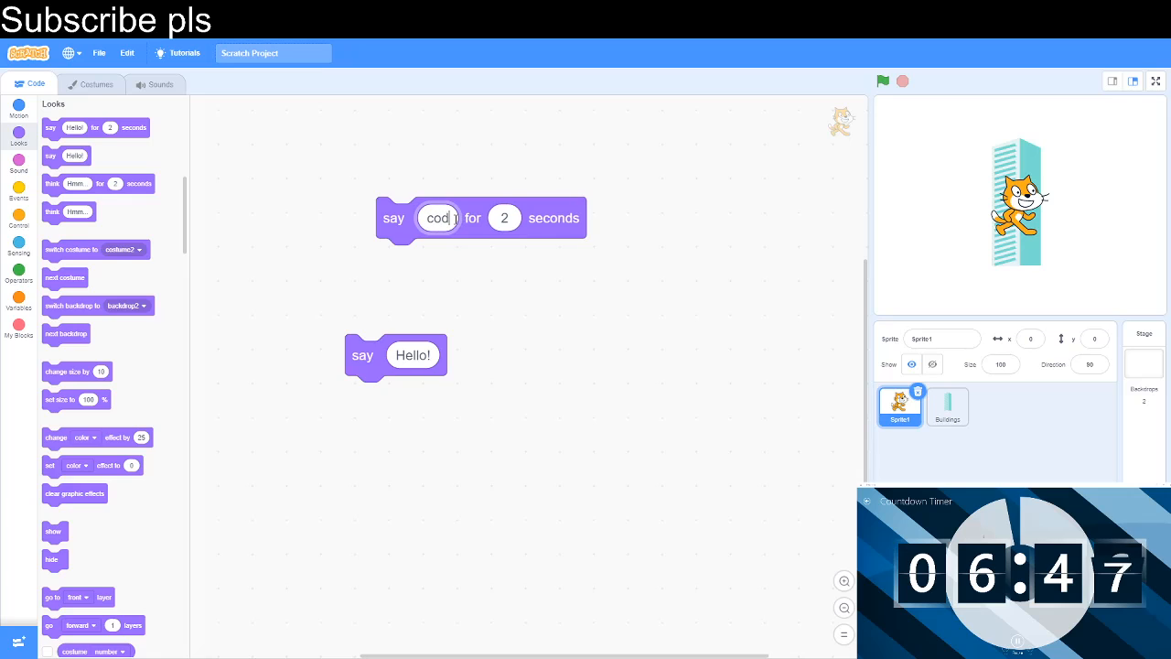
{"action": "type", "text": "ing"}
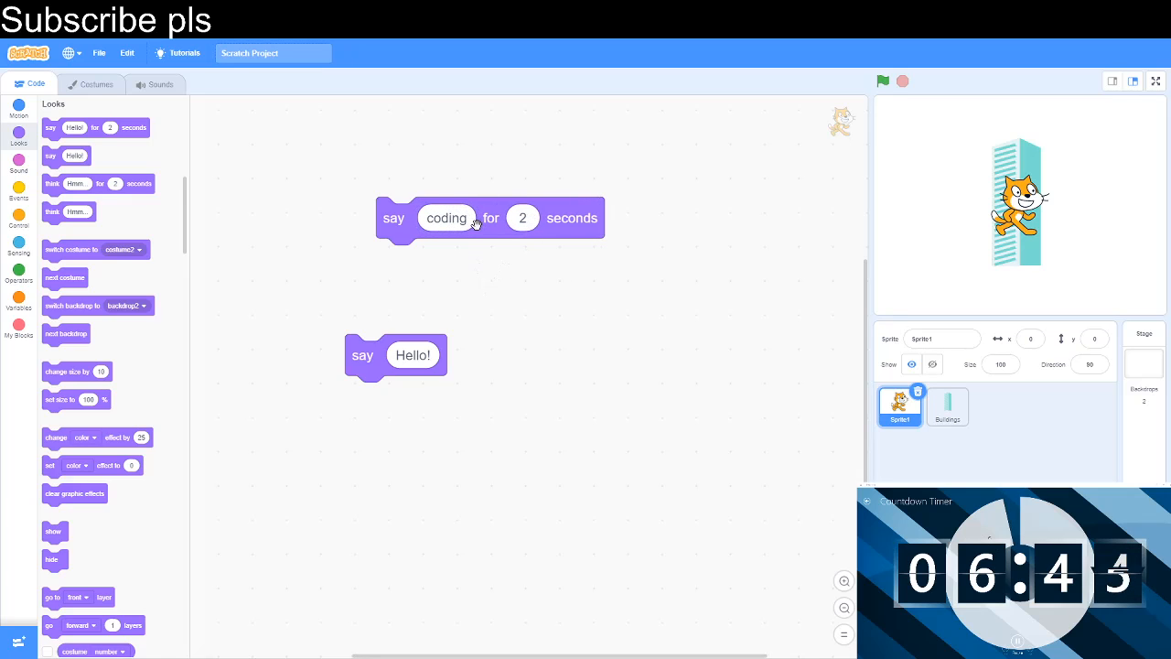
{"action": "left_click", "coordinate": [490, 217]}
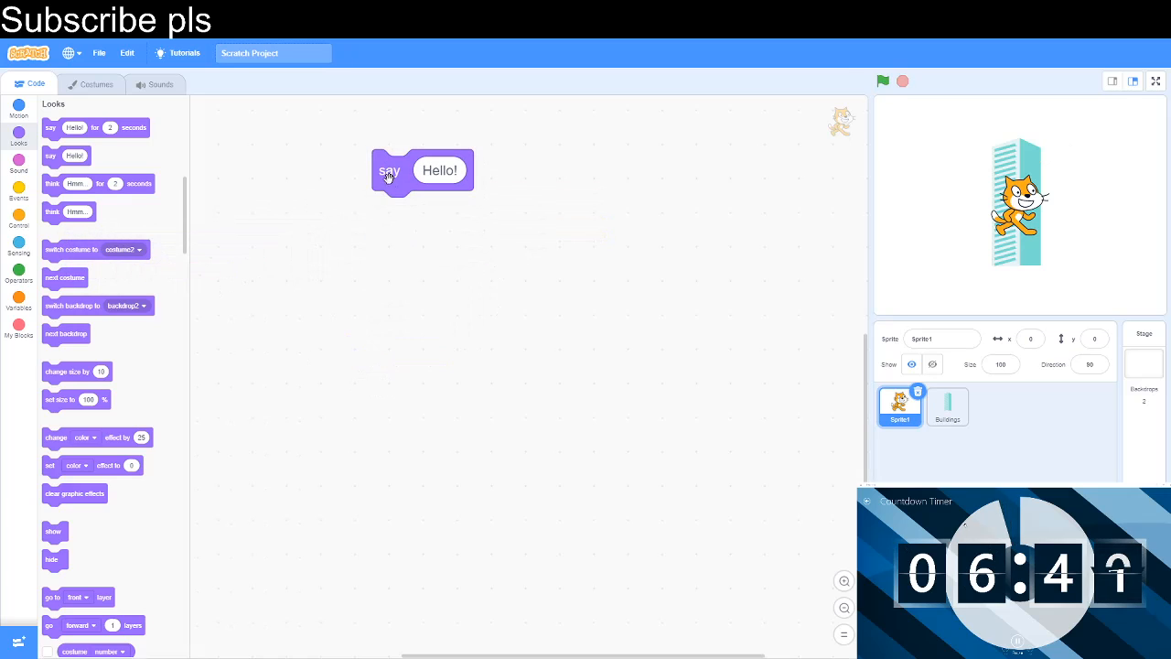
- Run say Hello! again, drop the think for 2 seconds block and run think Hmm..
{"action": "left_click", "coordinate": [421, 170]}
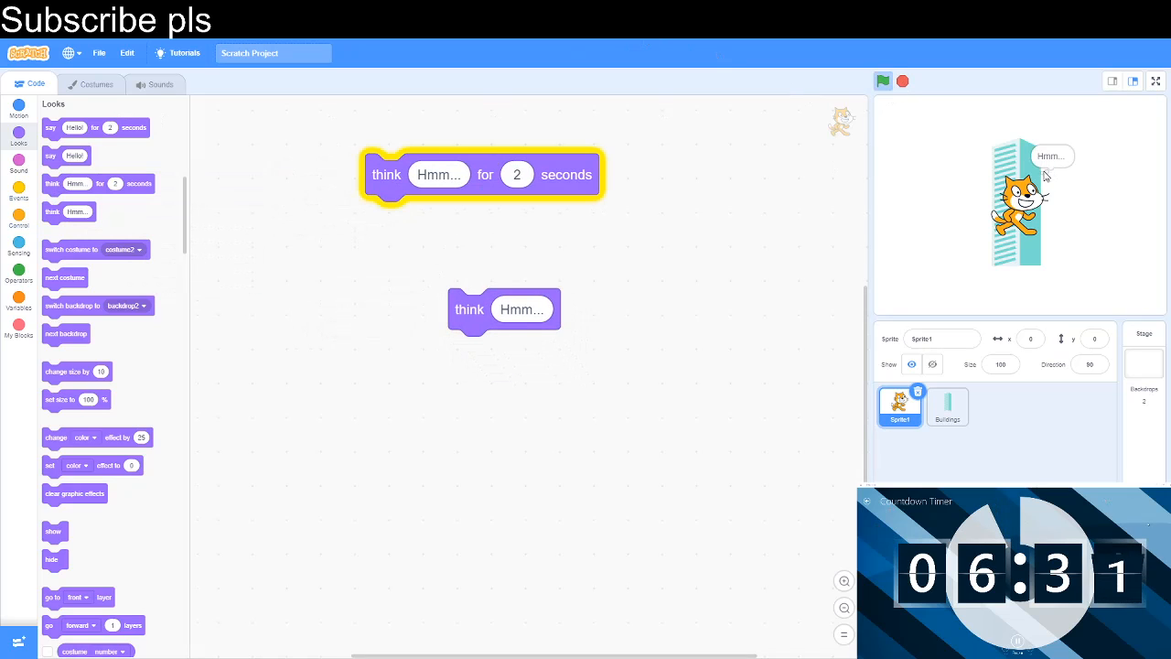
{"action": "left_click_drag", "start_coordinate": [480, 173], "coordinate": [143, 260]}
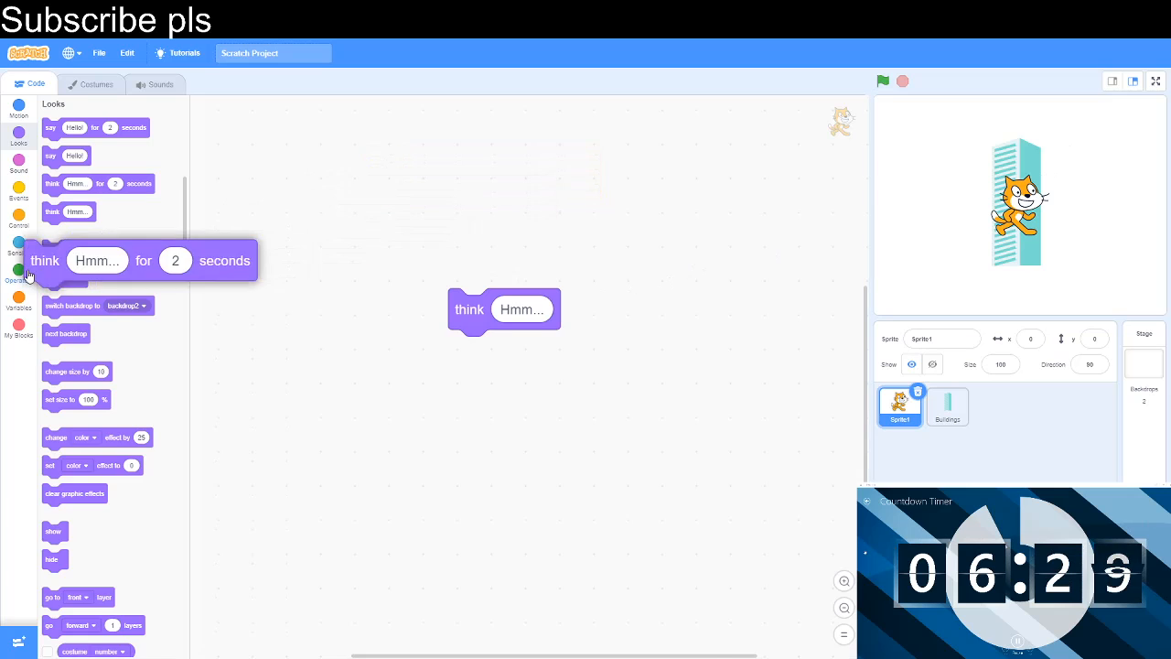
{"action": "left_click", "coordinate": [882, 80]}
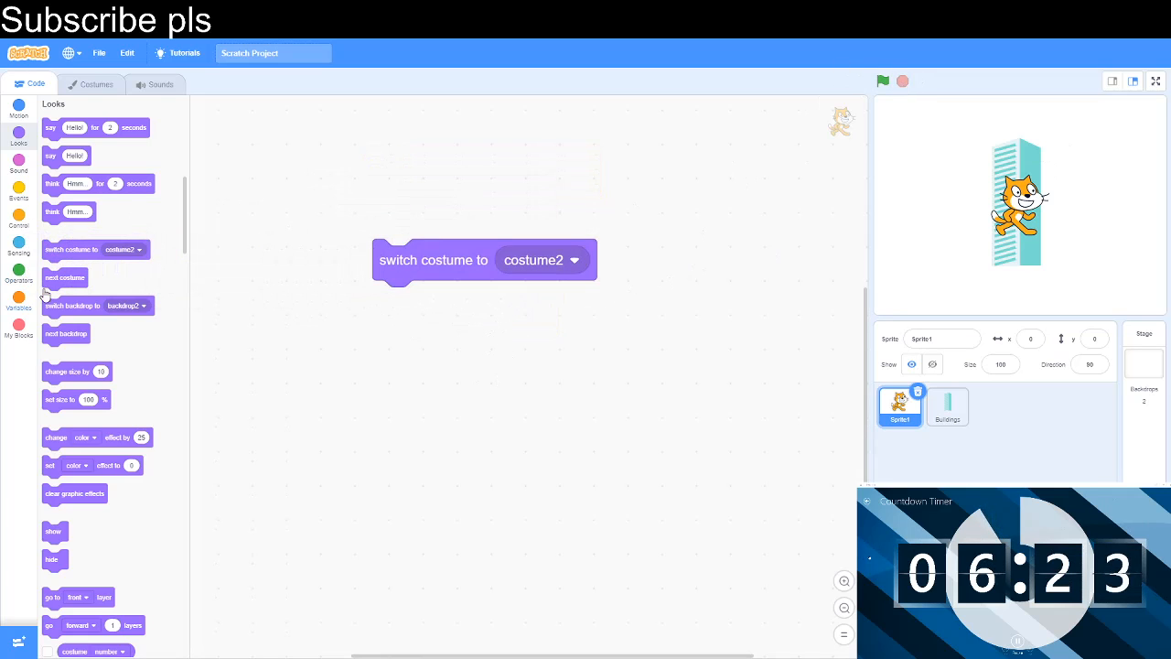
- Review costume1 and costume2 in the cat's Costumes tab and return to its code
{"action": "left_click", "coordinate": [95, 84]}
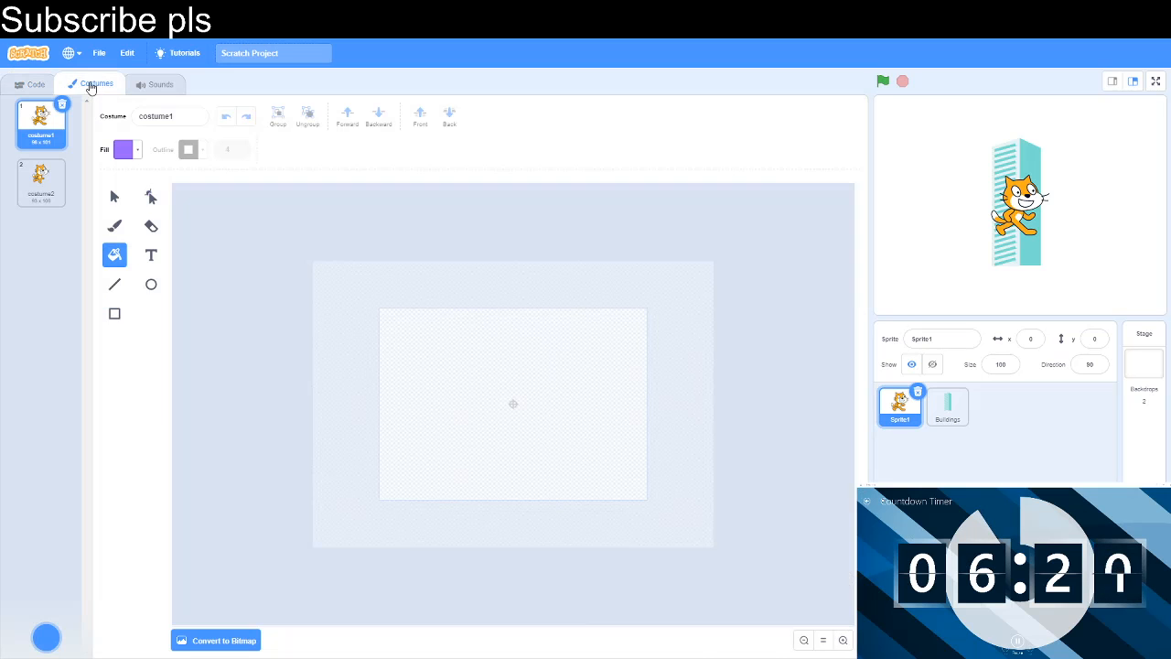
{"action": "left_click", "coordinate": [40, 183]}
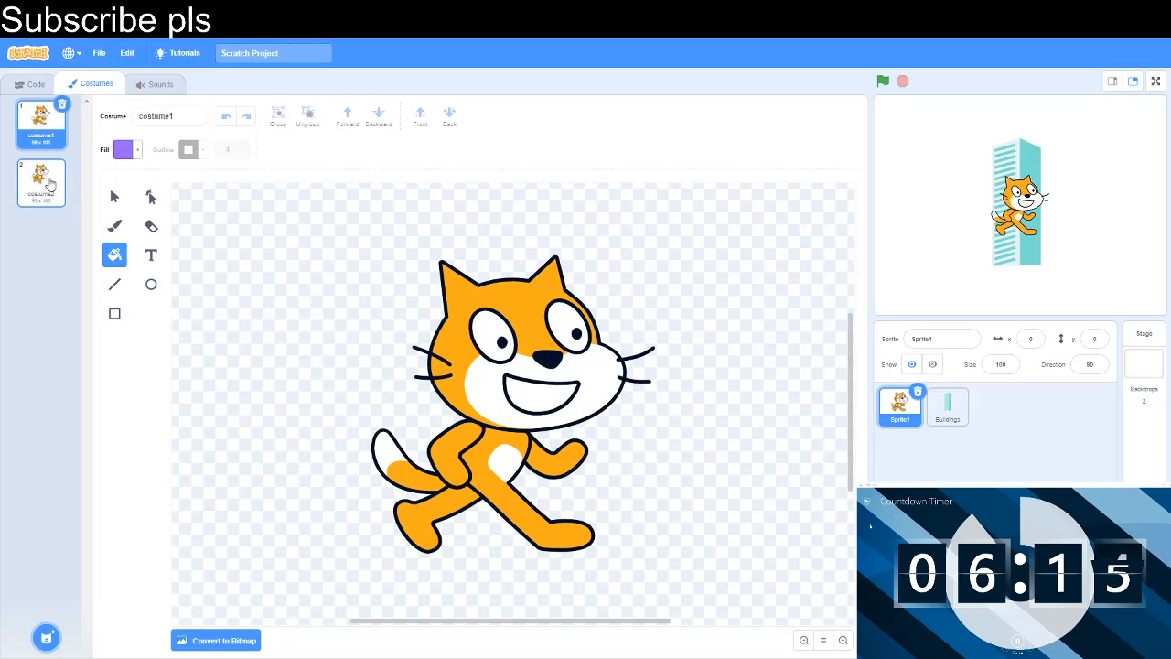
{"action": "left_click", "coordinate": [41, 183]}
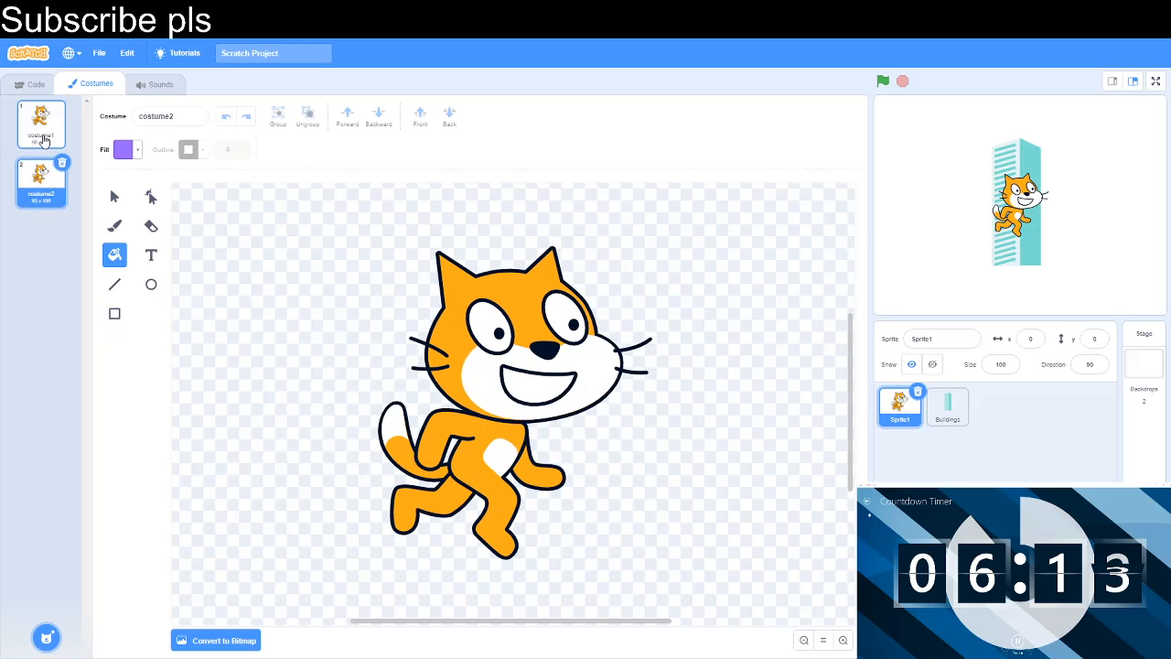
{"action": "left_click", "coordinate": [35, 84]}
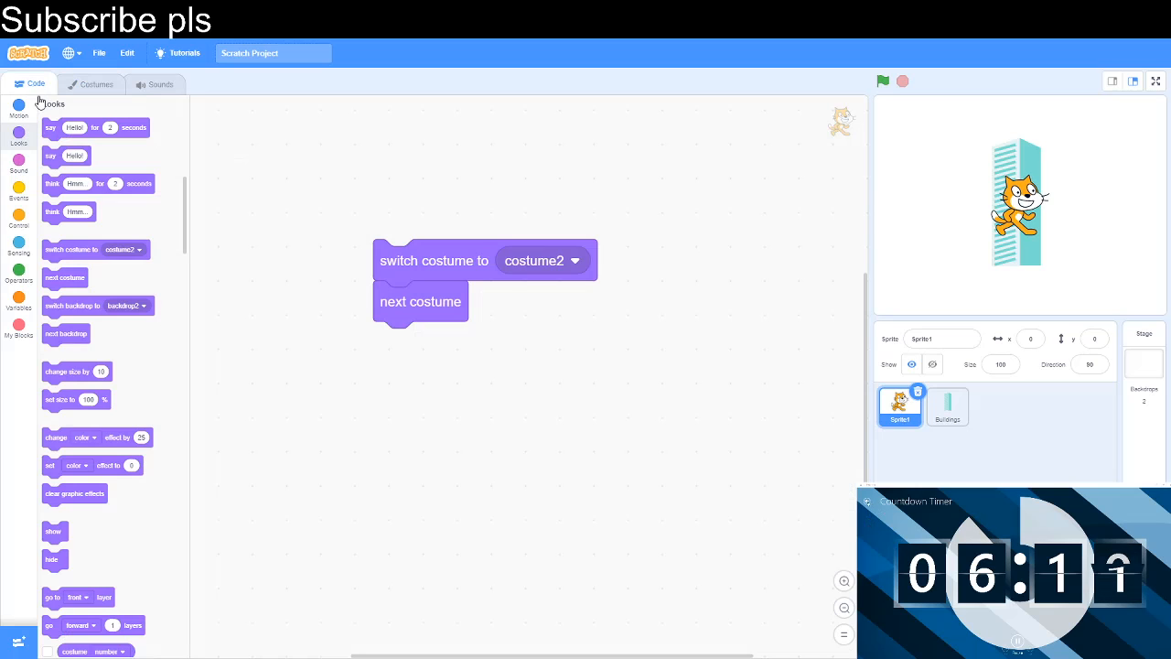
- Detach the next costume block and set switch costume to costume2
{"action": "left_click_drag", "start_coordinate": [421, 301], "coordinate": [436, 403]}
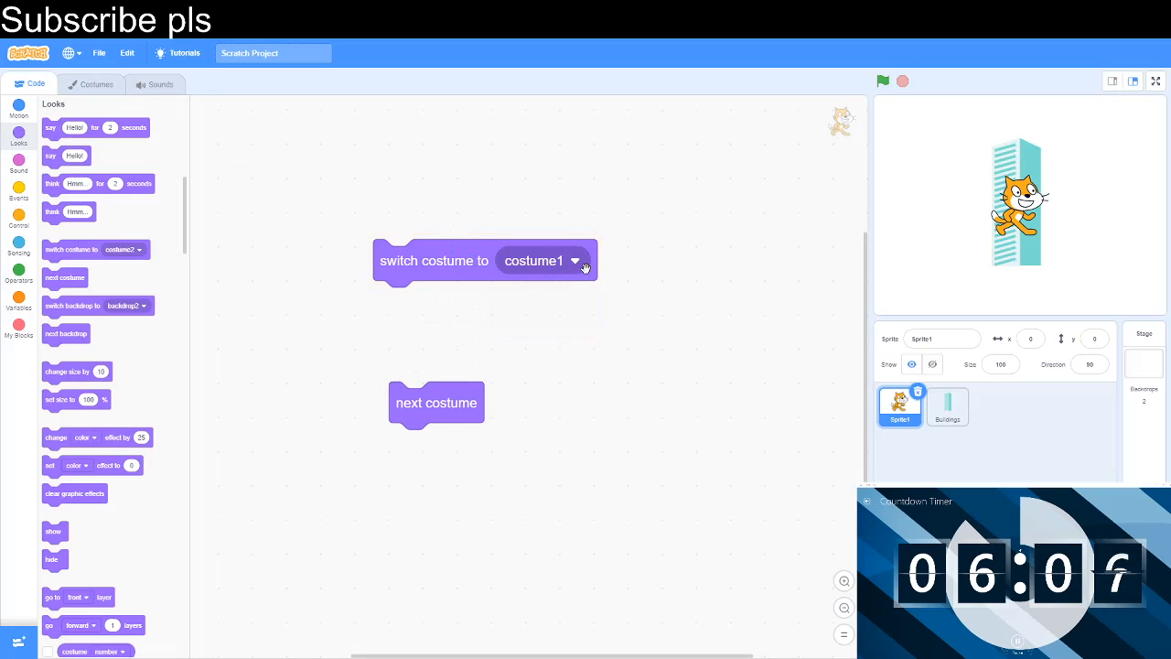
{"action": "left_click", "coordinate": [575, 259]}
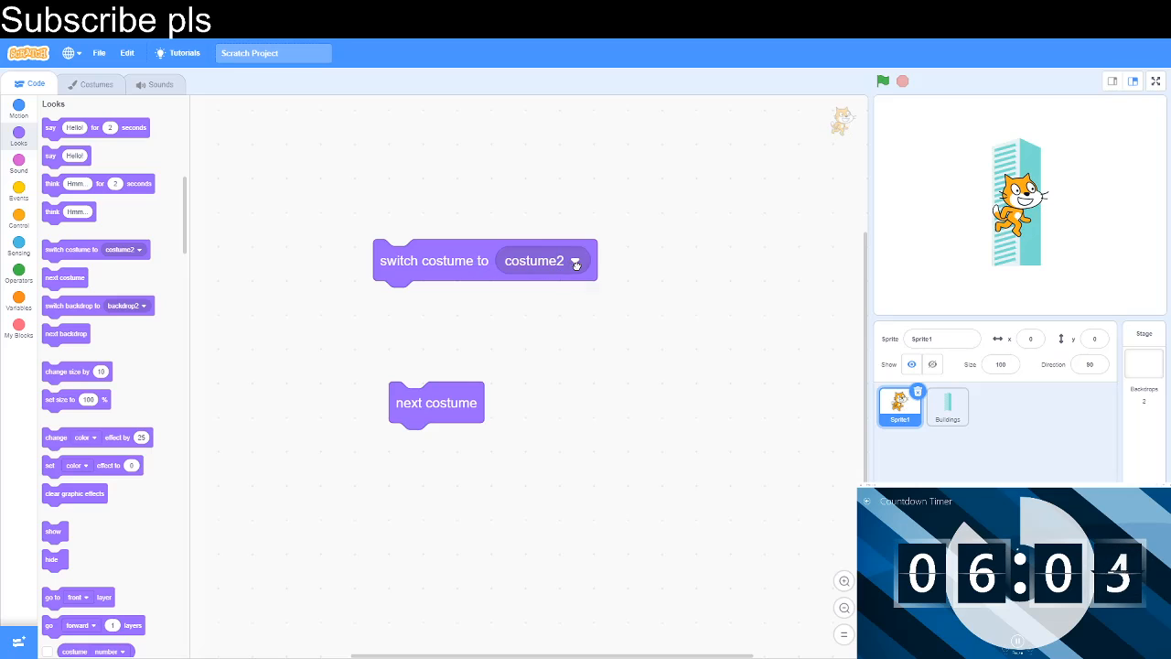
{"action": "left_click", "coordinate": [574, 262]}
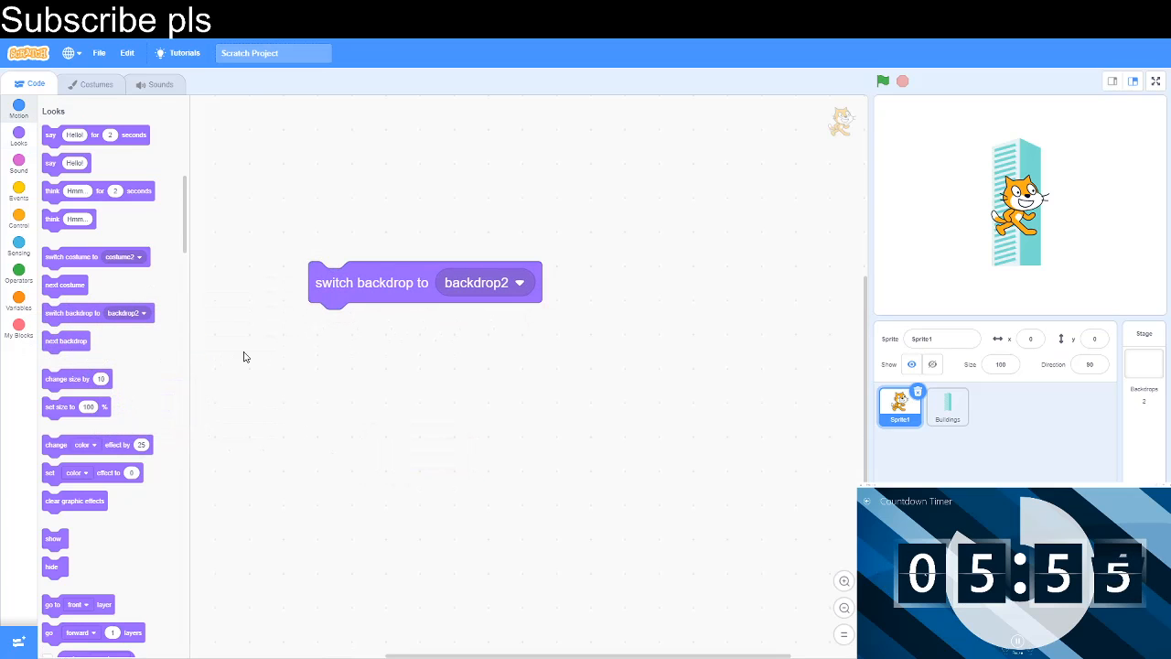
- Add a switch backdrop block, inspect the stage's blank backdrop1 and purple backdrop2, return to the cat's code
{"action": "left_click_drag", "start_coordinate": [66, 340], "coordinate": [410, 403]}
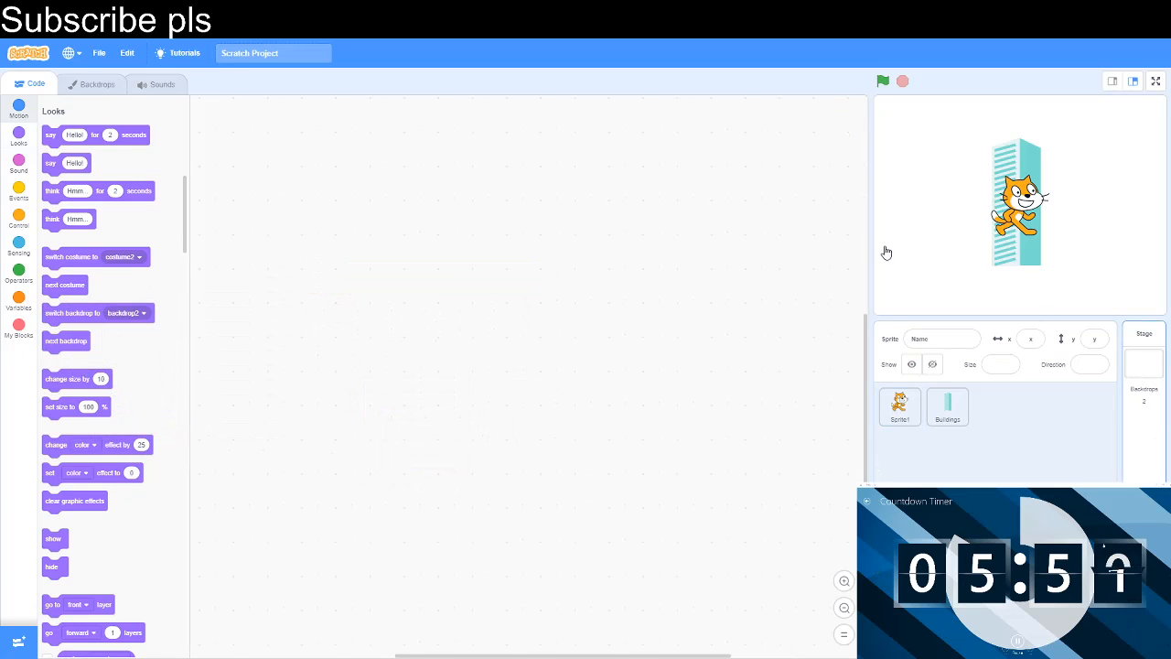
{"action": "left_click", "coordinate": [97, 84]}
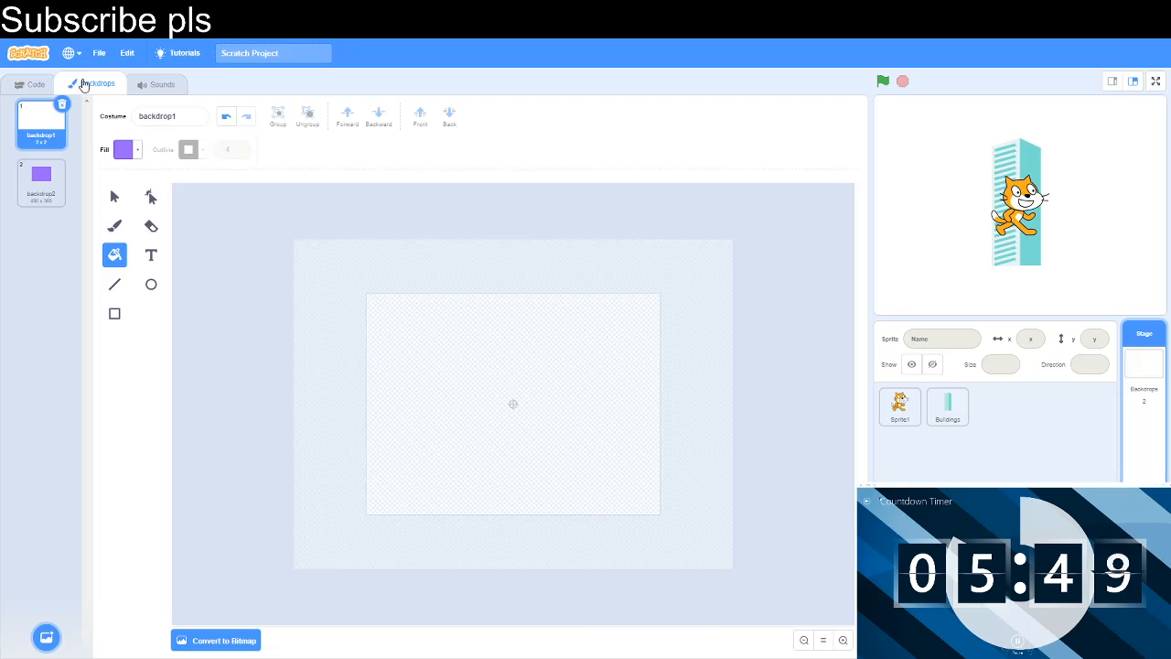
{"action": "left_click", "coordinate": [40, 183]}
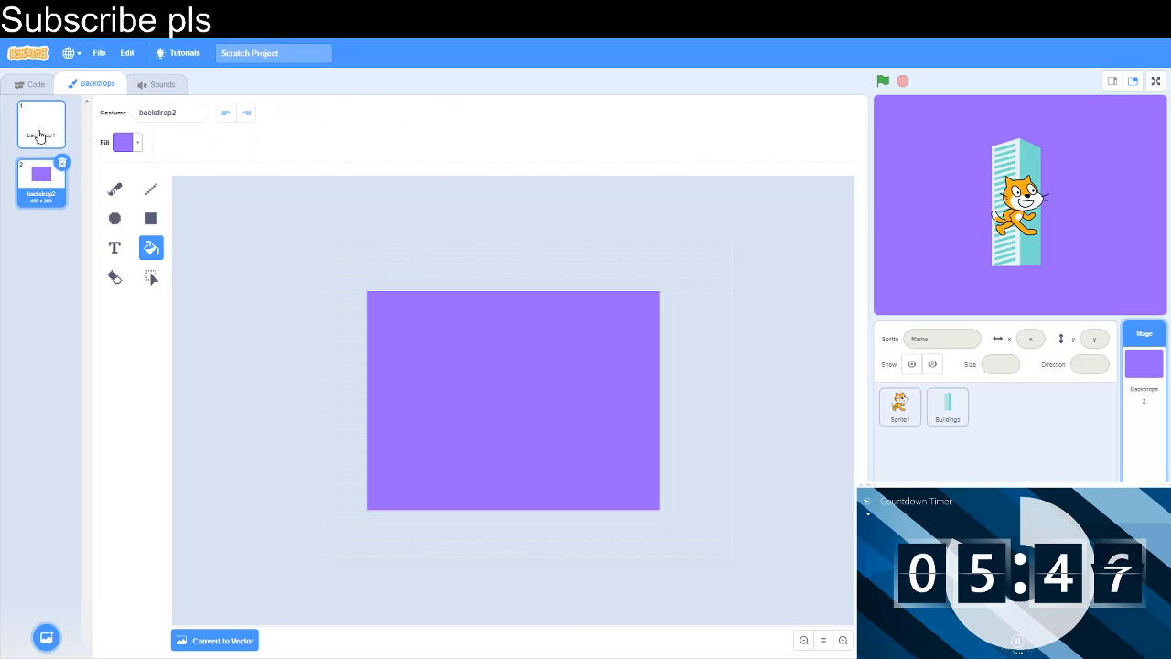
{"action": "left_click", "coordinate": [40, 124]}
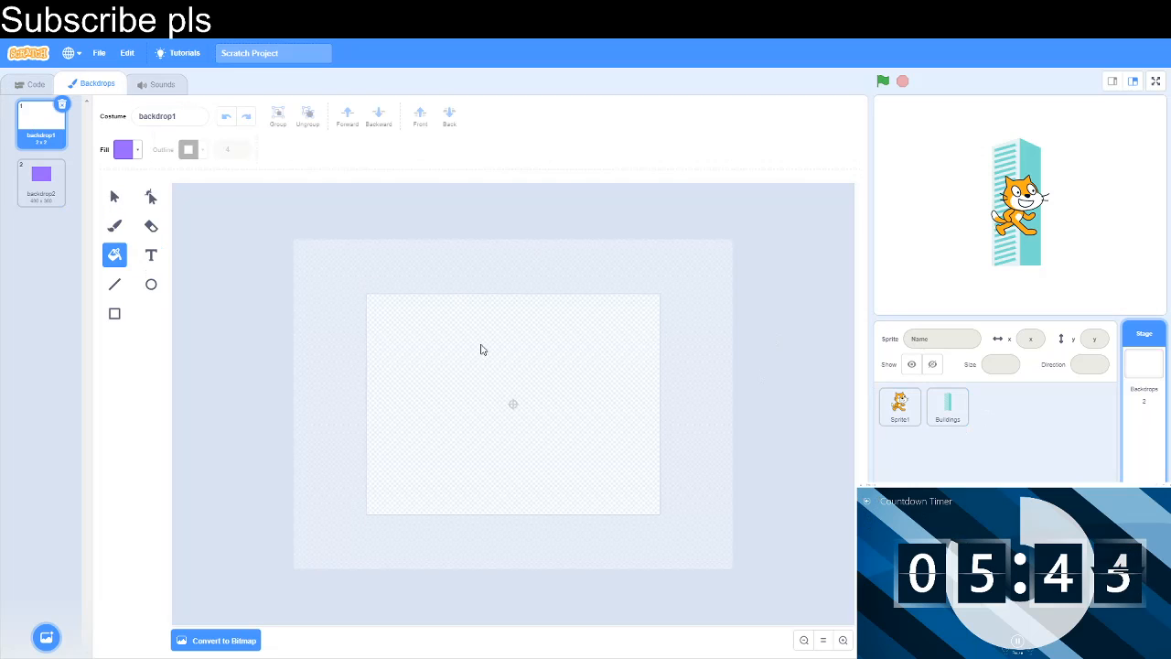
{"action": "left_click", "coordinate": [899, 406]}
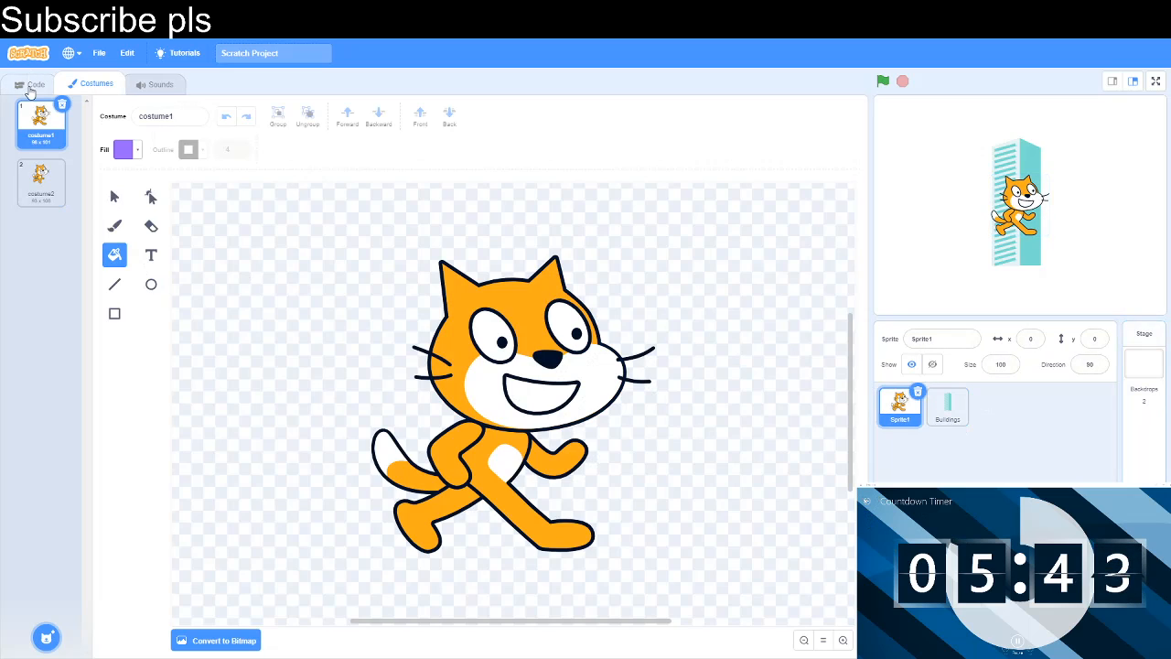
{"action": "left_click", "coordinate": [35, 84]}
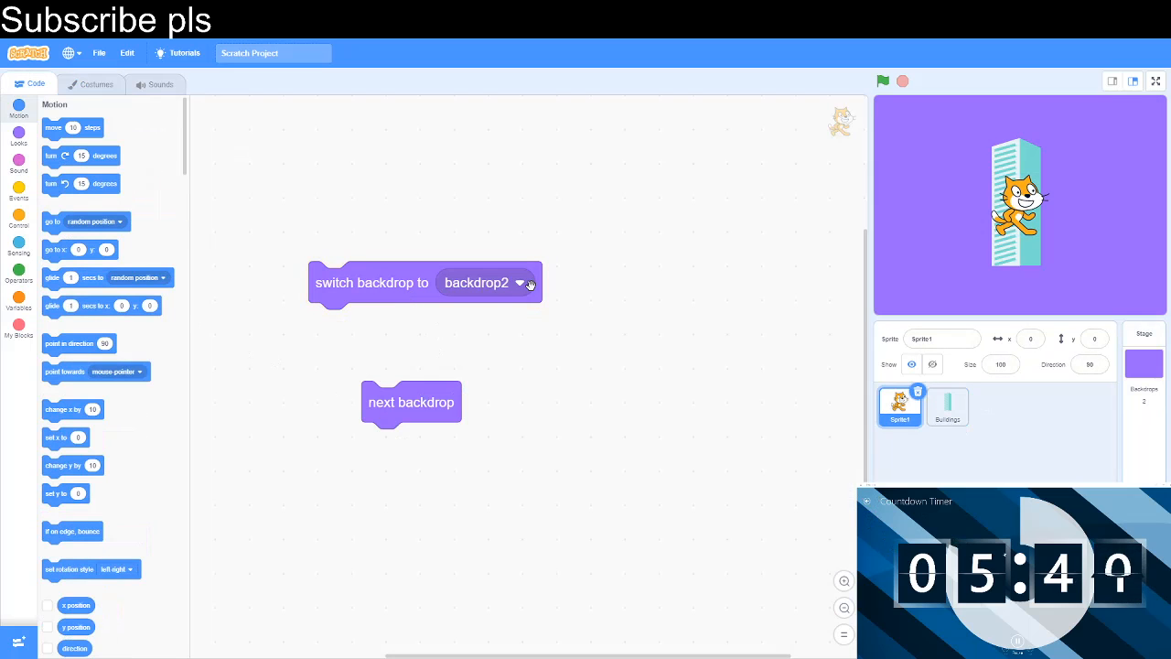
- Set the switch backdrop block to next backdrop, then settle on previous backdrop
{"action": "left_click", "coordinate": [520, 282]}
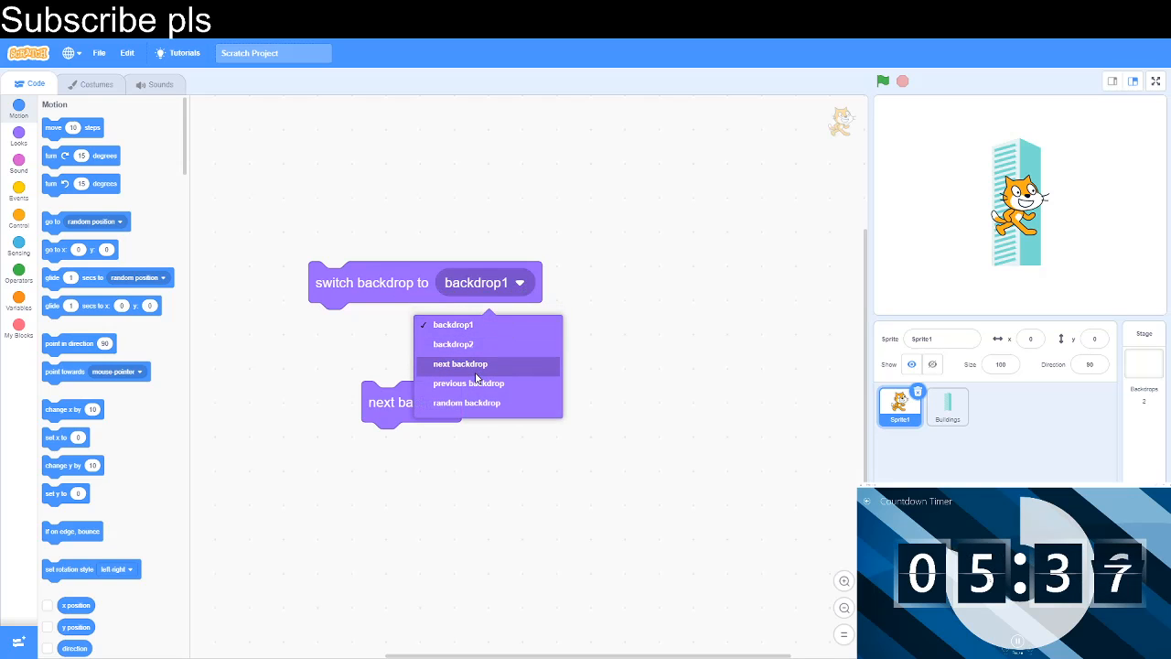
{"action": "left_click", "coordinate": [462, 362]}
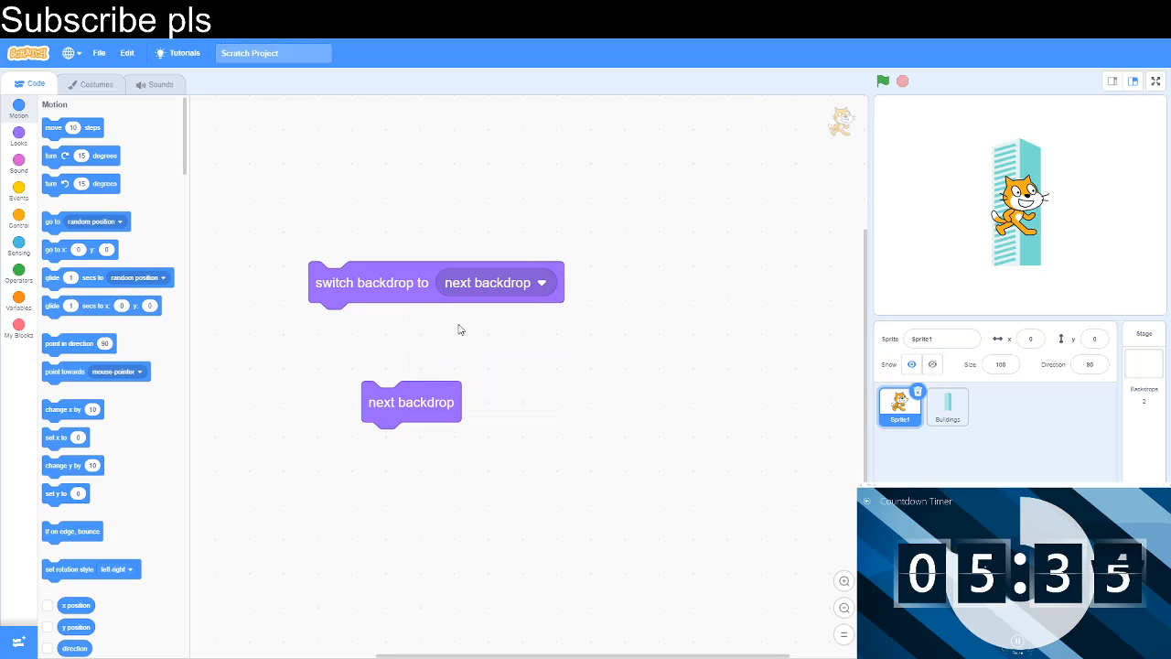
{"action": "mouse_move", "coordinate": [608, 300]}
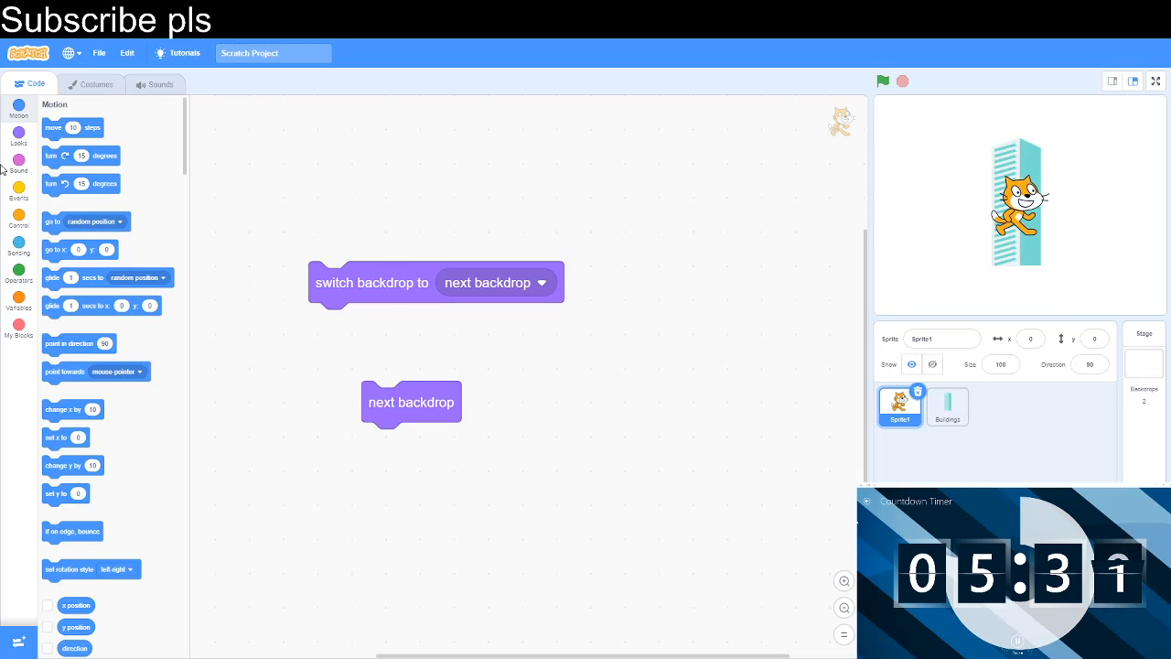
{"action": "left_click", "coordinate": [18, 138]}
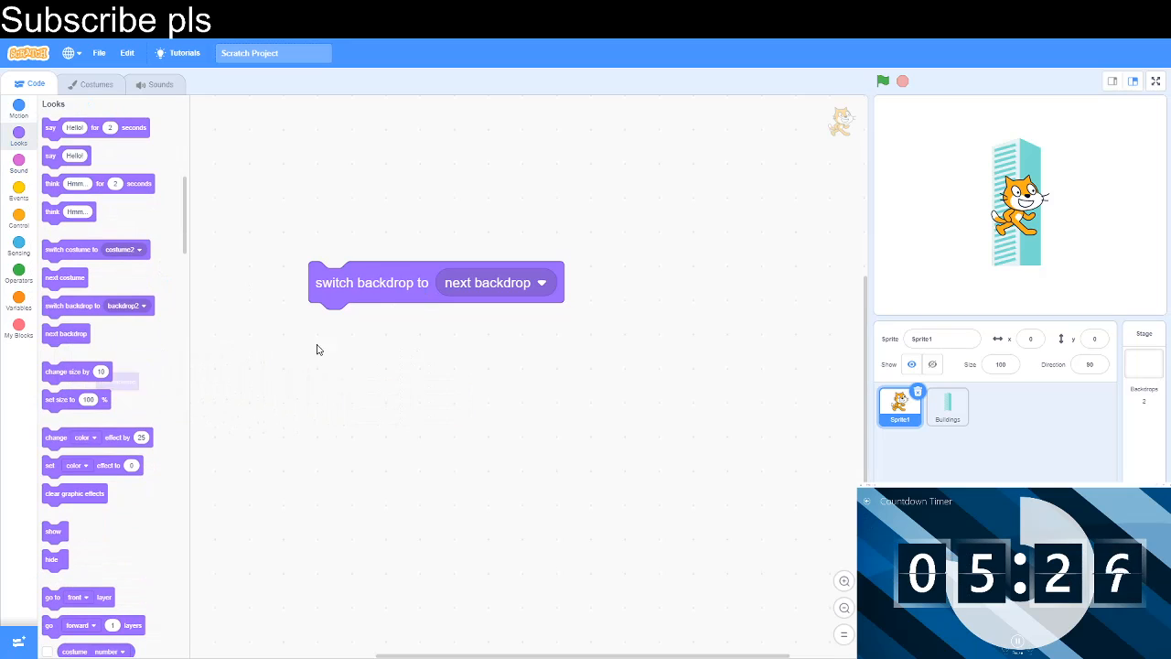
{"action": "left_click", "coordinate": [540, 282]}
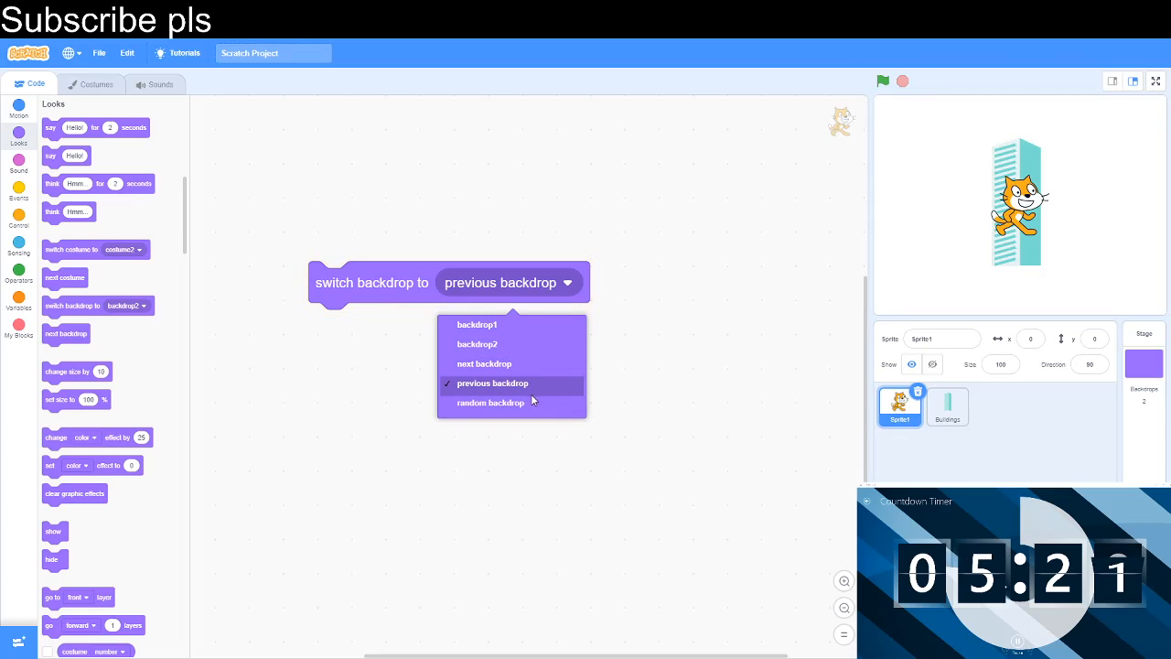
{"action": "left_click", "coordinate": [491, 403]}
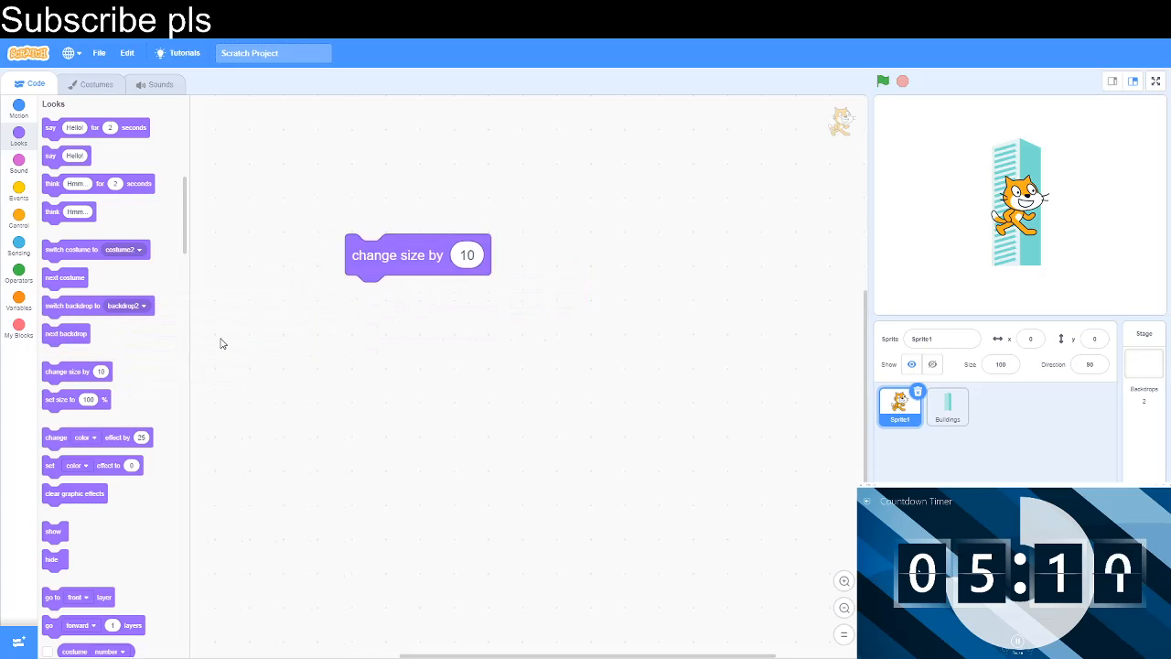
- Add a set size to 90% block, then a change color effect block
{"action": "left_click_drag", "start_coordinate": [77, 399], "coordinate": [450, 377]}
{"action": "type", "text": "90"}
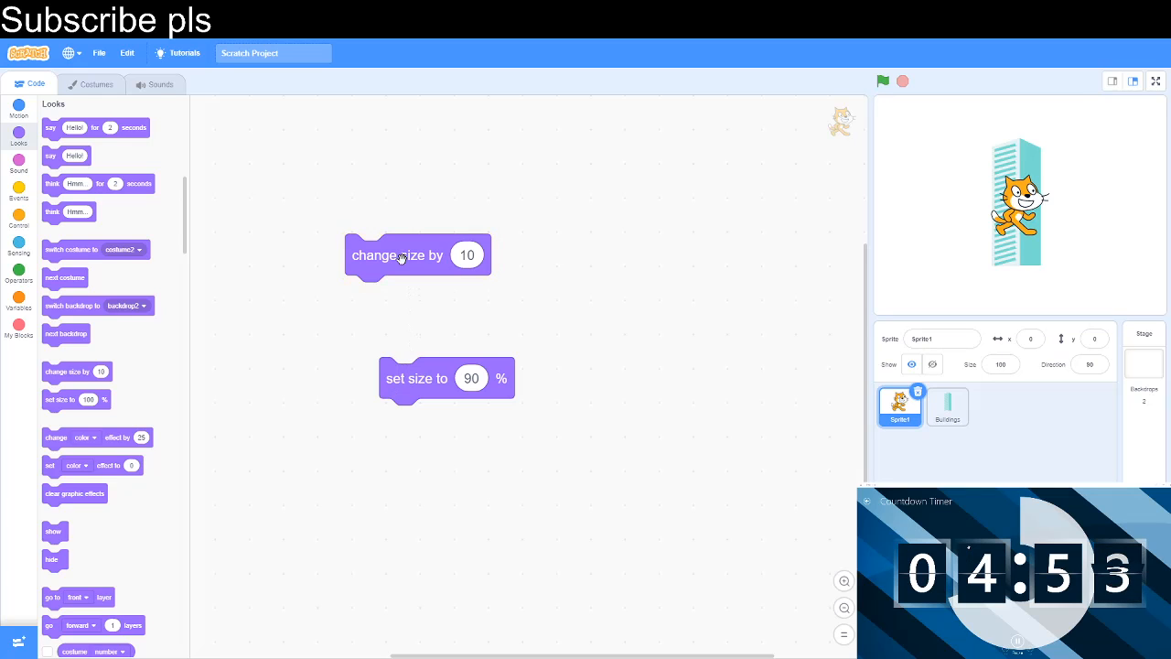
{"action": "left_click_drag", "start_coordinate": [417, 378], "coordinate": [382, 296]}
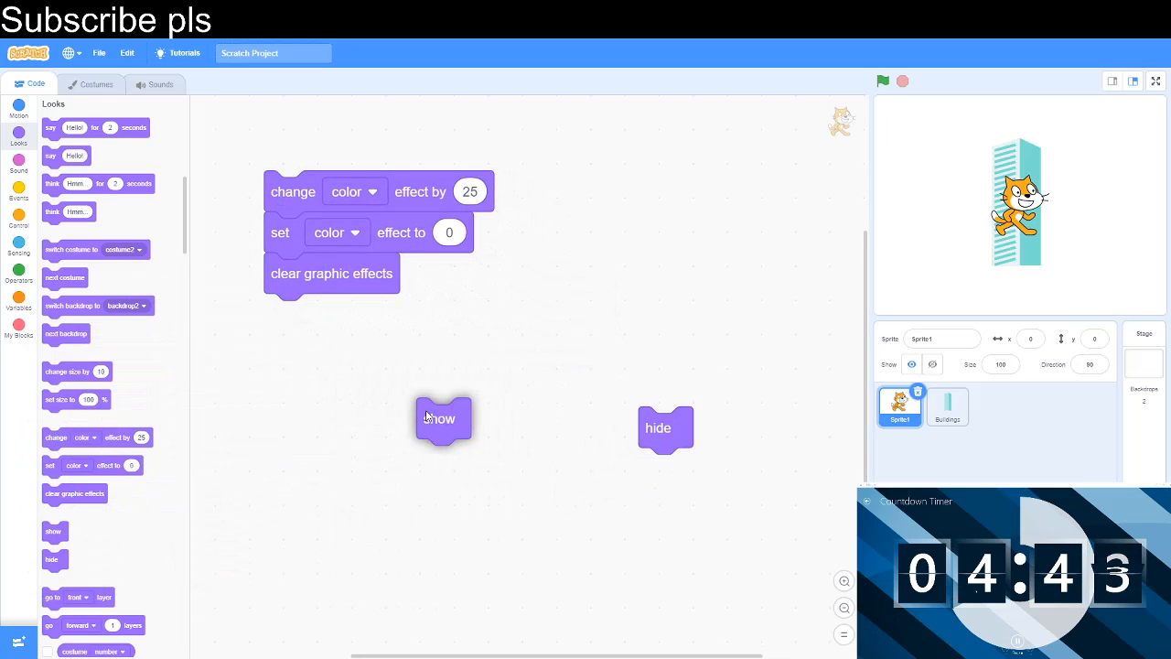
- Place the show block, try and discard the size reporter, peek at the cat's costumes
{"action": "left_click_drag", "start_coordinate": [666, 428], "coordinate": [567, 414]}
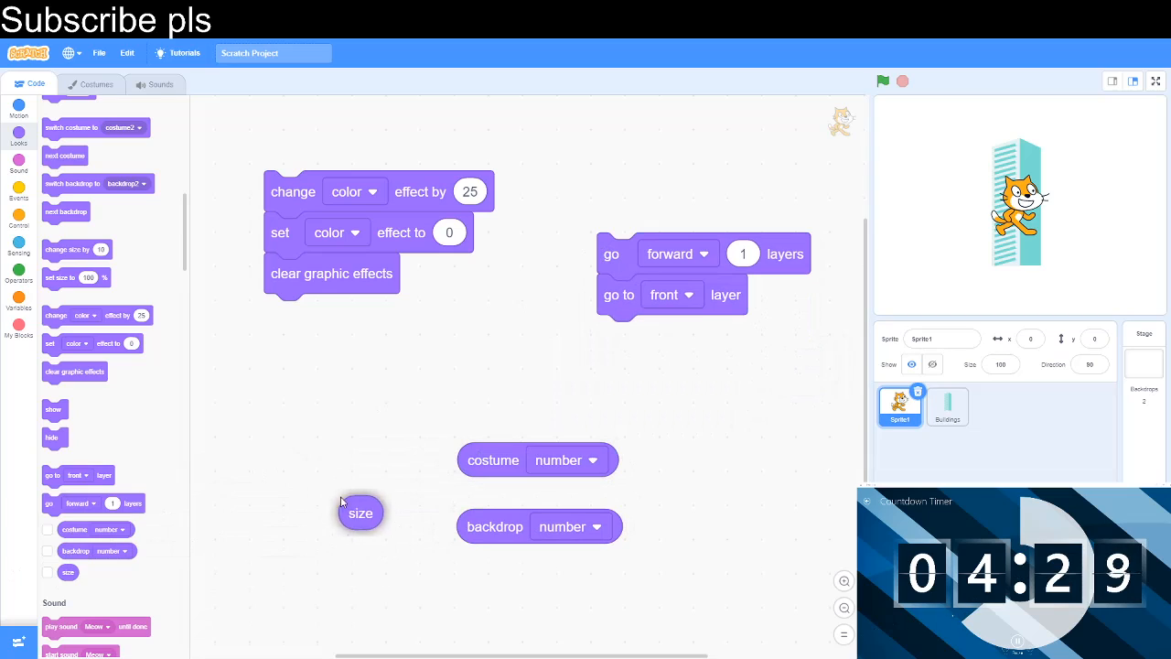
{"action": "left_click_drag", "start_coordinate": [358, 512], "coordinate": [322, 480]}
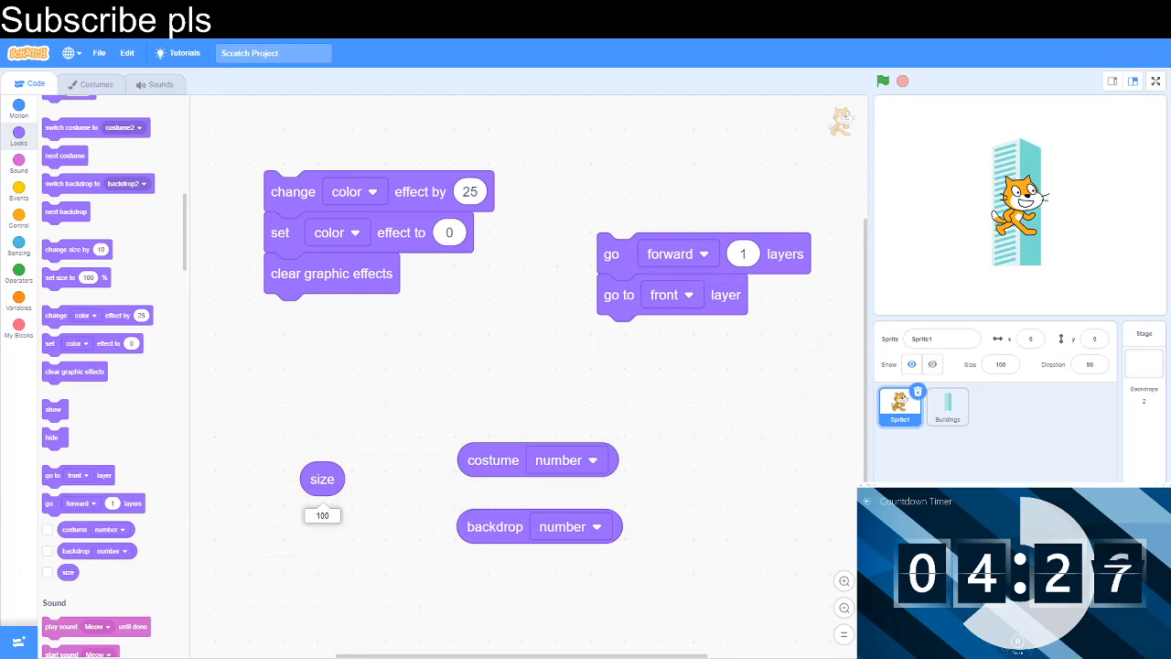
{"action": "left_click_drag", "start_coordinate": [323, 479], "coordinate": [168, 494]}
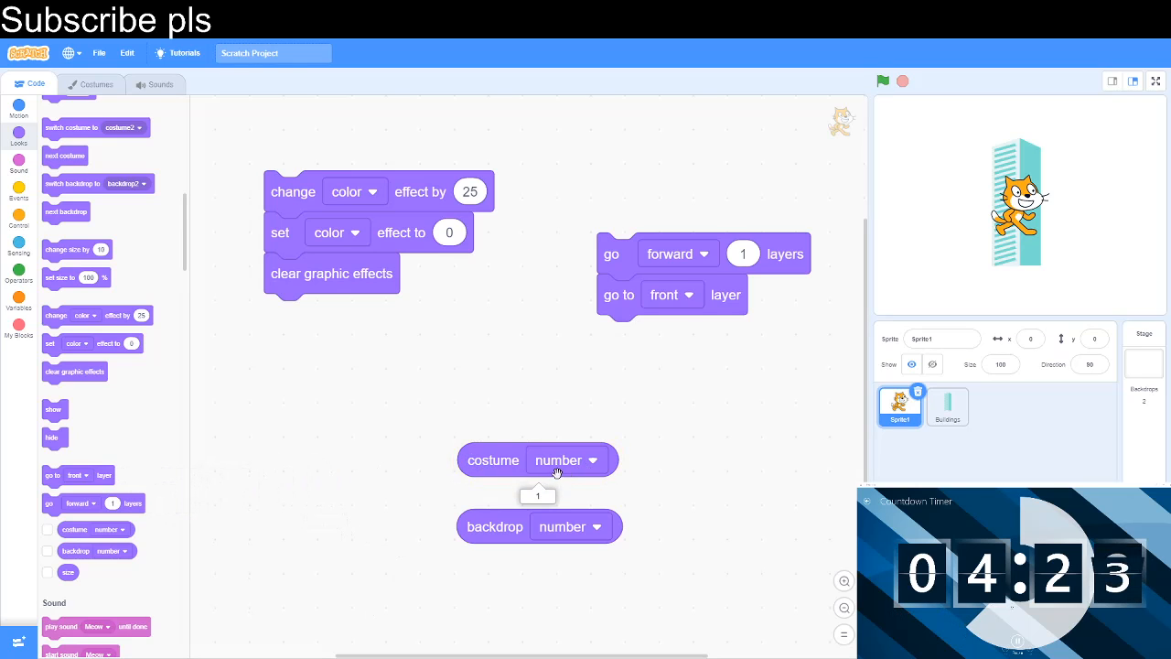
{"action": "left_click", "coordinate": [96, 85]}
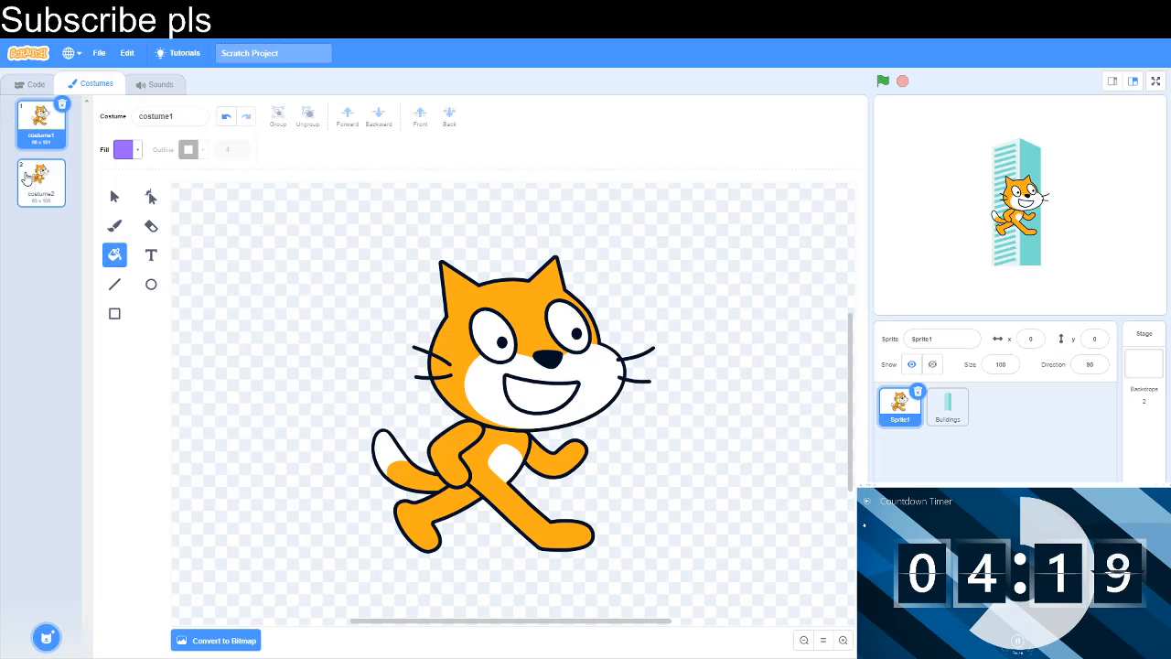
{"action": "left_click", "coordinate": [37, 84]}
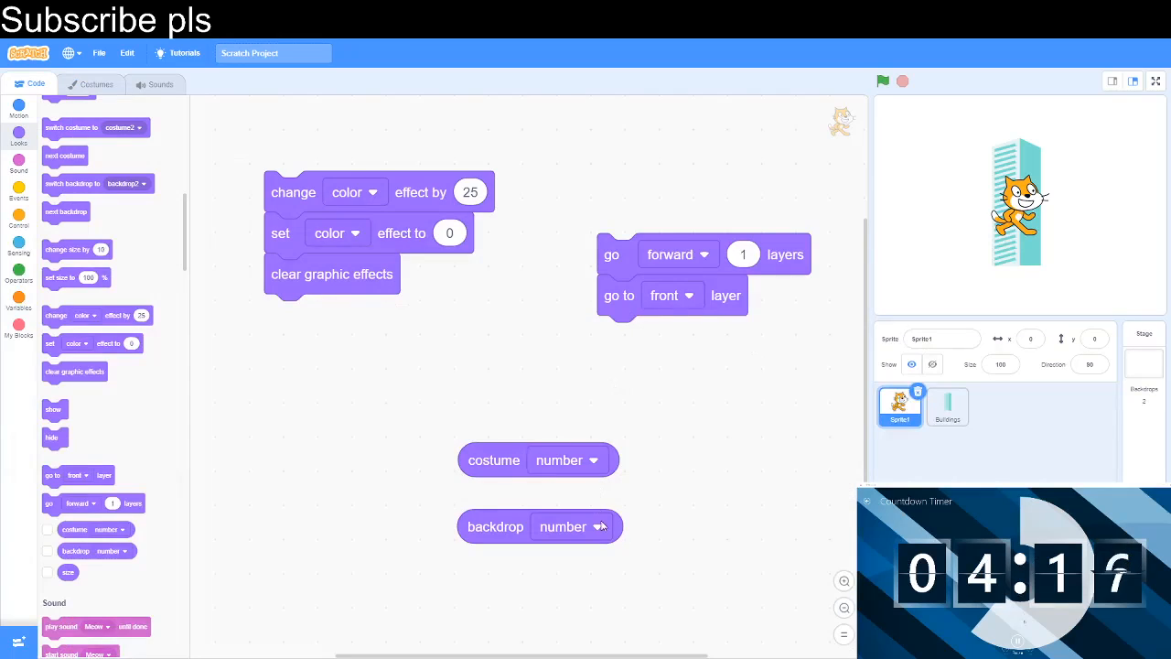
- Read the costume number and backdrop reporters as number and name, then discard the backdrop reporter
{"action": "left_click", "coordinate": [567, 459]}
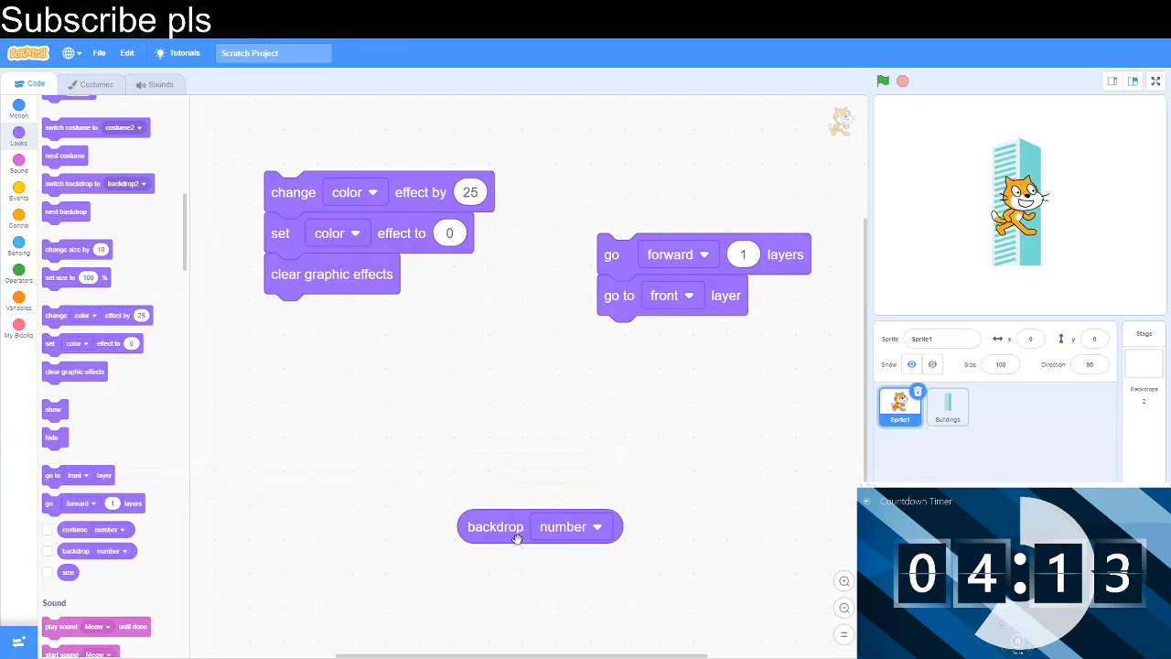
{"action": "left_click", "coordinate": [596, 527]}
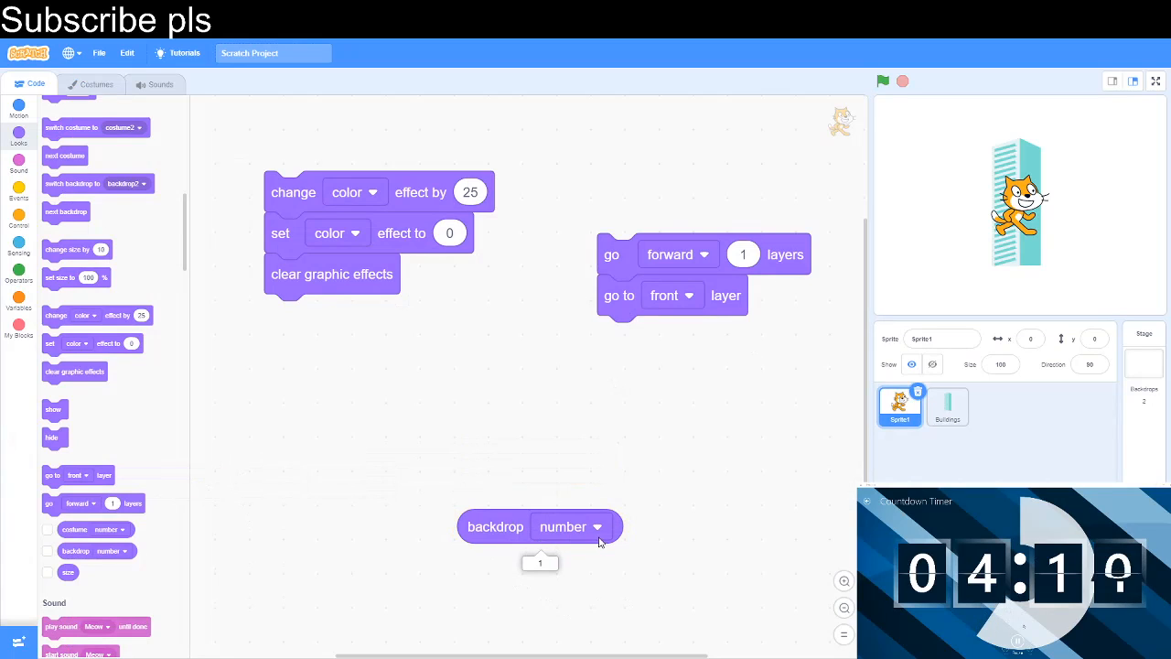
{"action": "left_click", "coordinate": [597, 527]}
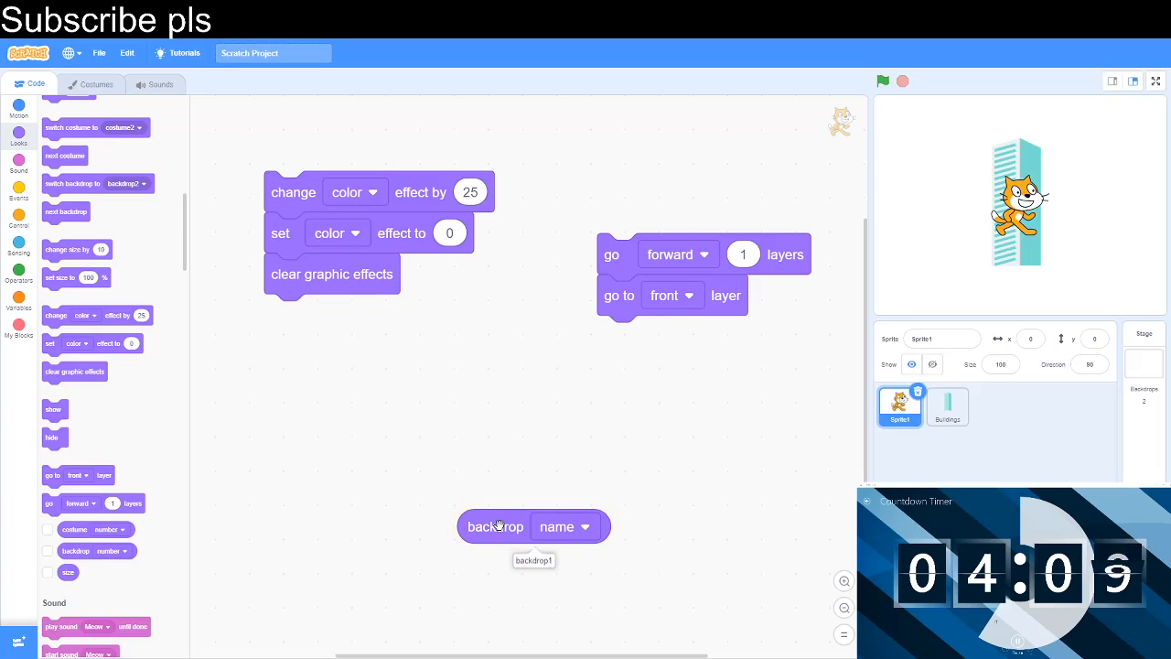
{"action": "left_click_drag", "start_coordinate": [535, 527], "coordinate": [137, 469]}
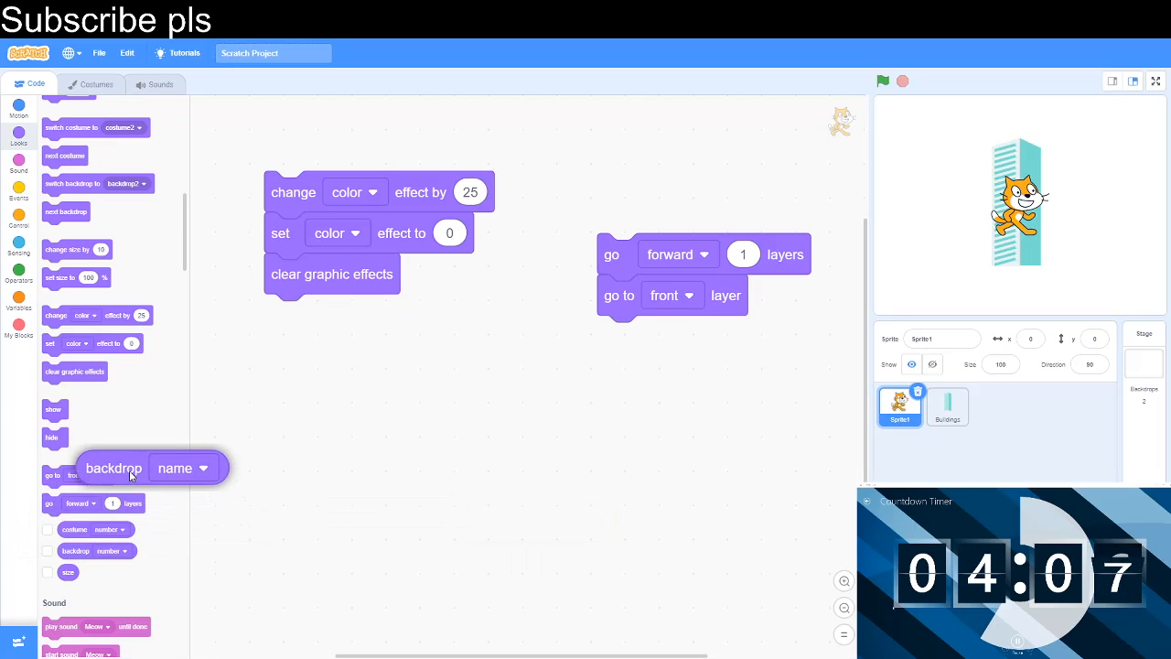
{"action": "scroll", "scroll_direction": "up", "scroll_amount": 3}
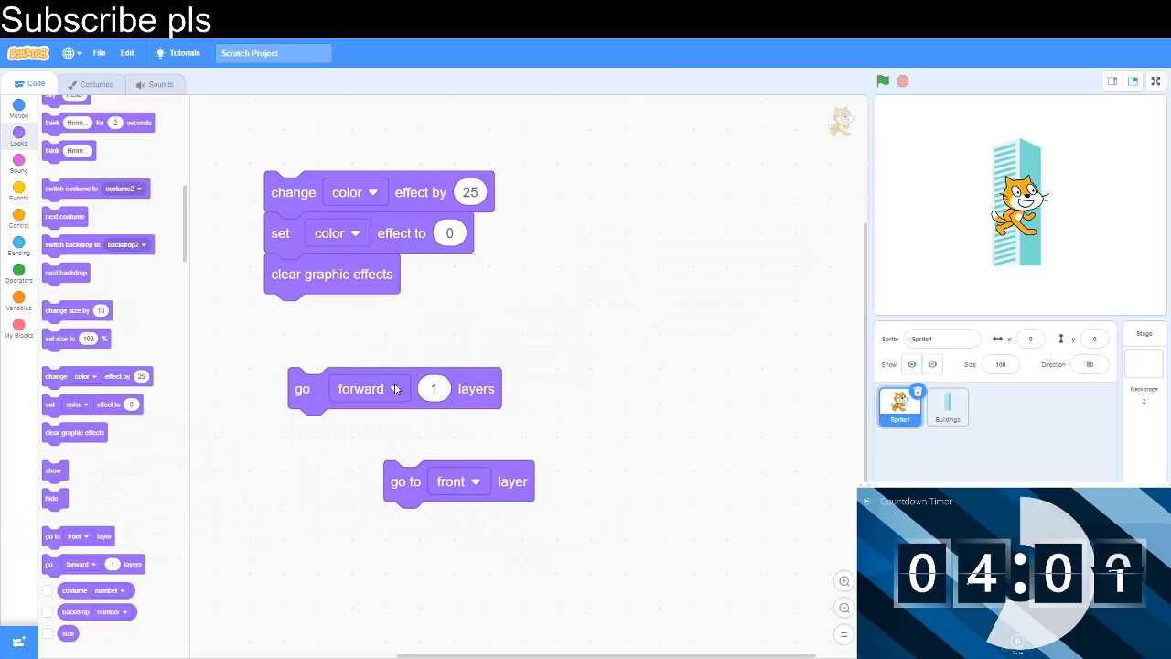
- Set go to layer to back then front and send the cat behind the building
{"action": "left_click", "coordinate": [454, 482]}
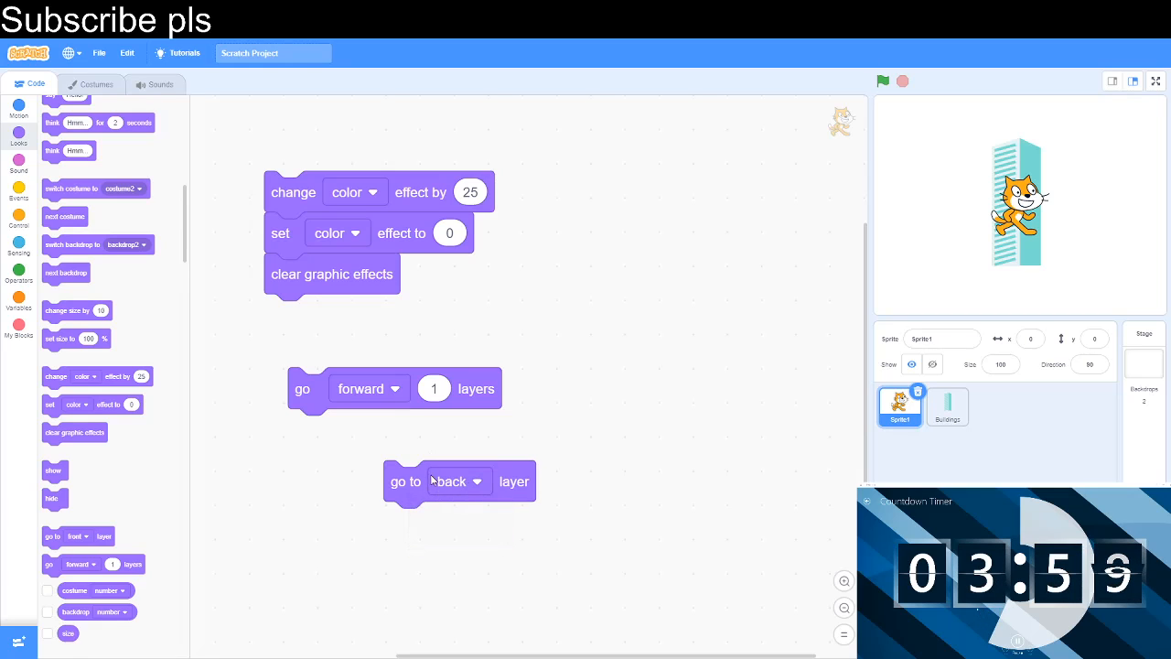
{"action": "left_click", "coordinate": [458, 482]}
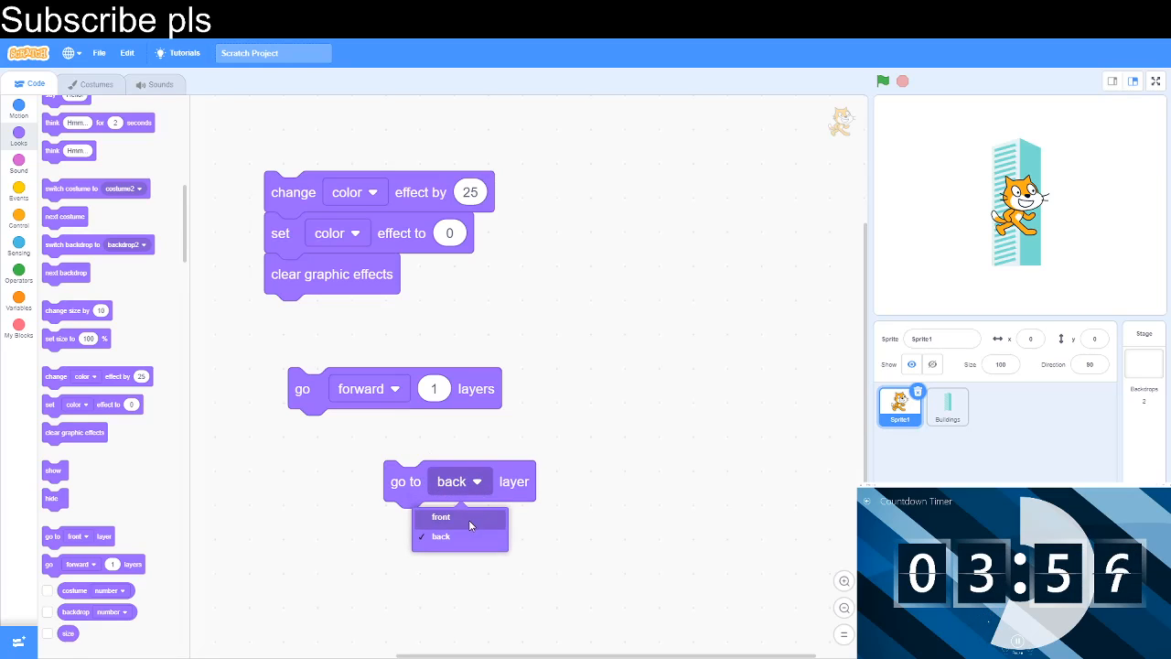
{"action": "left_click", "coordinate": [440, 516]}
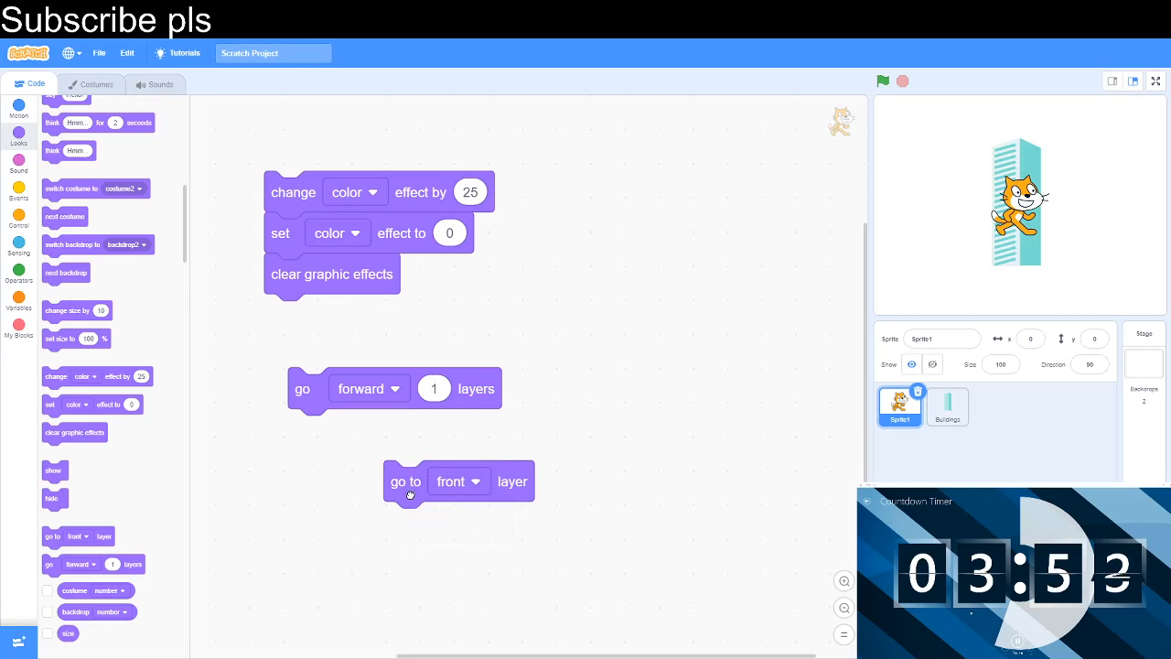
{"action": "left_click", "coordinate": [457, 482]}
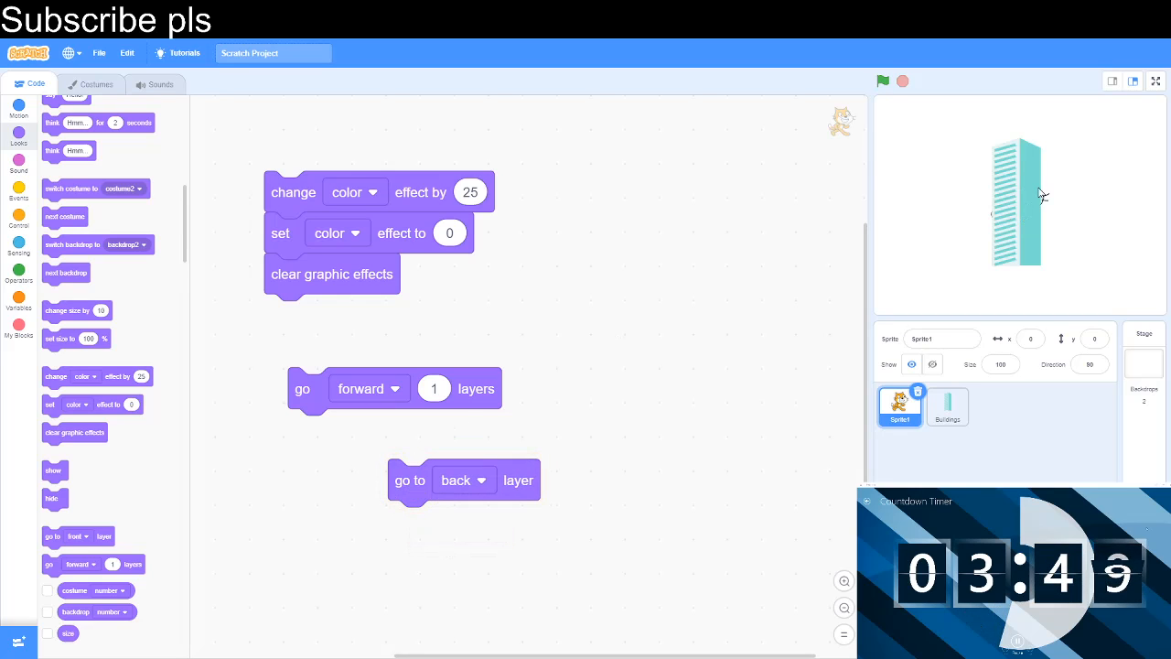
{"action": "mouse_move", "coordinate": [999, 242]}
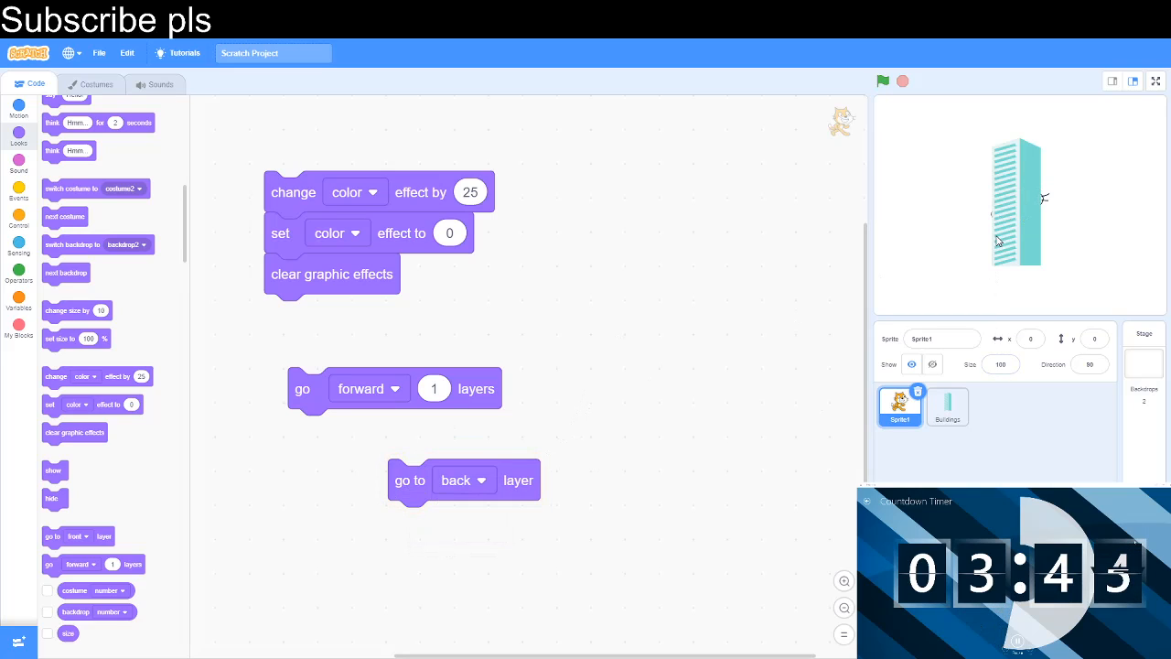
{"action": "mouse_move", "coordinate": [959, 326]}
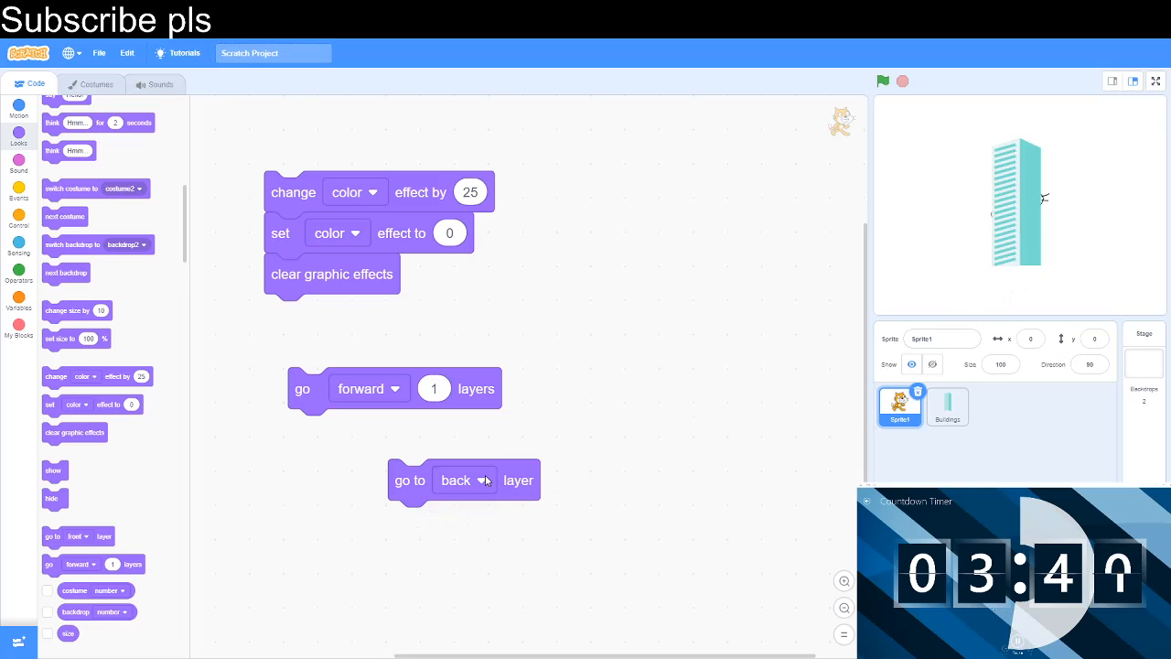
- Bring the cat back in front, keep go forward 1 layers as forward and delete it
{"action": "left_click", "coordinate": [483, 480]}
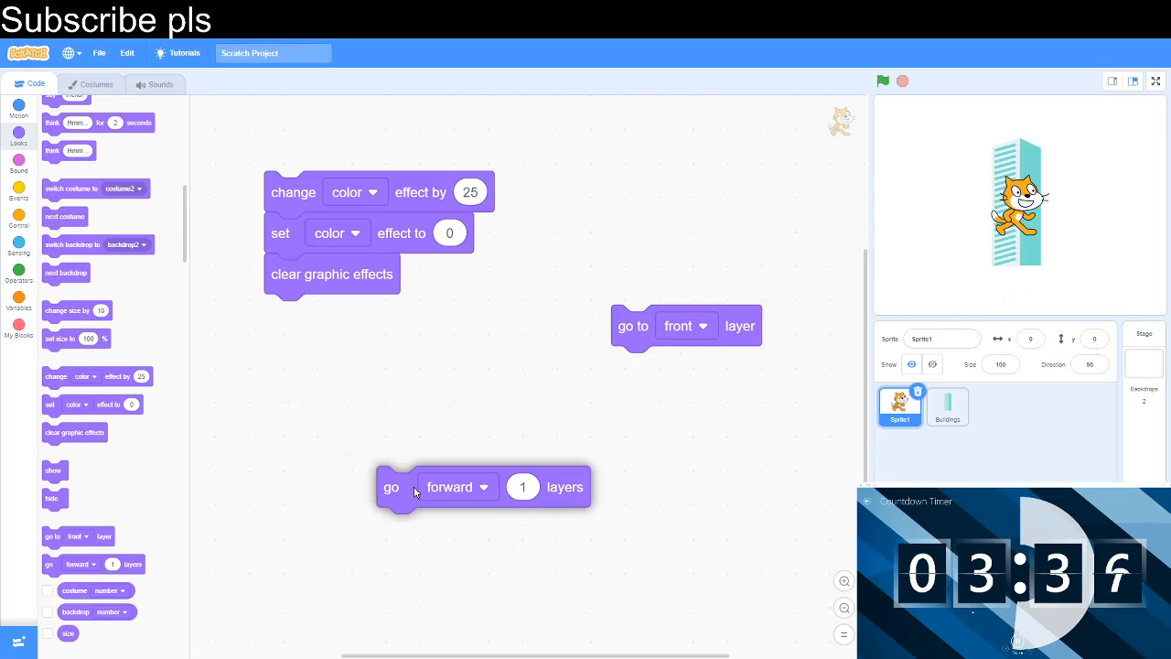
{"action": "left_click", "coordinate": [483, 487]}
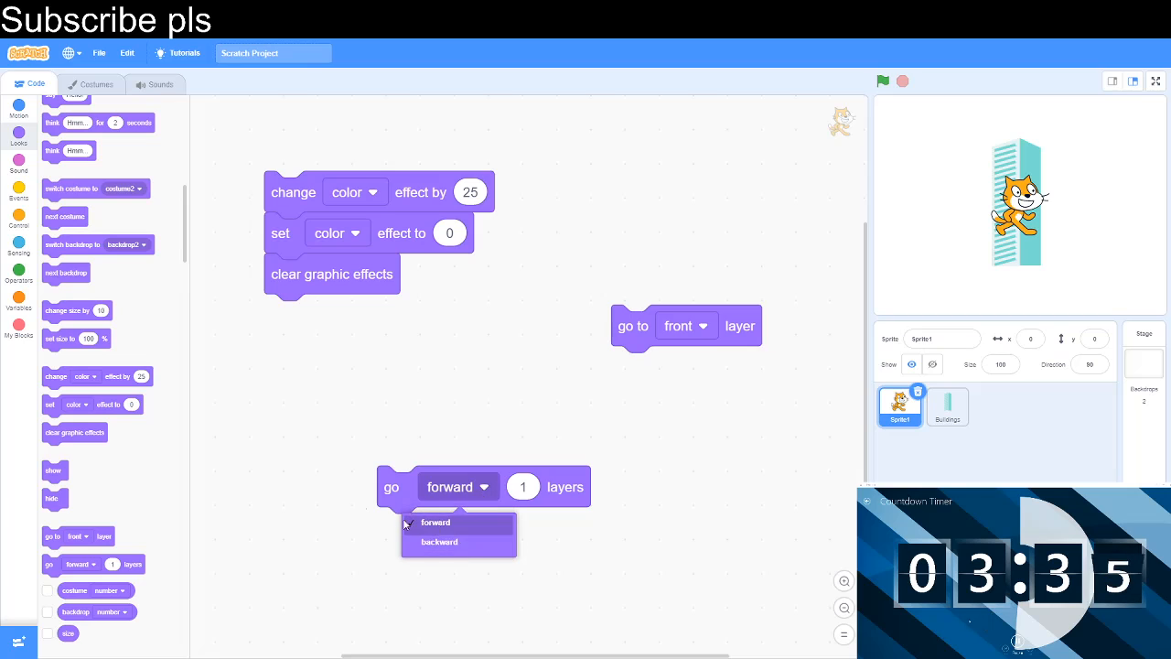
{"action": "left_click", "coordinate": [435, 521]}
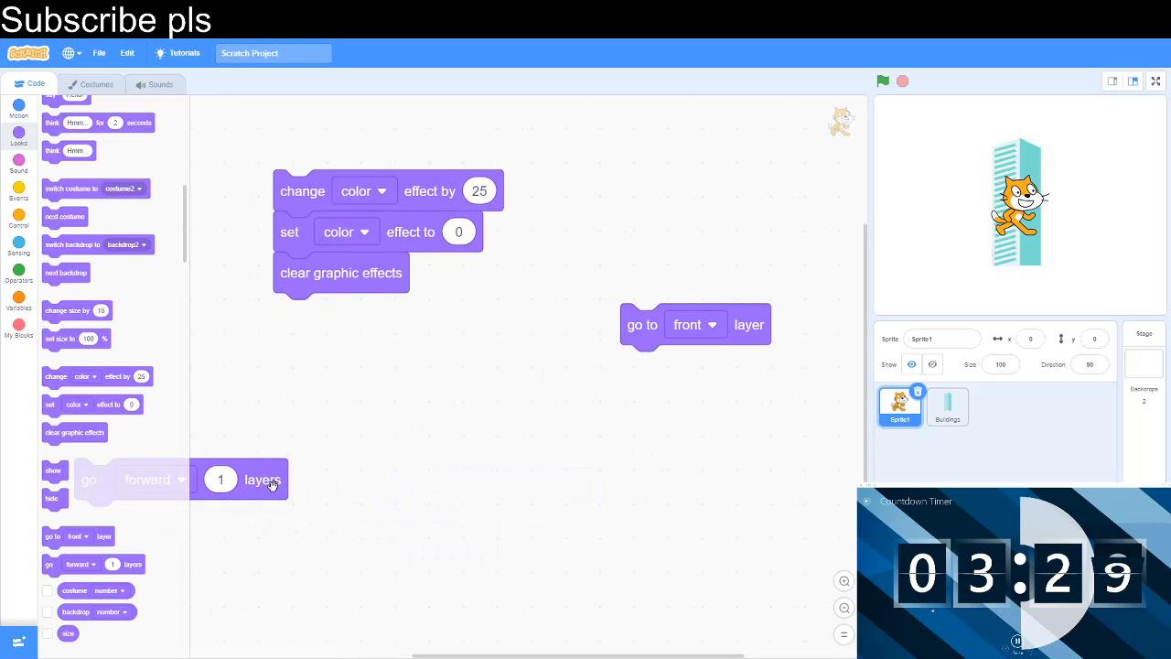
{"action": "left_click_drag", "start_coordinate": [696, 324], "coordinate": [92, 396]}
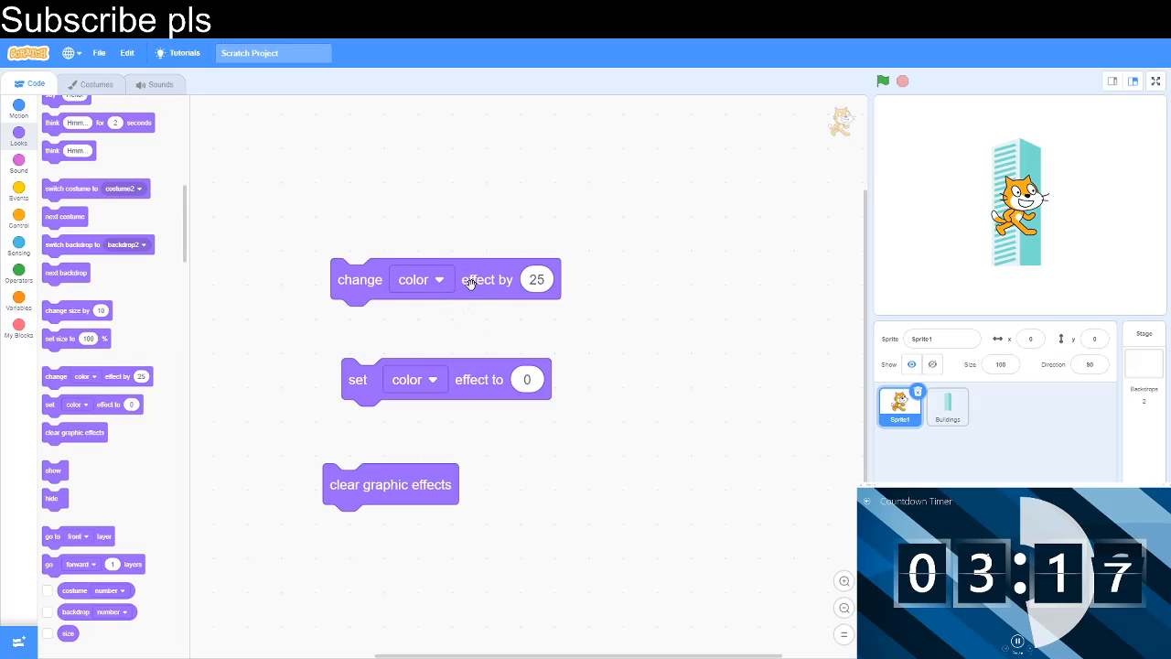
- Run change color effect by 25 to tint the cat purple
{"action": "left_click", "coordinate": [445, 278]}
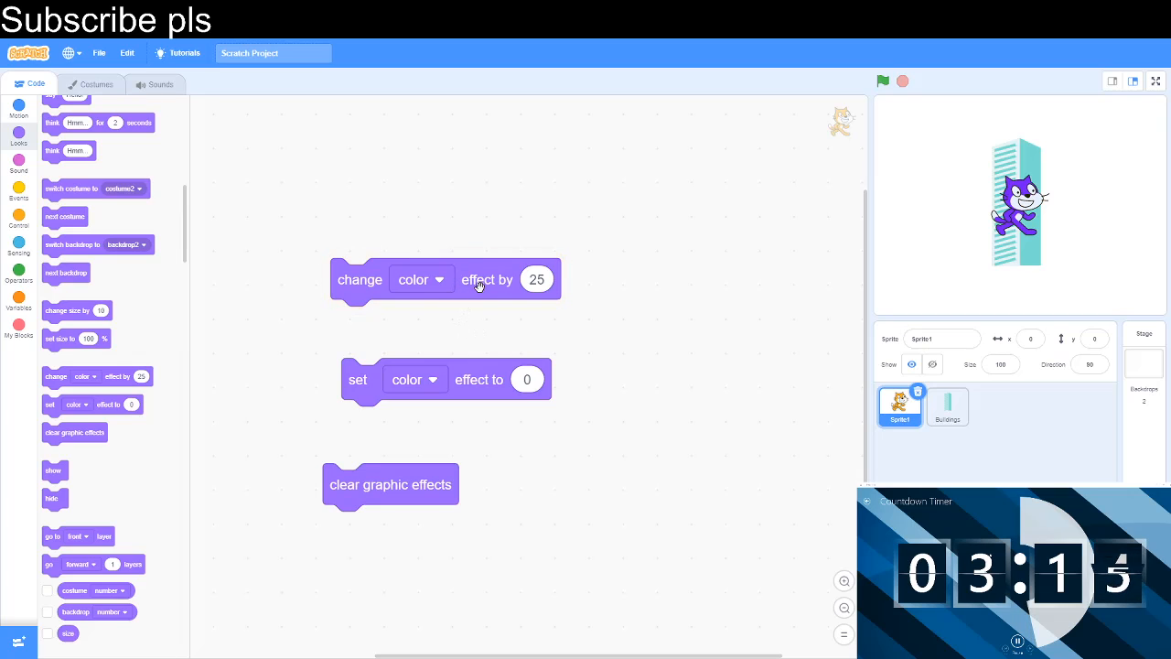
{"action": "mouse_move", "coordinate": [346, 291]}
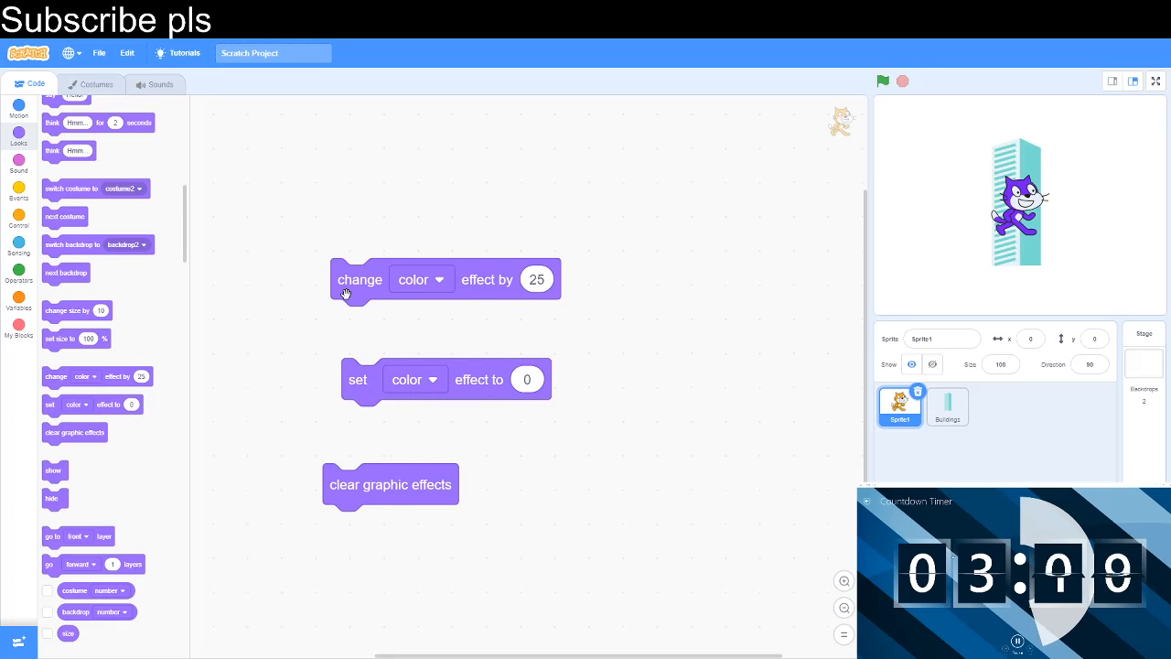
{"action": "mouse_move", "coordinate": [472, 227]}
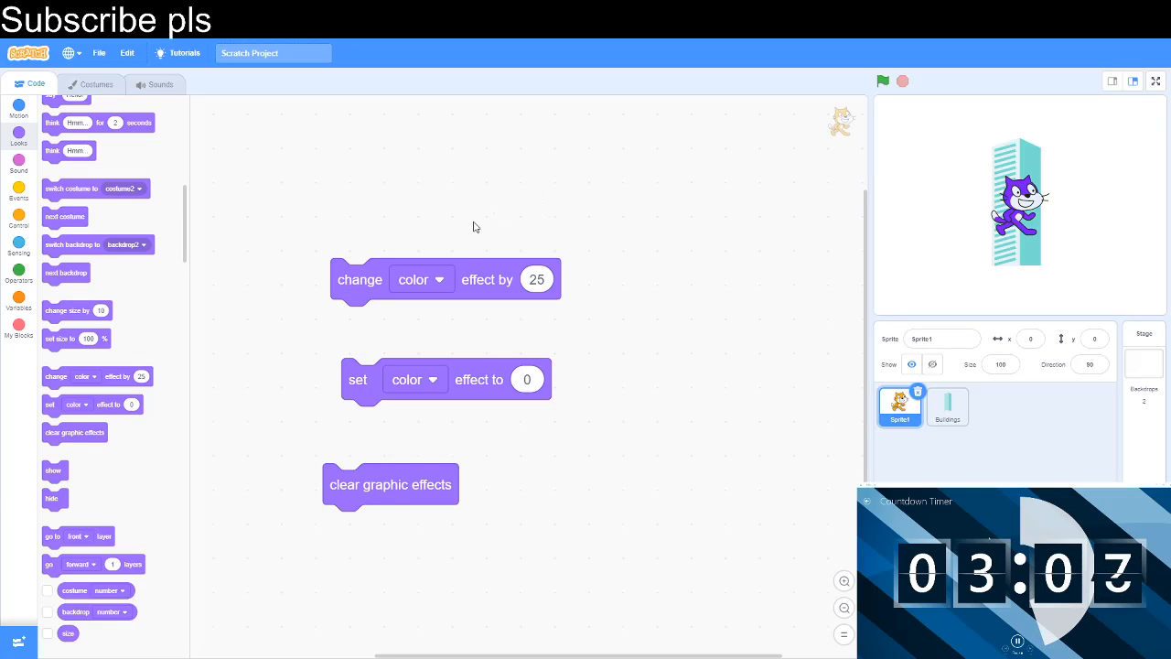
{"action": "mouse_move", "coordinate": [474, 388]}
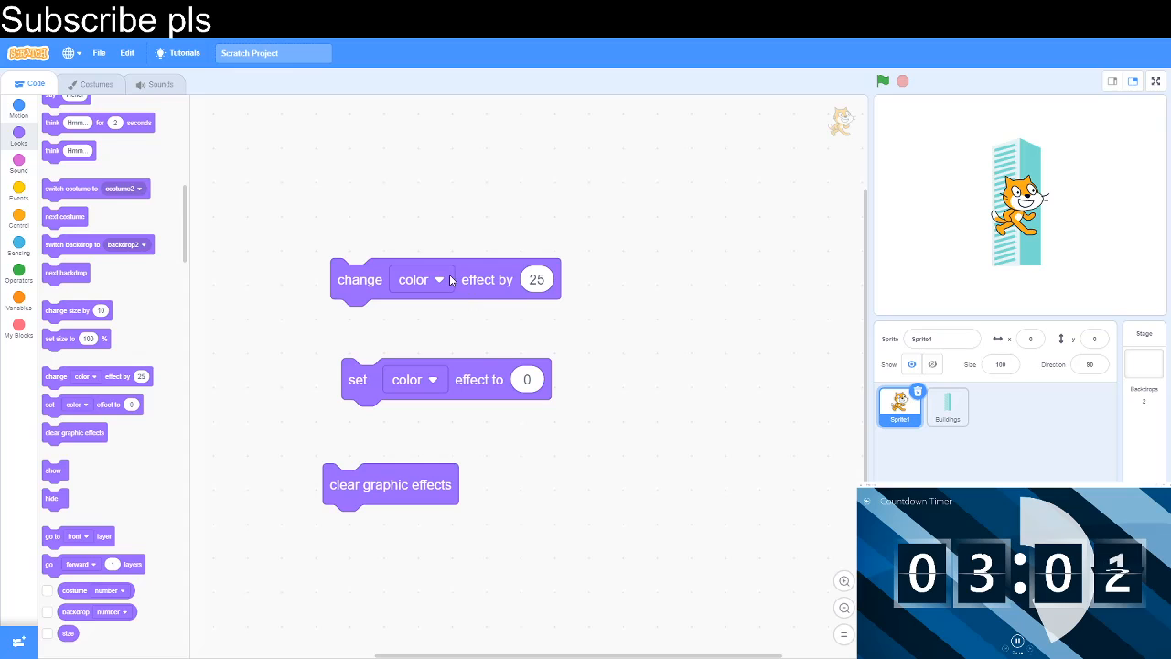
- Switch both effect blocks to fisheye, then the change block to whirl and preview it
{"action": "left_click", "coordinate": [421, 278]}
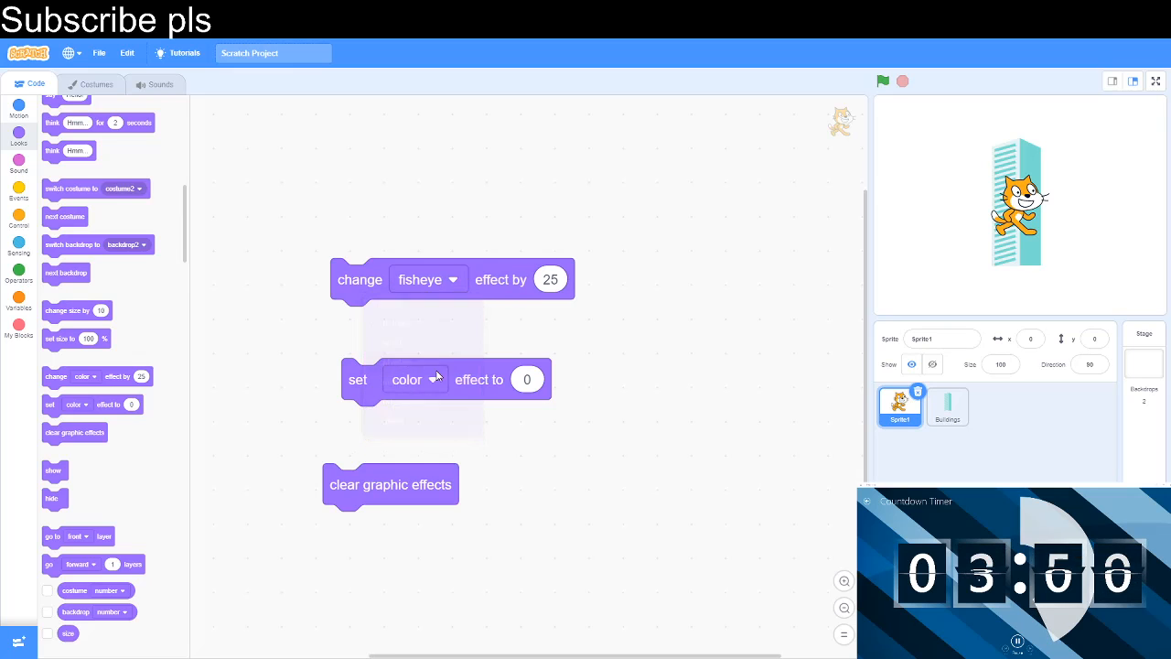
{"action": "left_click", "coordinate": [414, 379]}
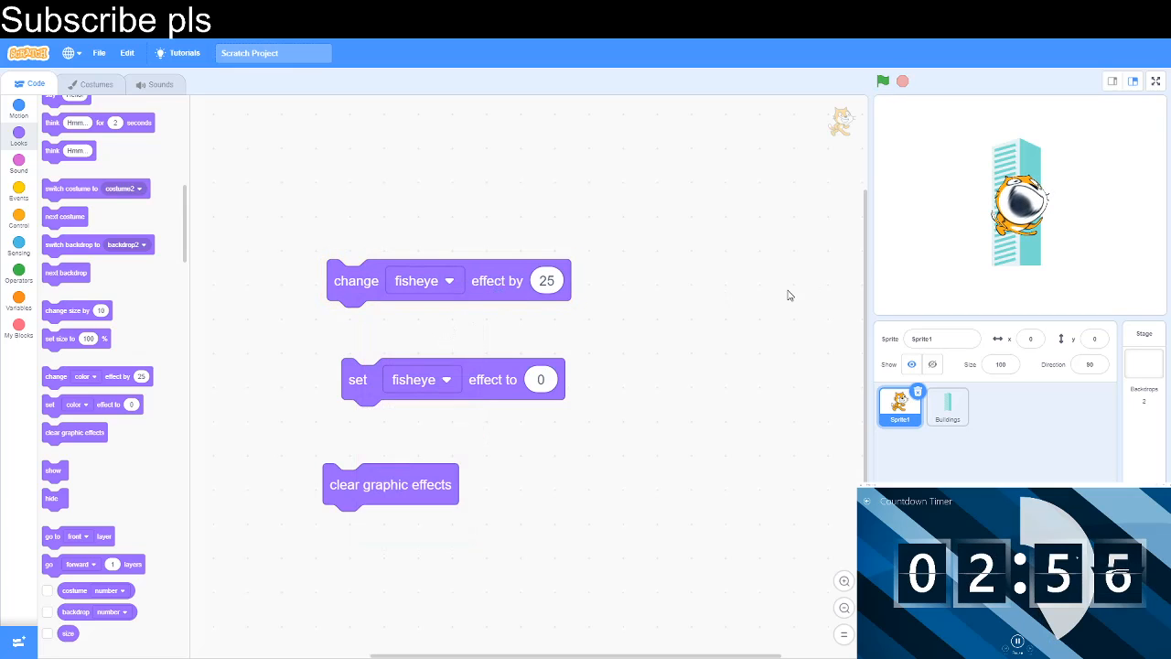
{"action": "mouse_move", "coordinate": [476, 388]}
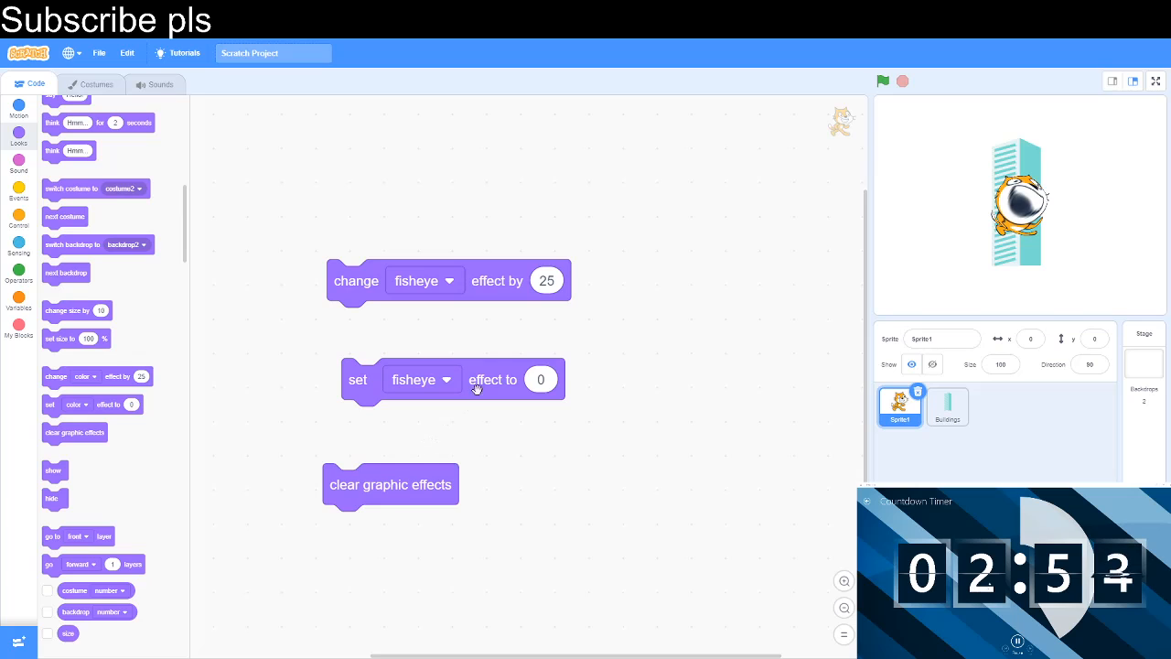
{"action": "left_click", "coordinate": [424, 280]}
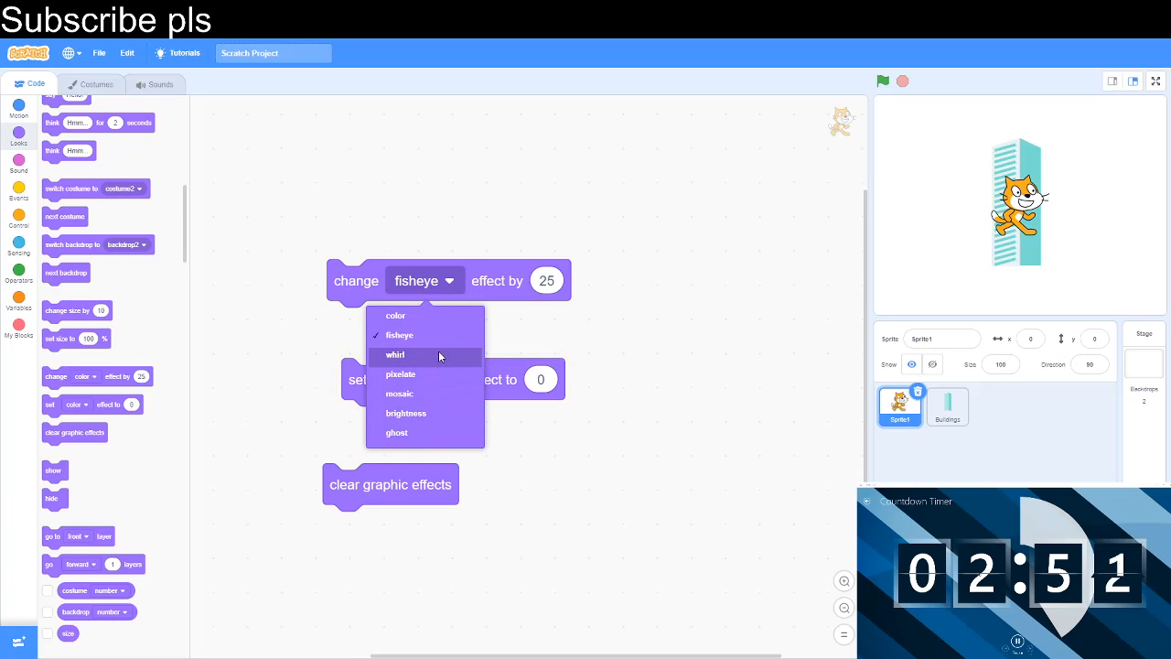
{"action": "left_click", "coordinate": [396, 355]}
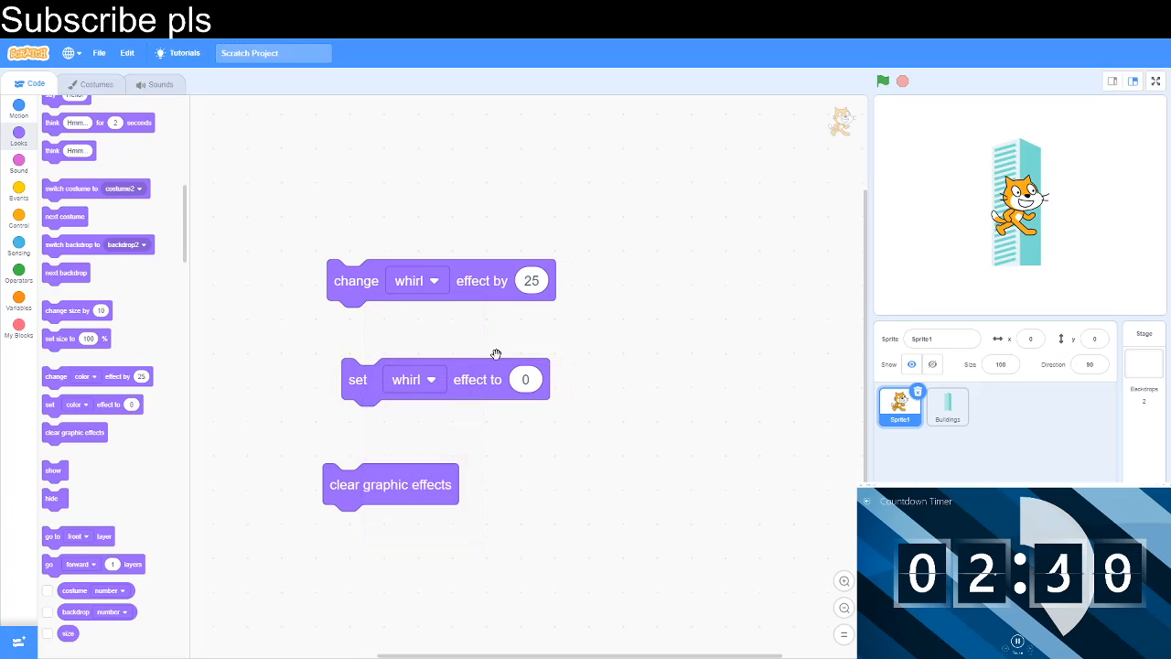
{"action": "left_click", "coordinate": [487, 379]}
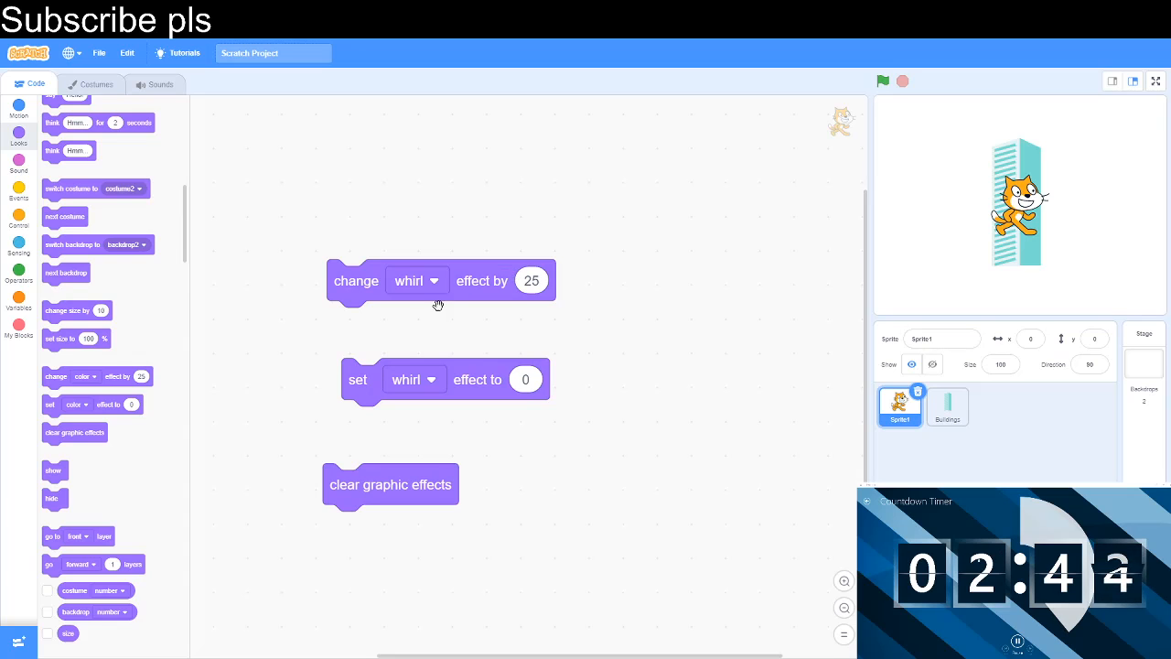
- Switch the change effect block to pixelate, then to mosaic
{"action": "left_click", "coordinate": [418, 280]}
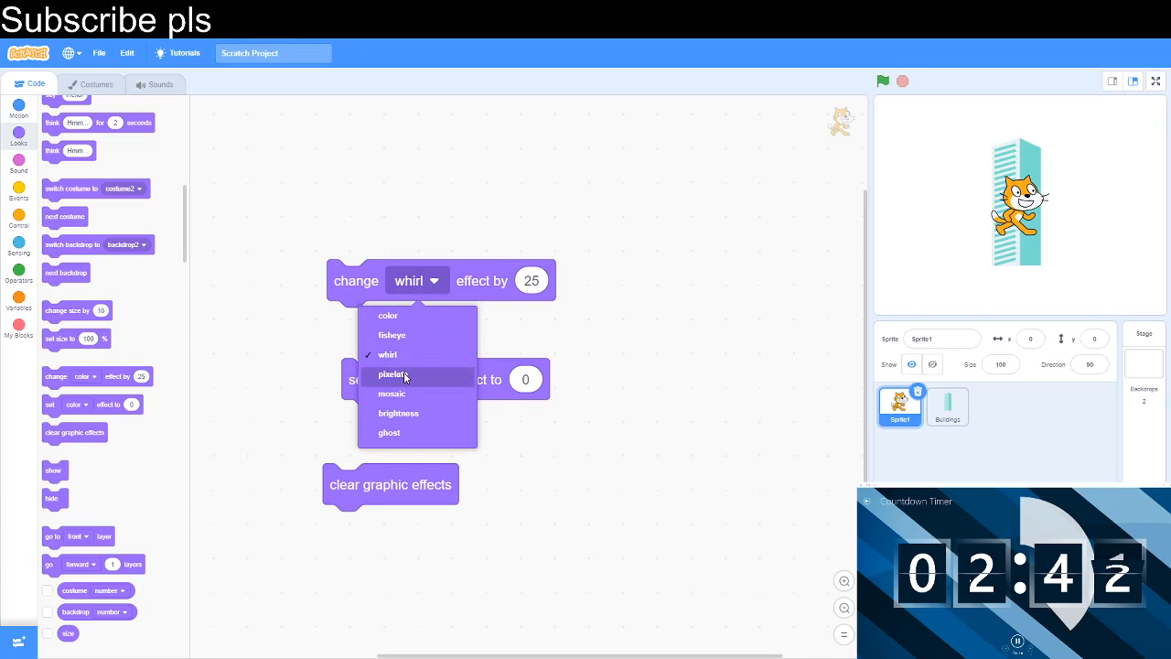
{"action": "left_click", "coordinate": [394, 376]}
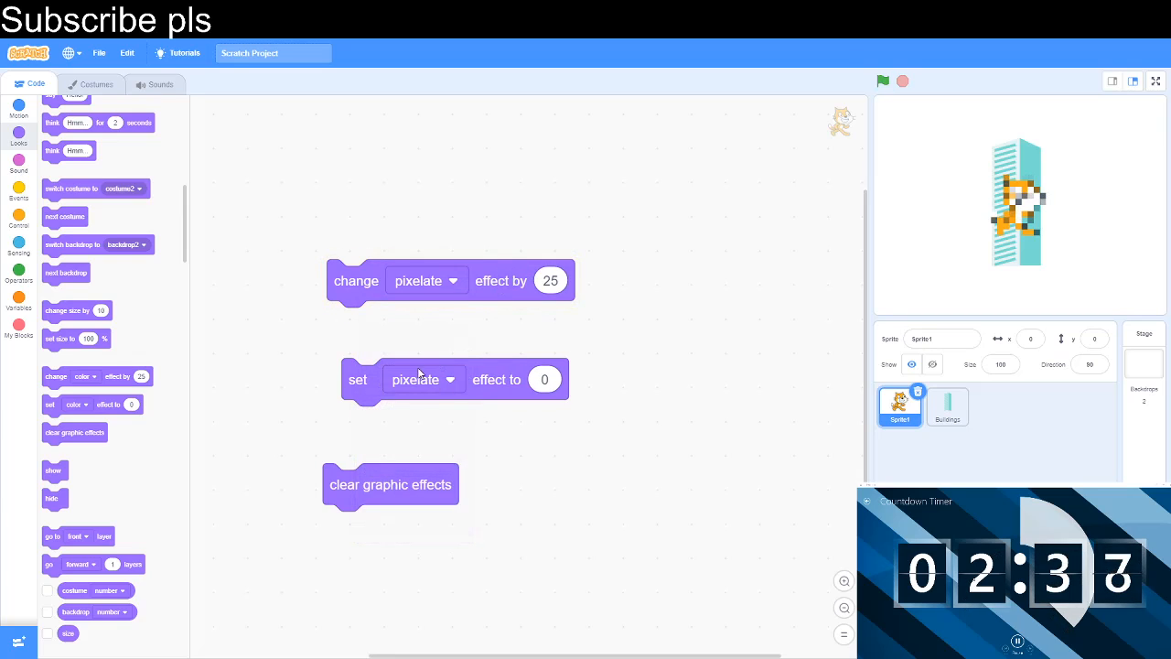
{"action": "left_click", "coordinate": [424, 379]}
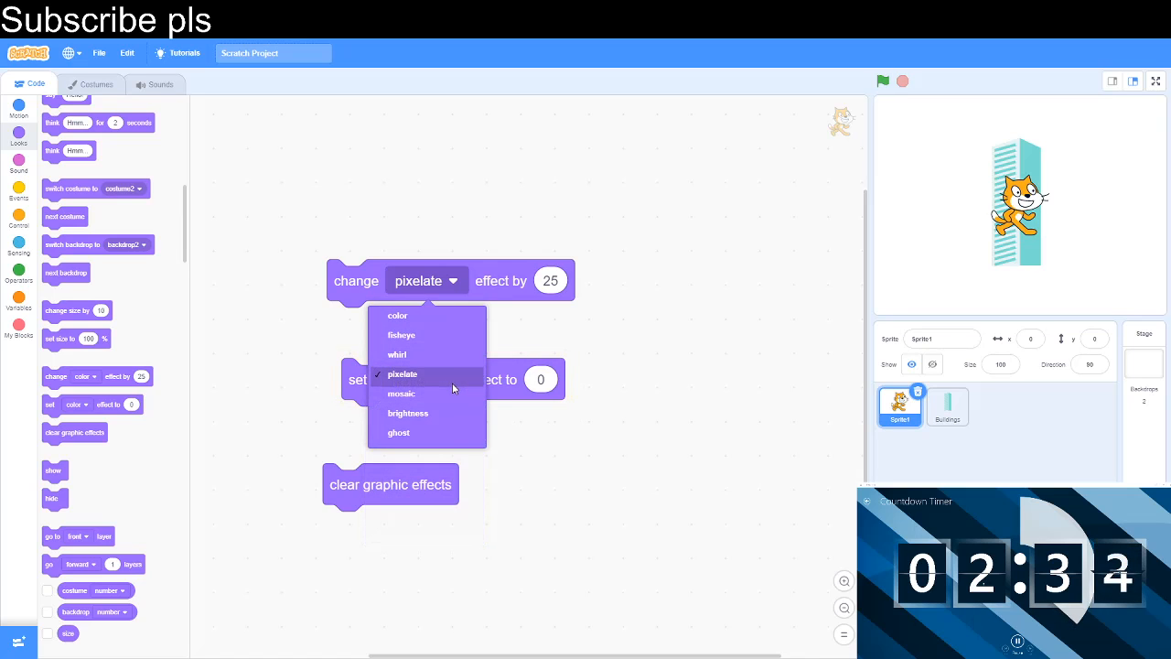
{"action": "left_click", "coordinate": [401, 393]}
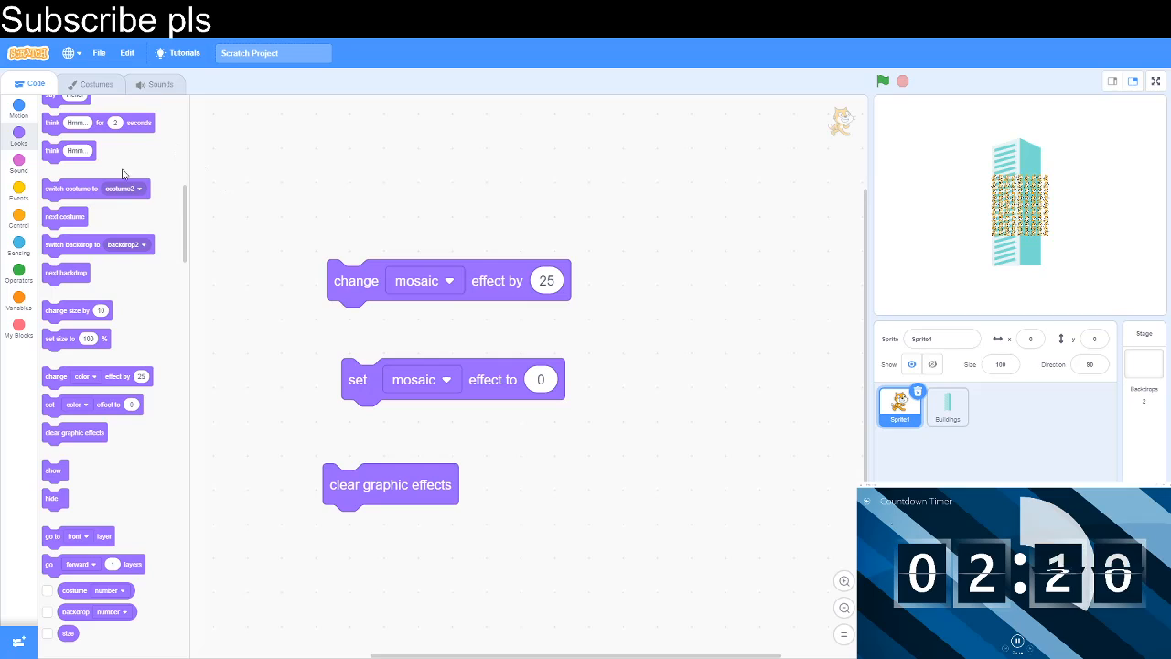
{"action": "mouse_move", "coordinate": [500, 322]}
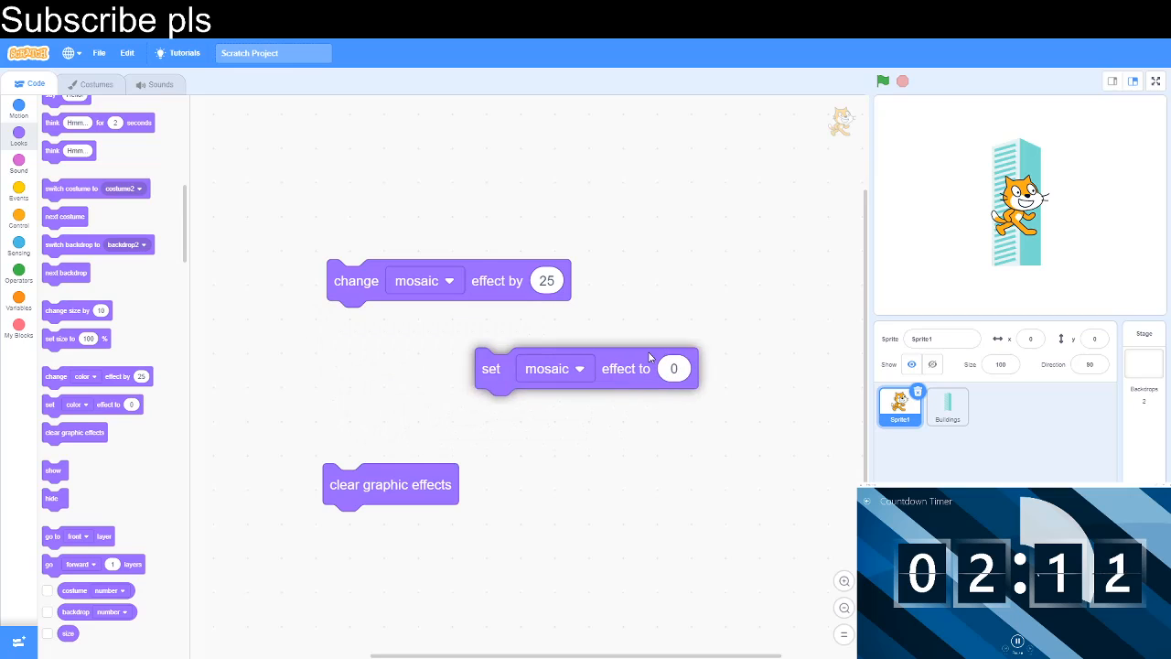
- Switch the change effect block to brightness, then to ghost
{"action": "left_click", "coordinate": [424, 282]}
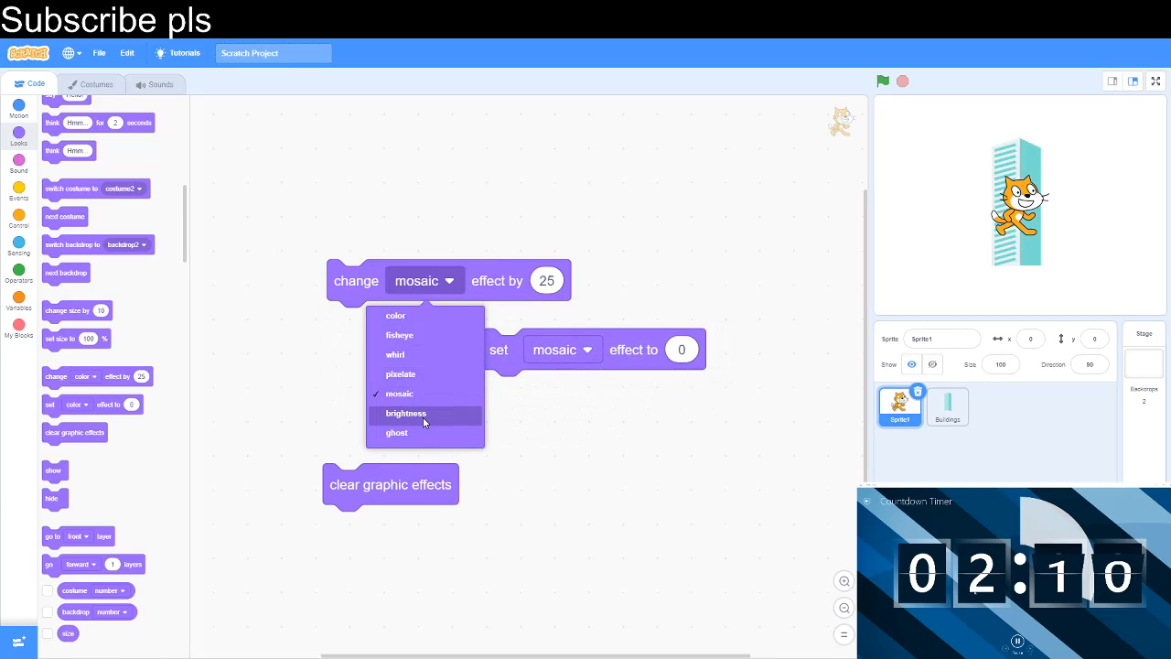
{"action": "left_click", "coordinate": [407, 414]}
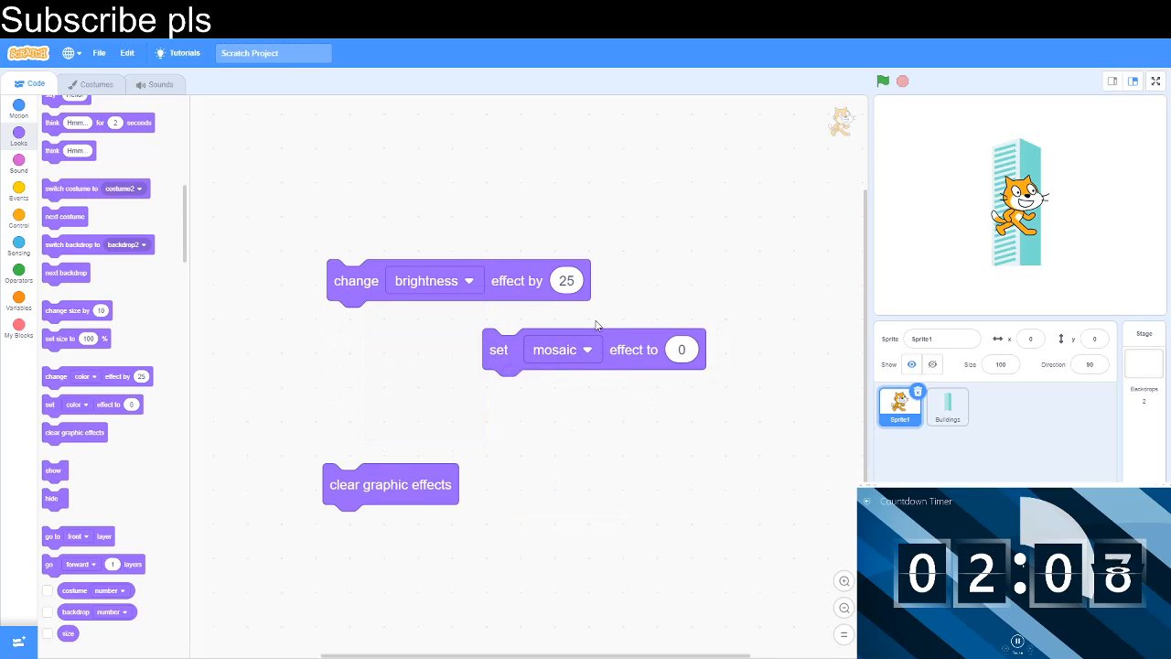
{"action": "left_click", "coordinate": [562, 350]}
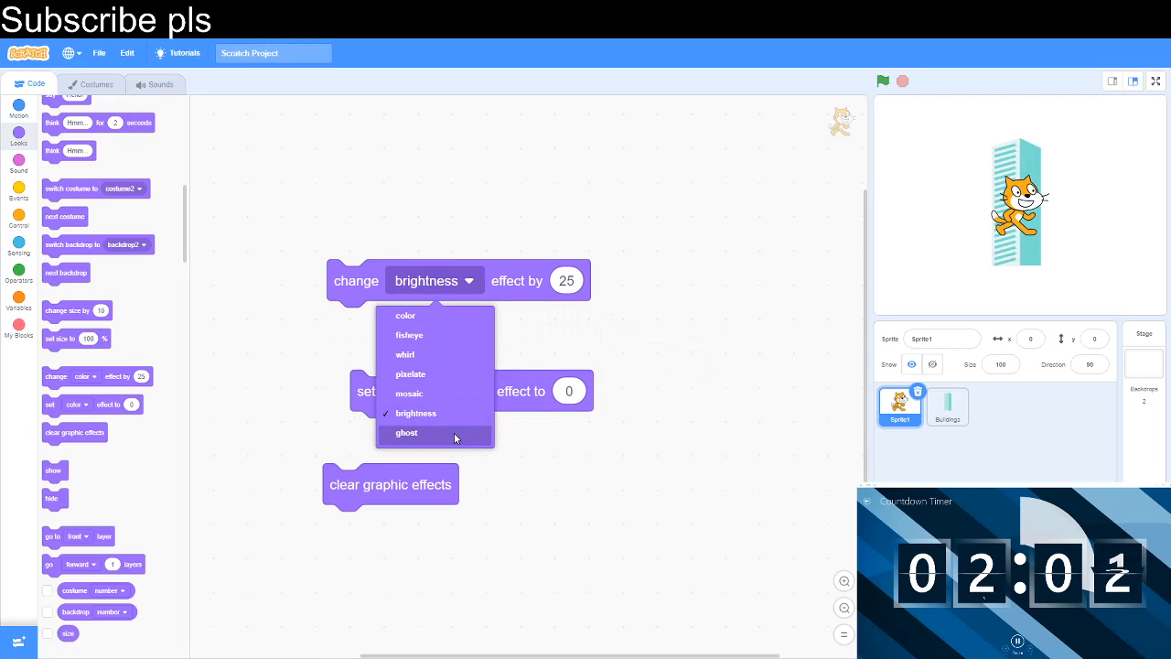
{"action": "left_click", "coordinate": [406, 432]}
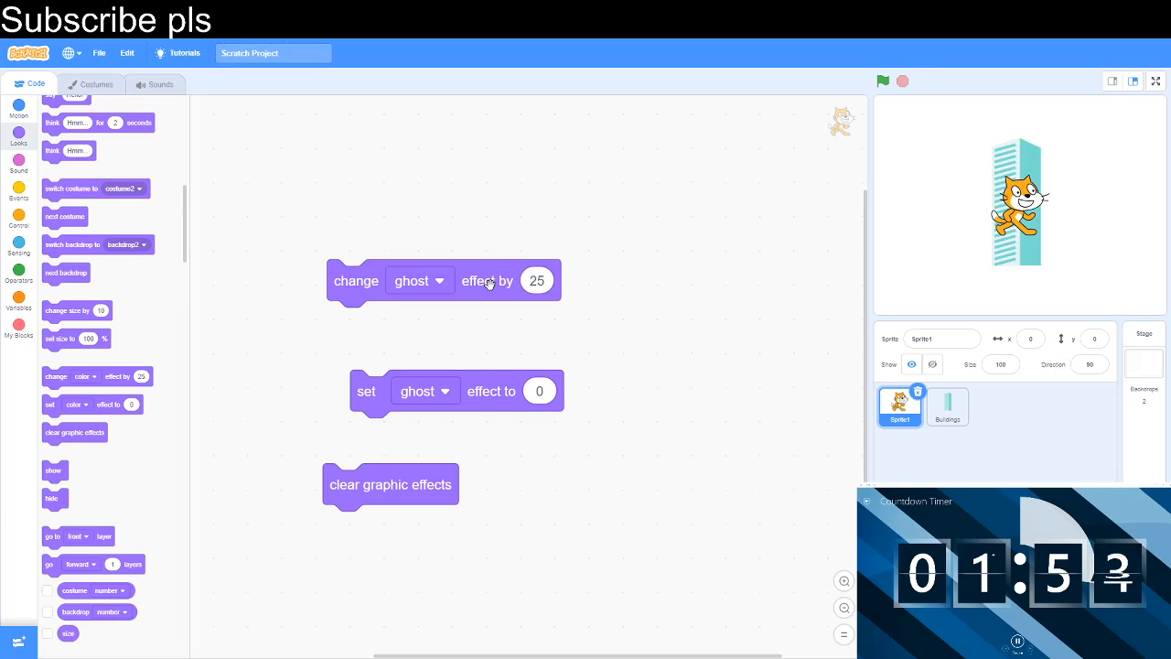
{"action": "mouse_move", "coordinate": [937, 183]}
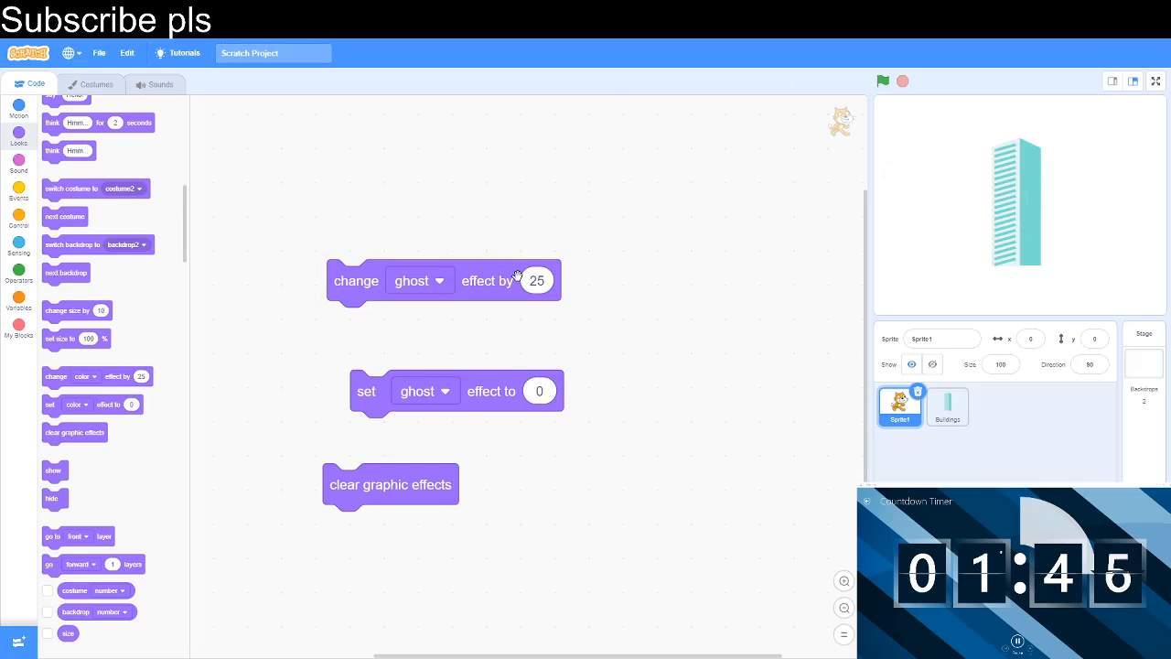
- Pull hide and show blocks into the code area and discard each again
{"action": "left_click_drag", "start_coordinate": [53, 497], "coordinate": [161, 485]}
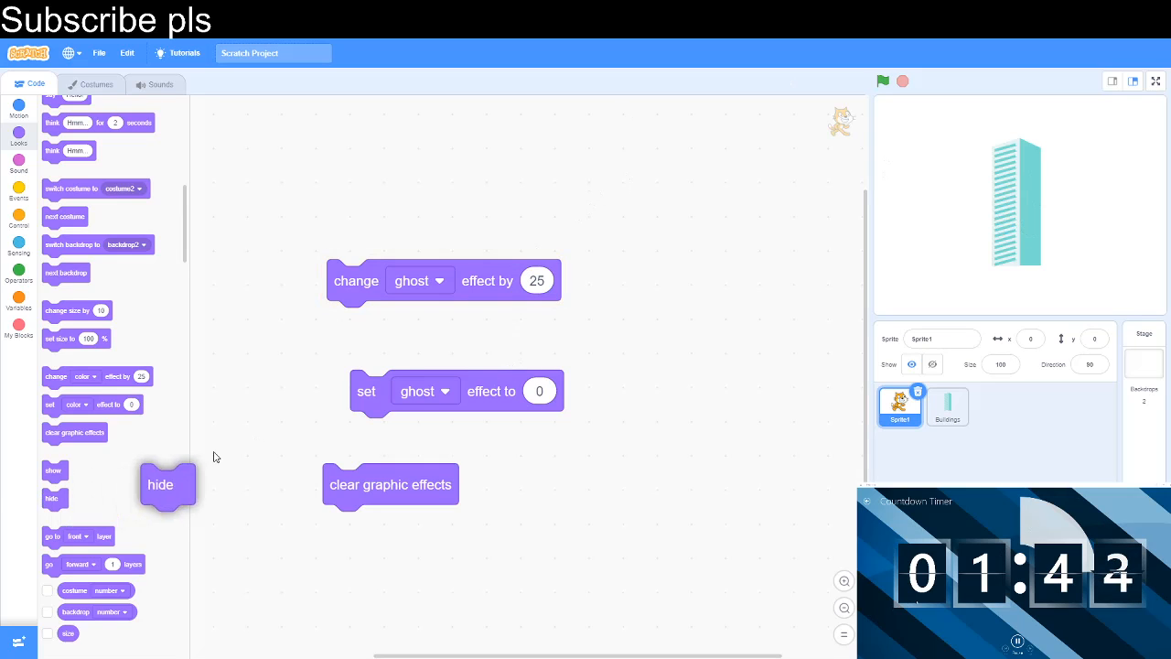
{"action": "left_click_drag", "start_coordinate": [168, 485], "coordinate": [88, 538]}
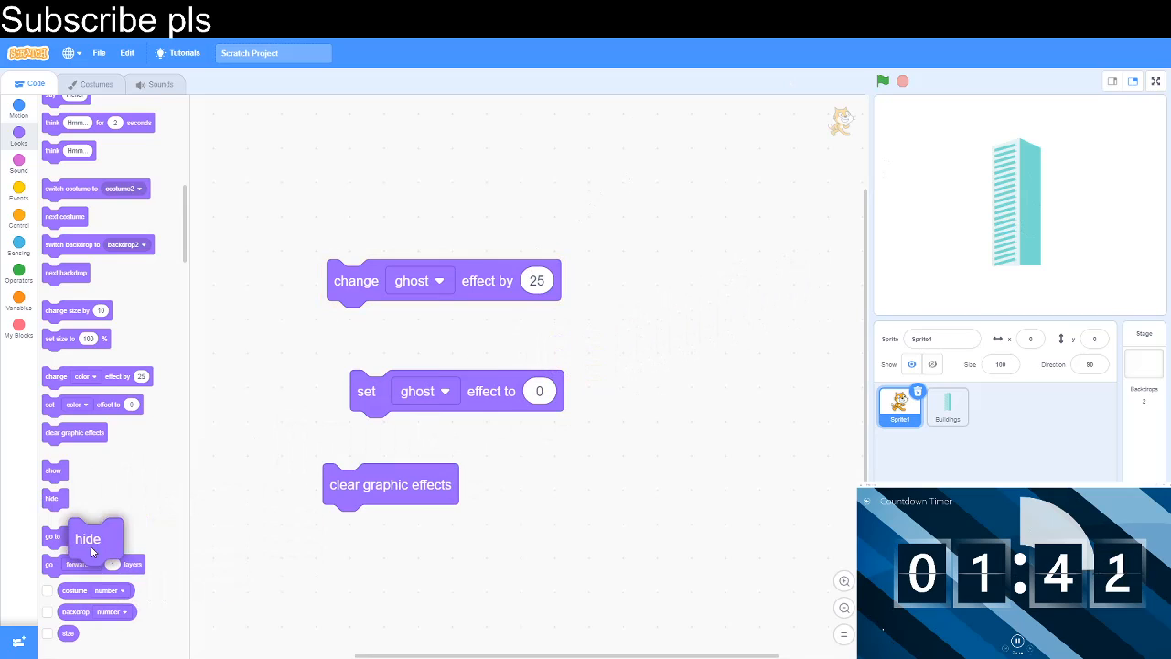
{"action": "left_click_drag", "start_coordinate": [54, 469], "coordinate": [633, 326]}
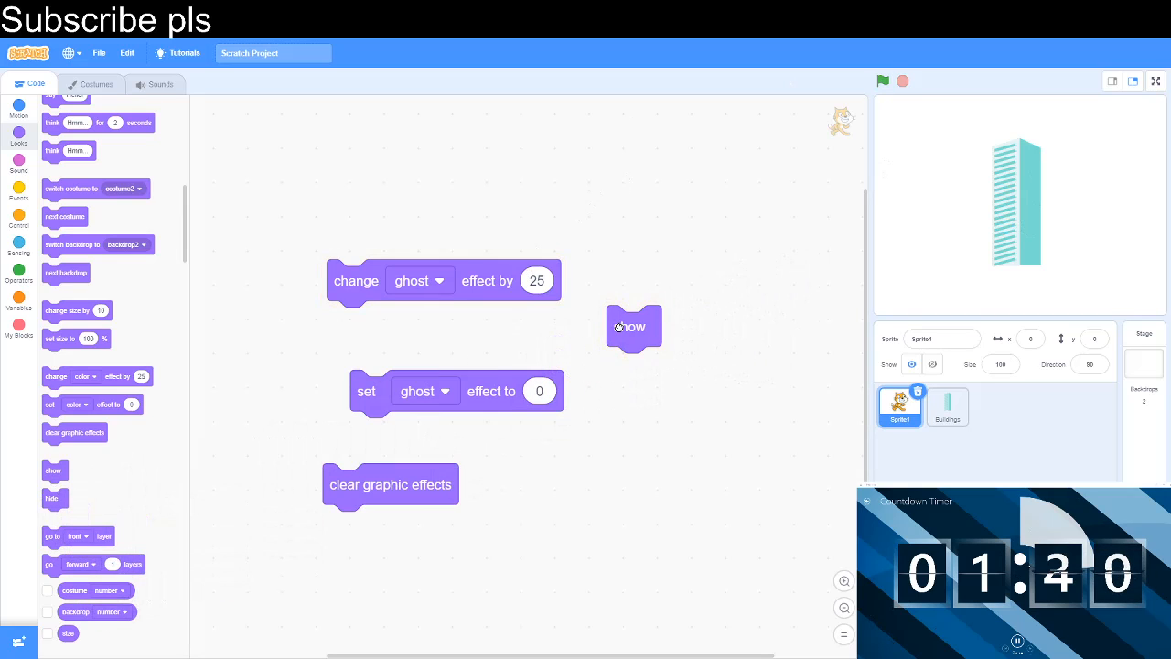
{"action": "left_click_drag", "start_coordinate": [633, 326], "coordinate": [344, 414]}
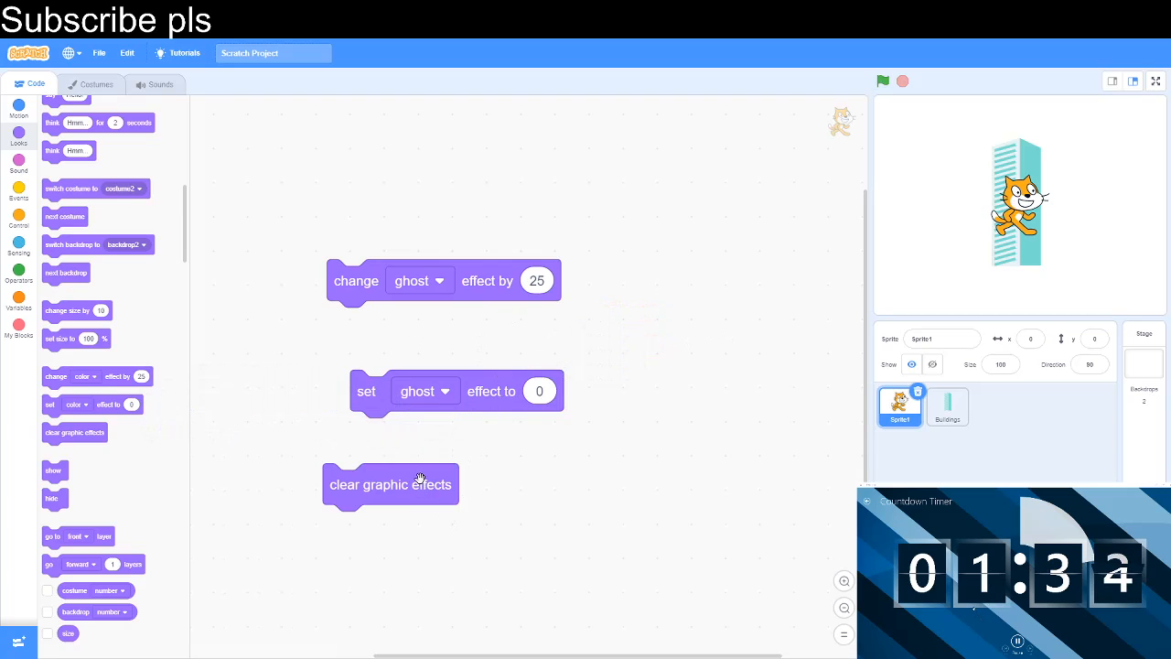
- Try pixelate and whirl on the change block, then delete all loose blocks
{"action": "left_click", "coordinate": [417, 280]}
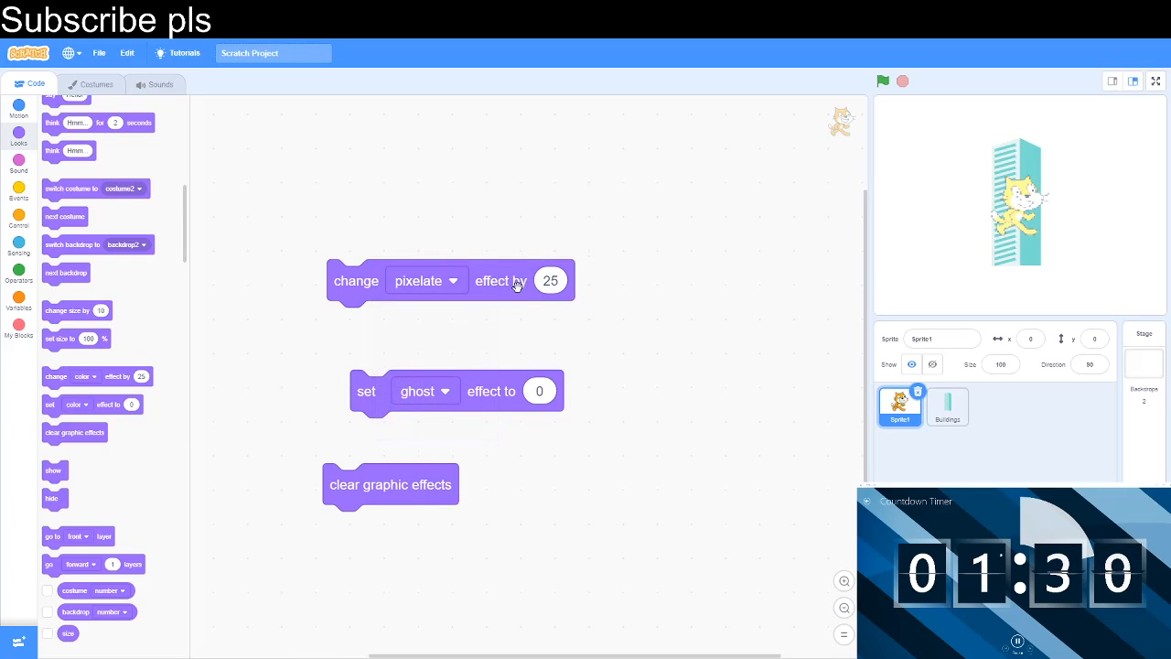
{"action": "left_click", "coordinate": [425, 280]}
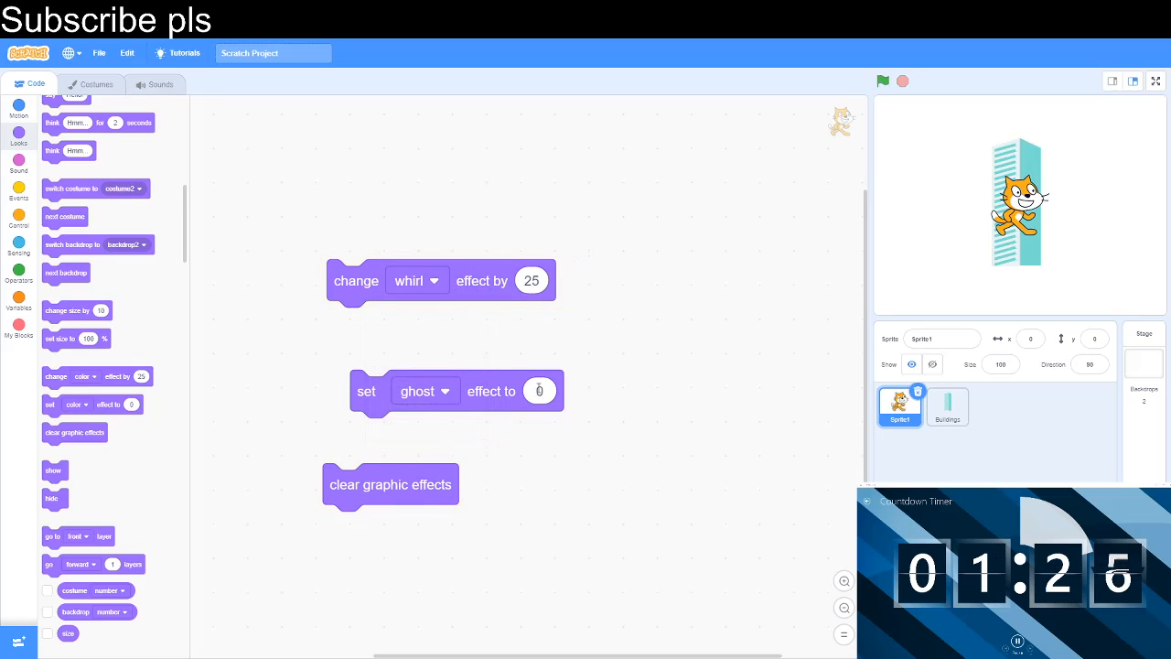
{"action": "left_click_drag", "start_coordinate": [440, 280], "coordinate": [156, 362]}
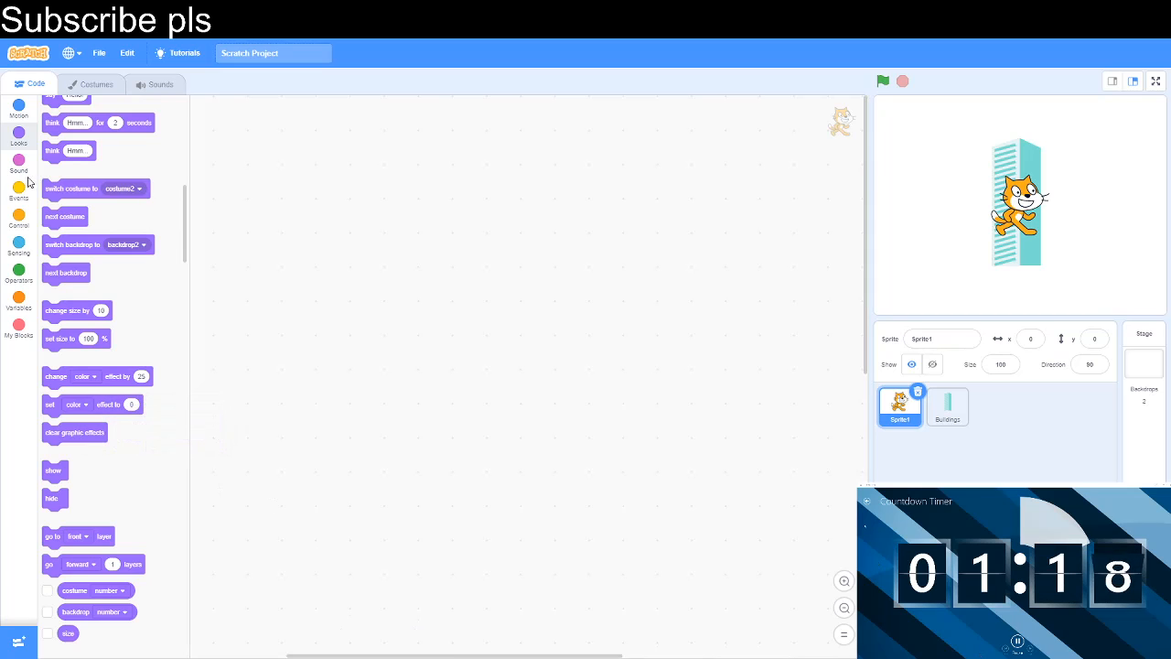
- Extend the script with change size by 25 and a change color effect block
{"action": "scroll", "scroll_direction": "up", "scroll_amount": 3}
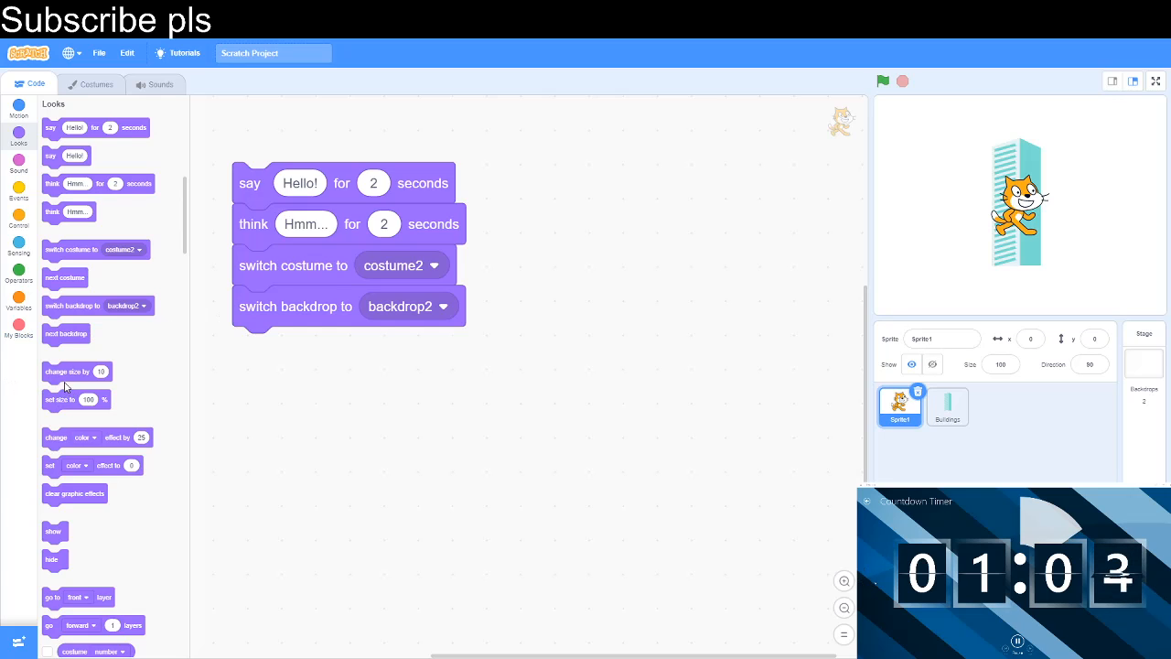
{"action": "left_click_drag", "start_coordinate": [77, 369], "coordinate": [284, 348]}
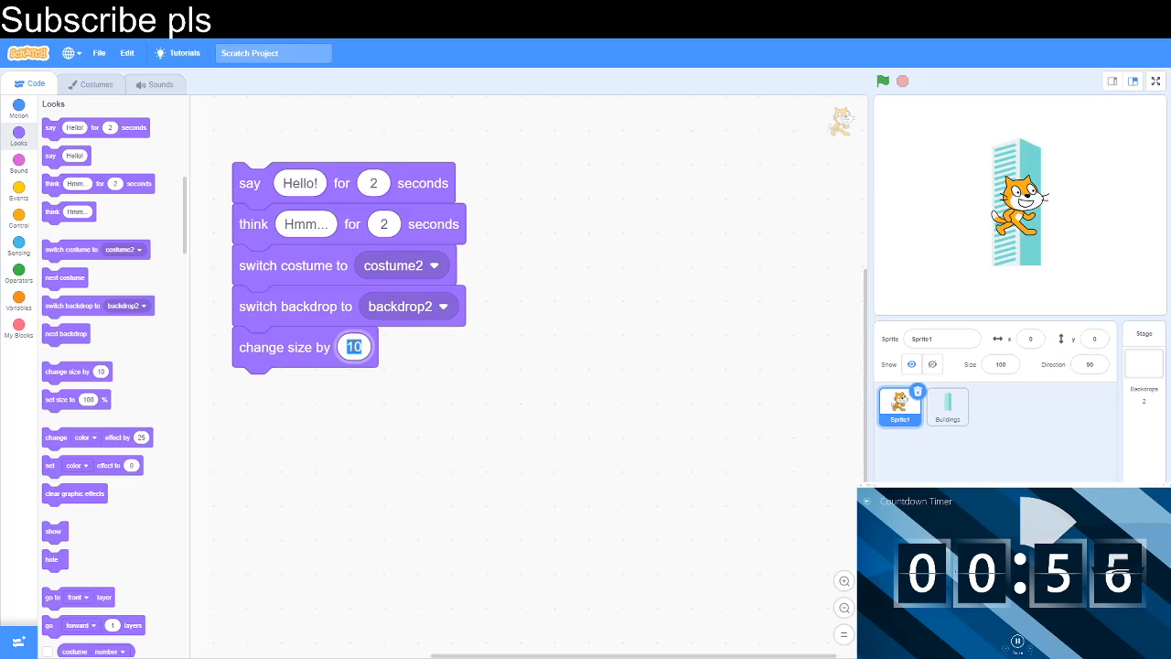
{"action": "type", "text": "25"}
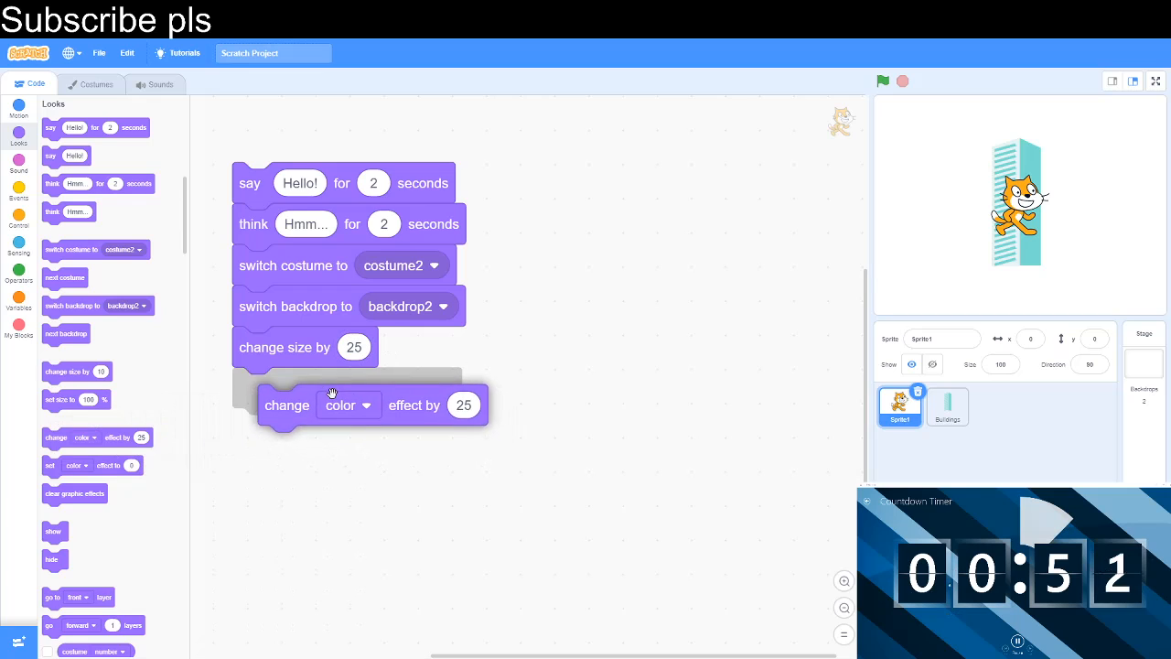
{"action": "left_click_drag", "start_coordinate": [357, 404], "coordinate": [348, 388]}
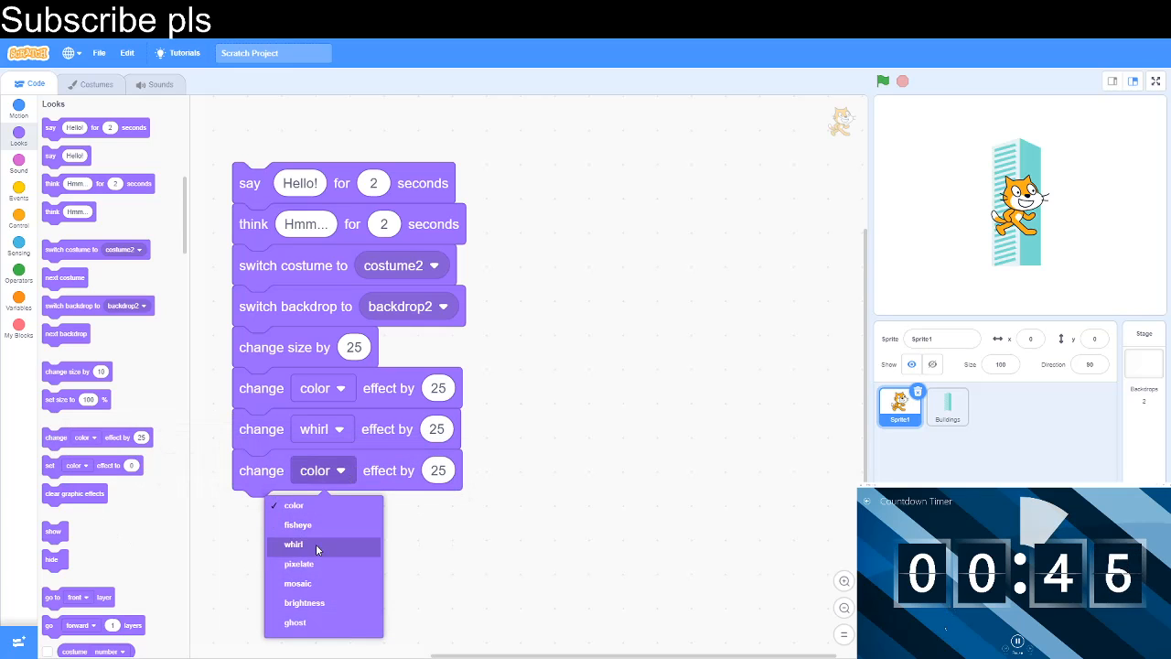
- Set the third effect block to mosaic and end the script with go to back layer
{"action": "left_click", "coordinate": [297, 582]}
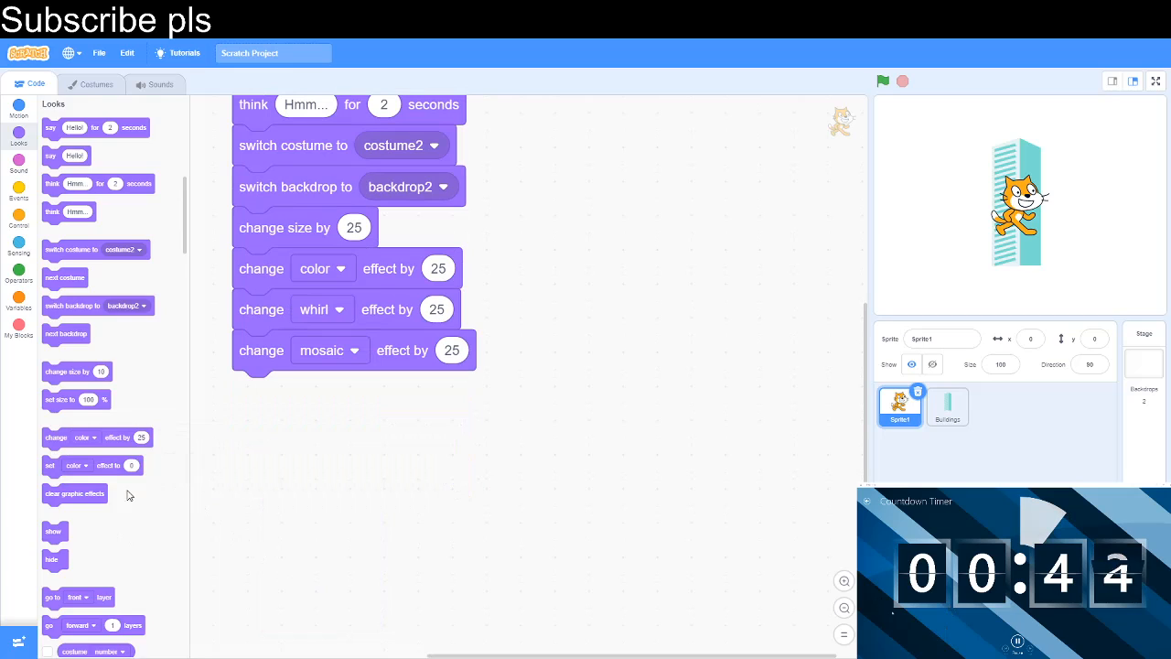
{"action": "scroll", "scroll_direction": "down", "scroll_amount": 3}
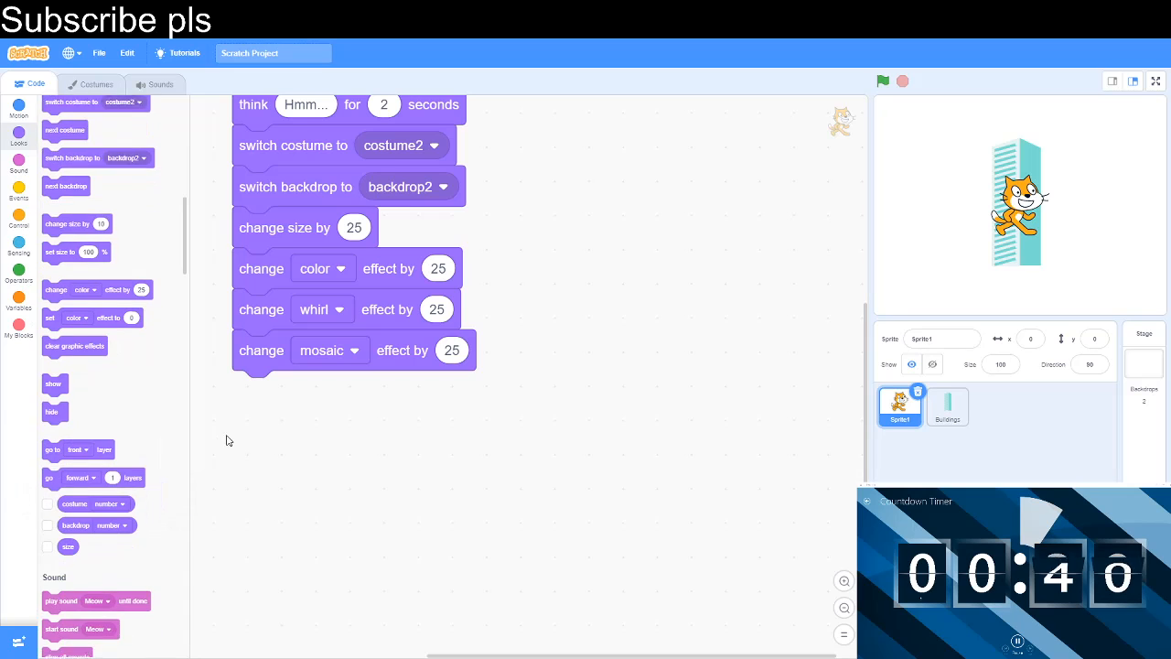
{"action": "left_click_drag", "start_coordinate": [81, 451], "coordinate": [308, 391]}
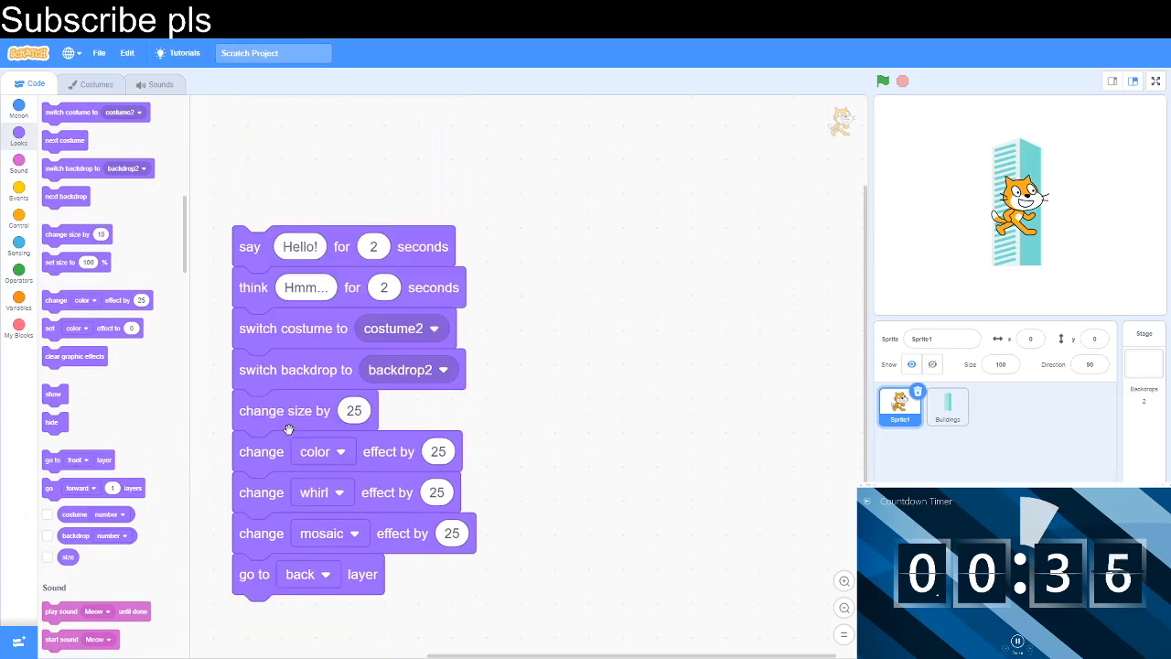
{"action": "mouse_move", "coordinate": [24, 290]}
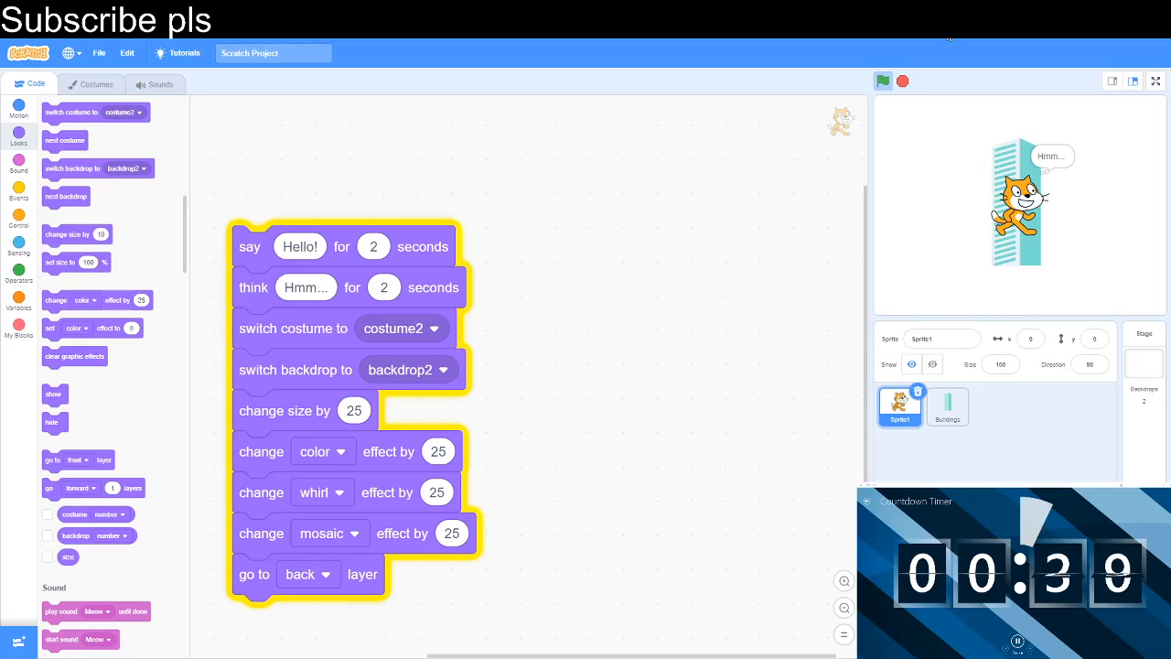
- Run the whole script on the cat, then return to the Looks blocks
{"action": "left_click", "coordinate": [882, 80]}
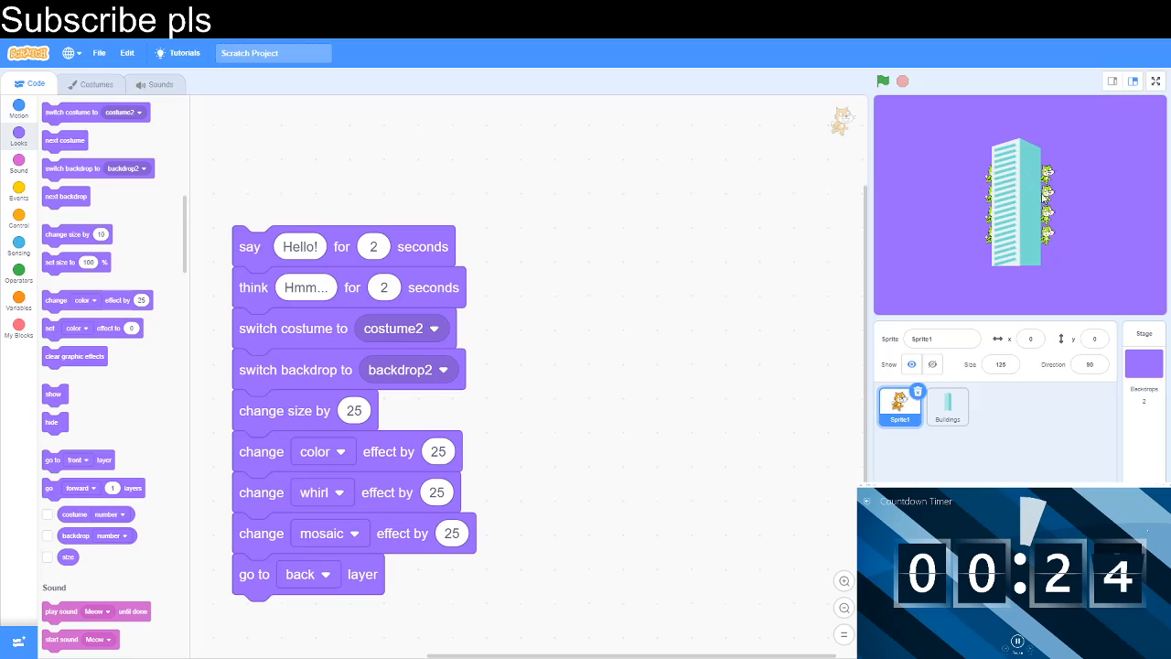
{"action": "mouse_move", "coordinate": [593, 347]}
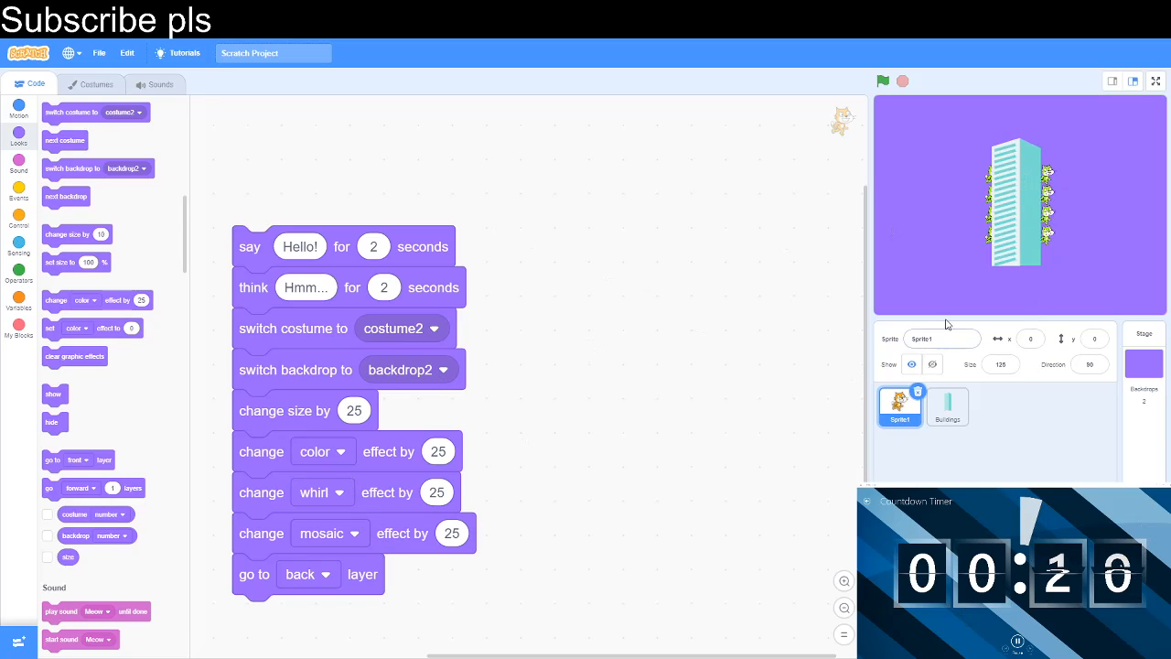
{"action": "mouse_move", "coordinate": [630, 375]}
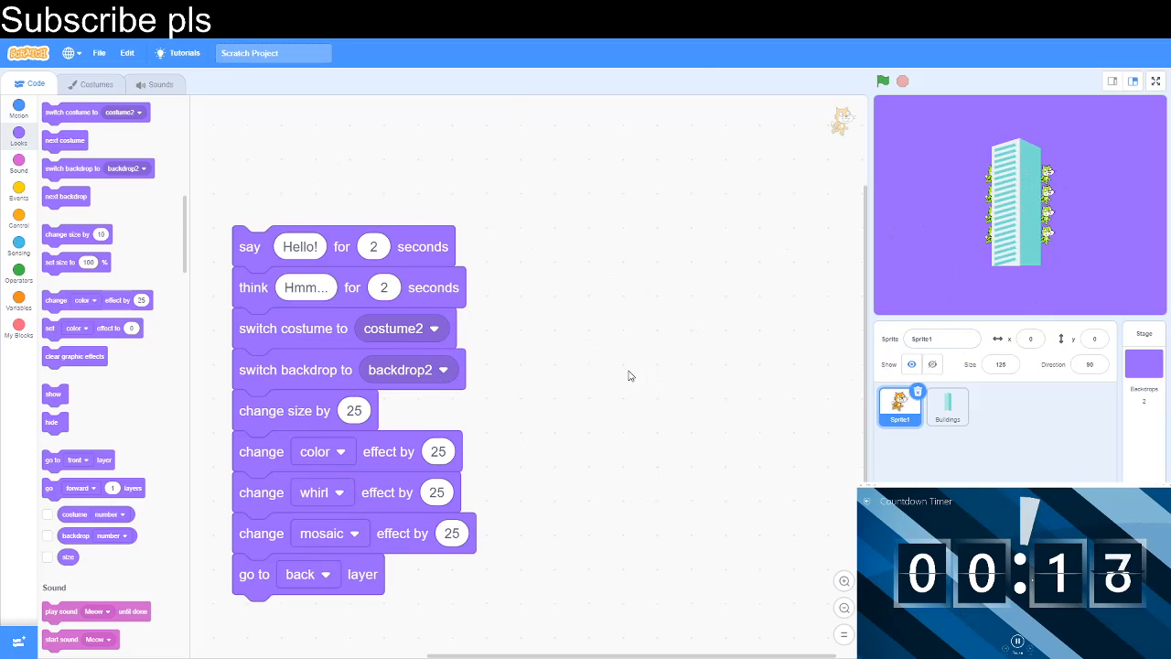
{"action": "mouse_move", "coordinate": [260, 246]}
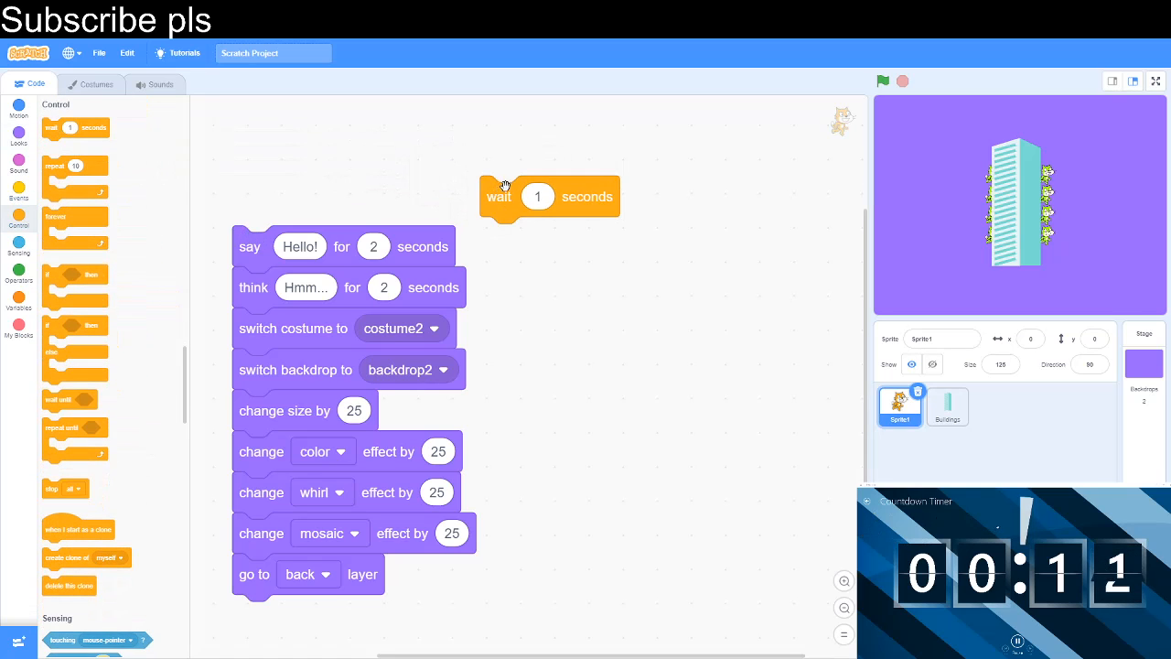
{"action": "left_click", "coordinate": [19, 137]}
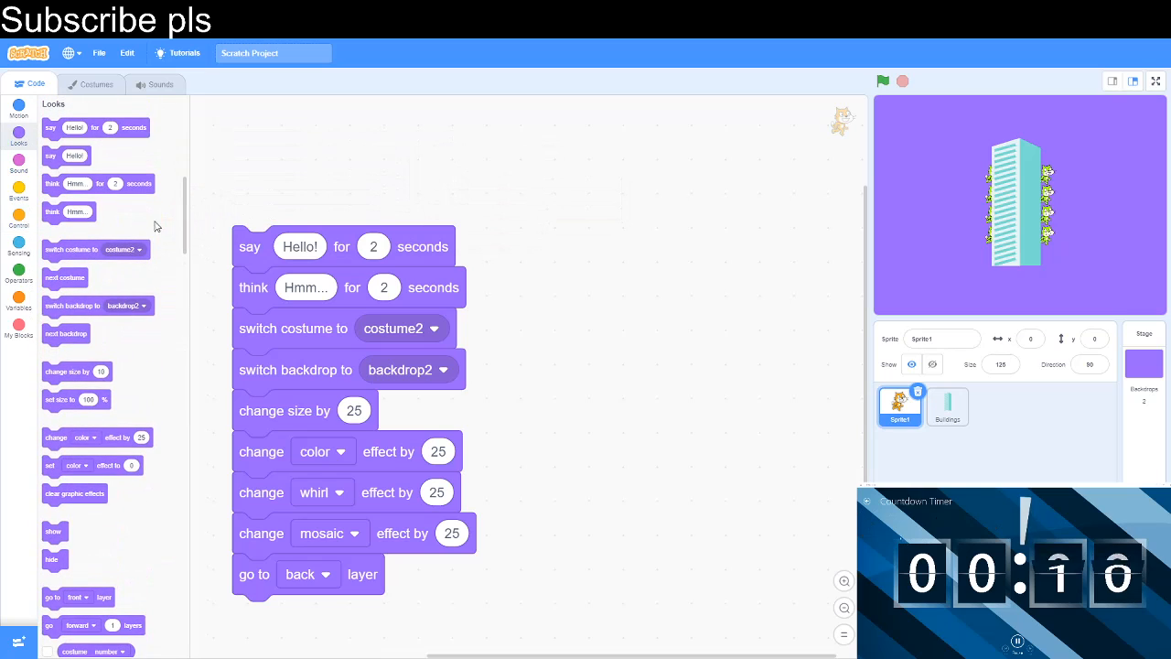